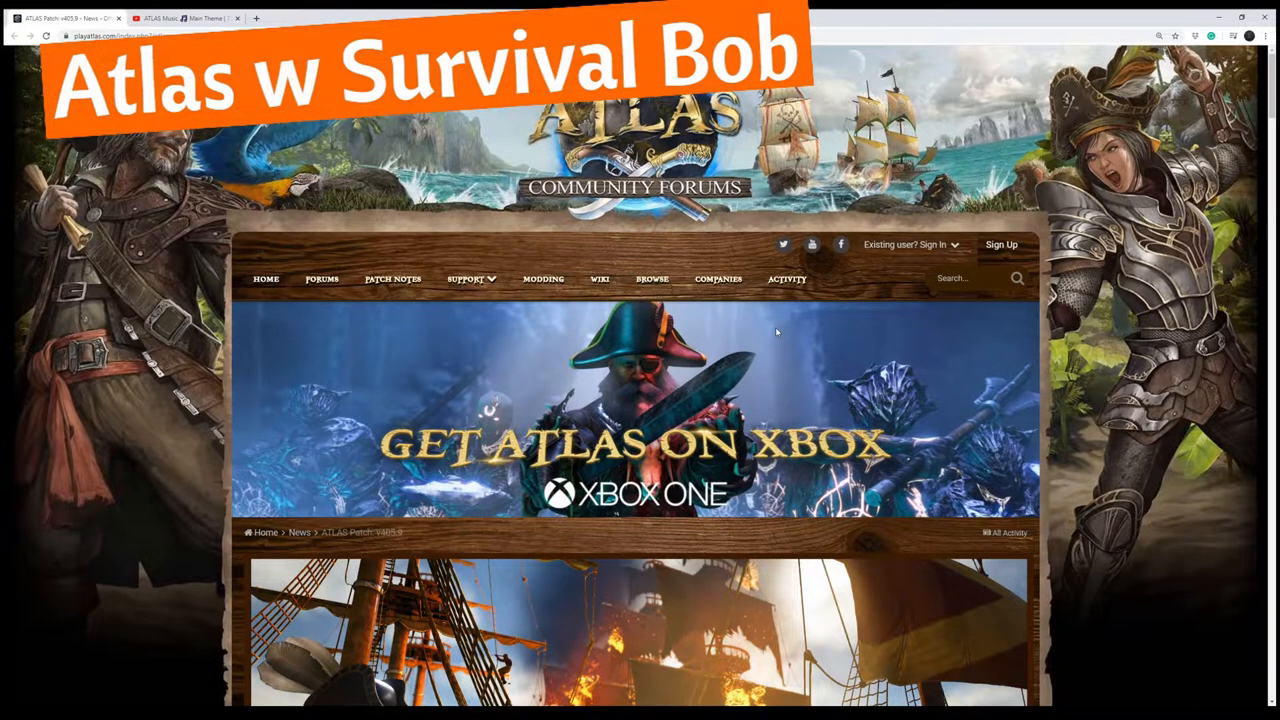
- Scroll down past the site banners until the ATLAS PATCH: V405.9 title and intro are visible
scroll(down, 3)
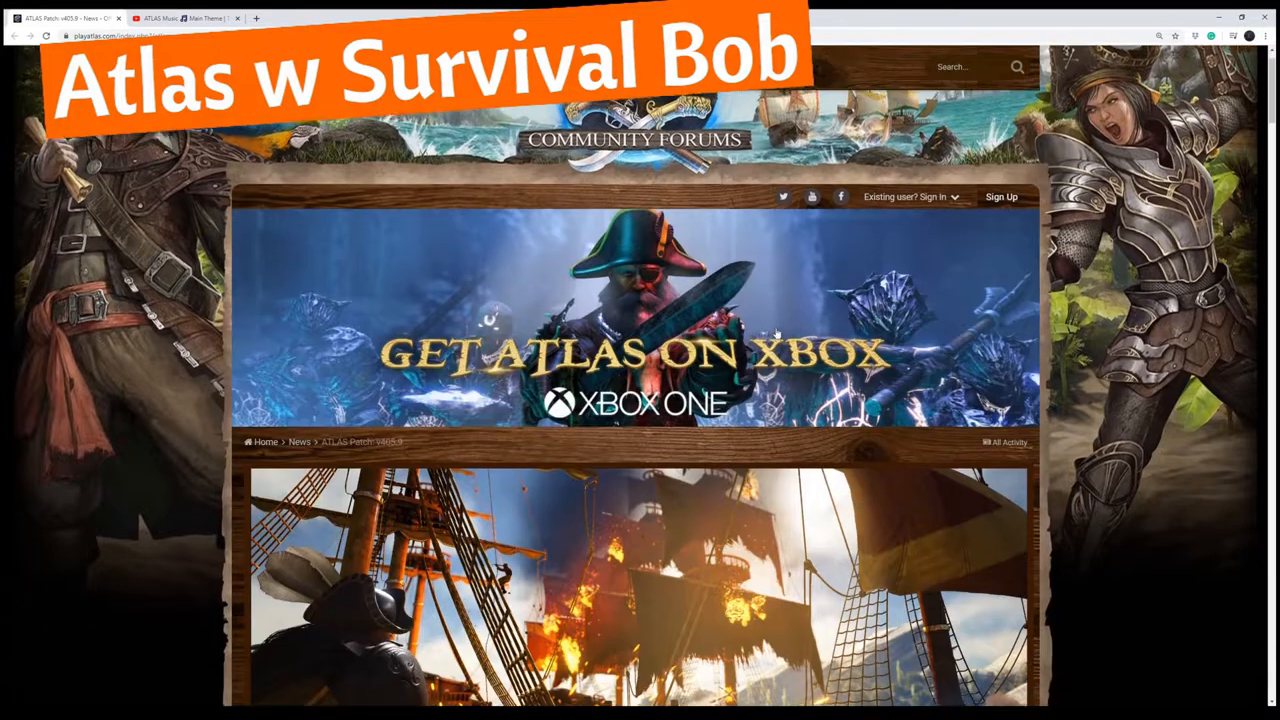
scroll(down, 3)
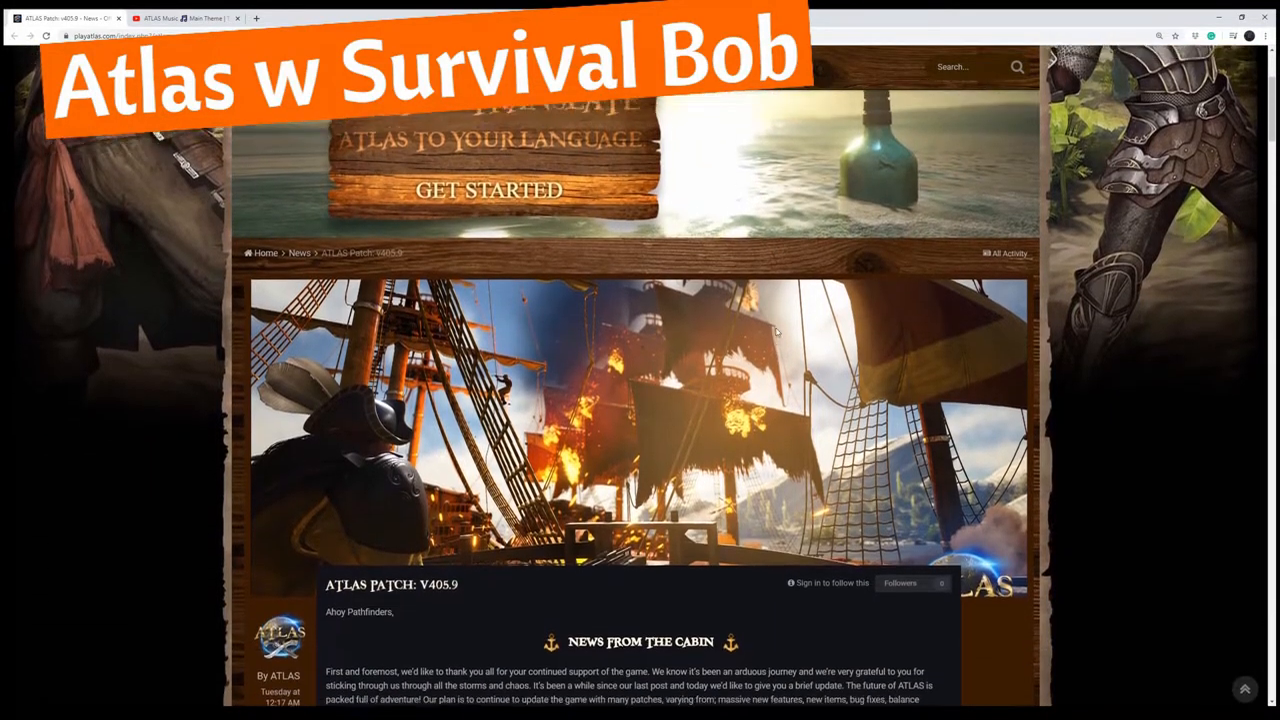
scroll(up, 3)
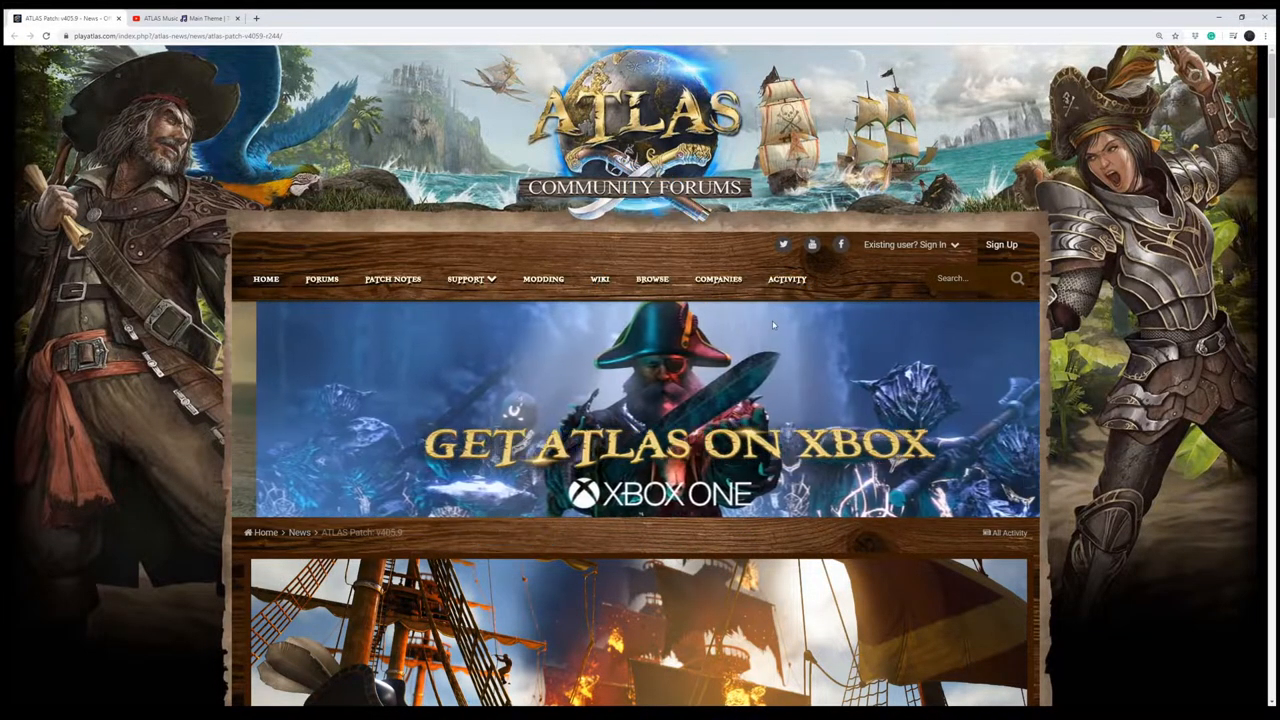
scroll(down, 3)
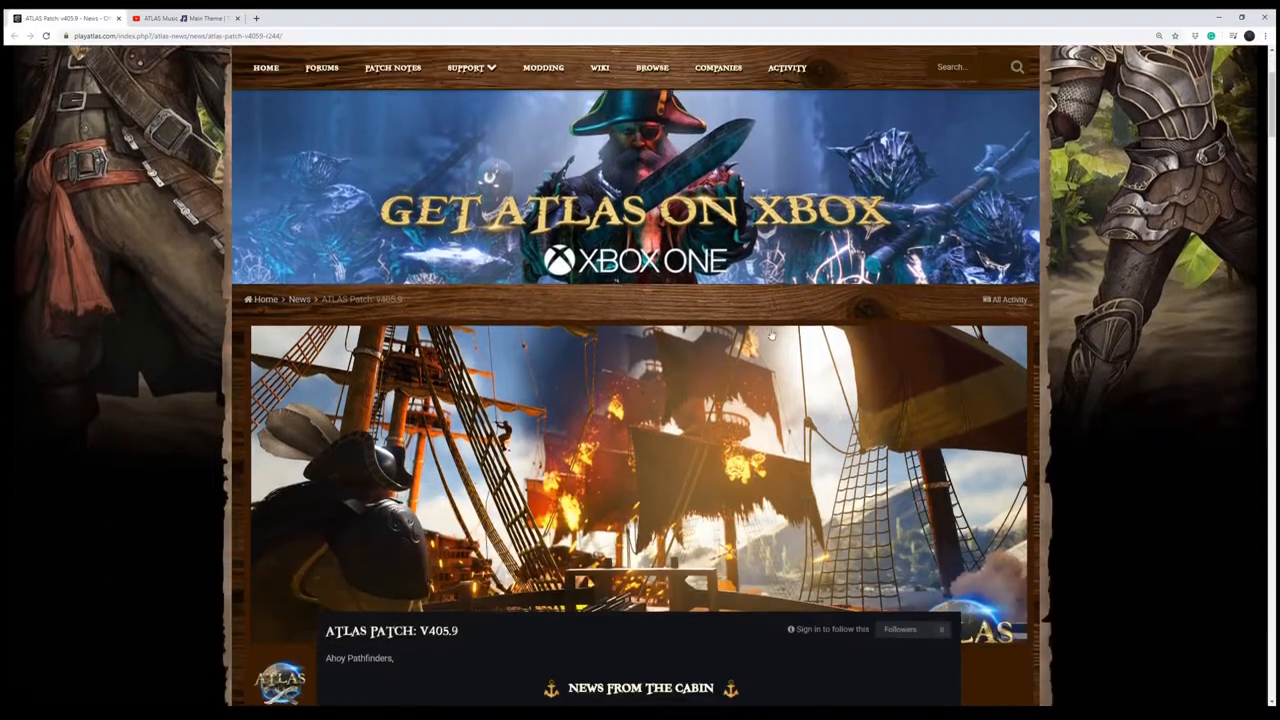
scroll(down, 3)
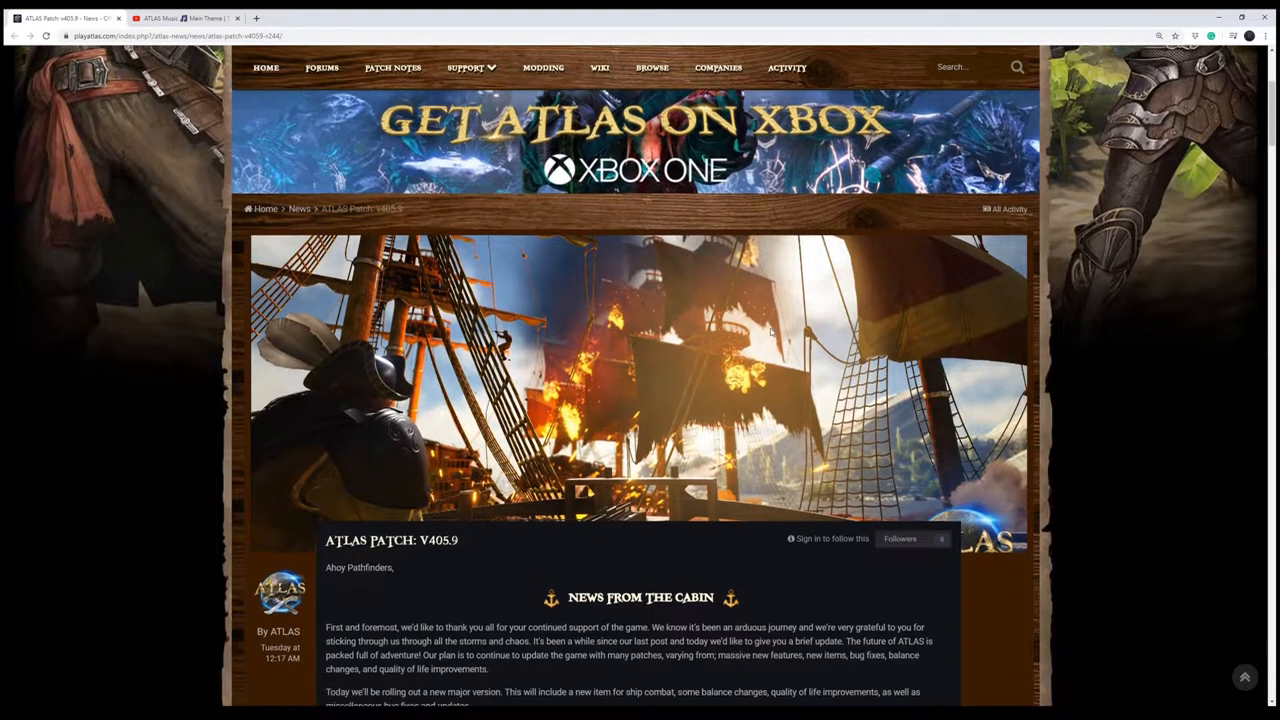
scroll(up, 3)
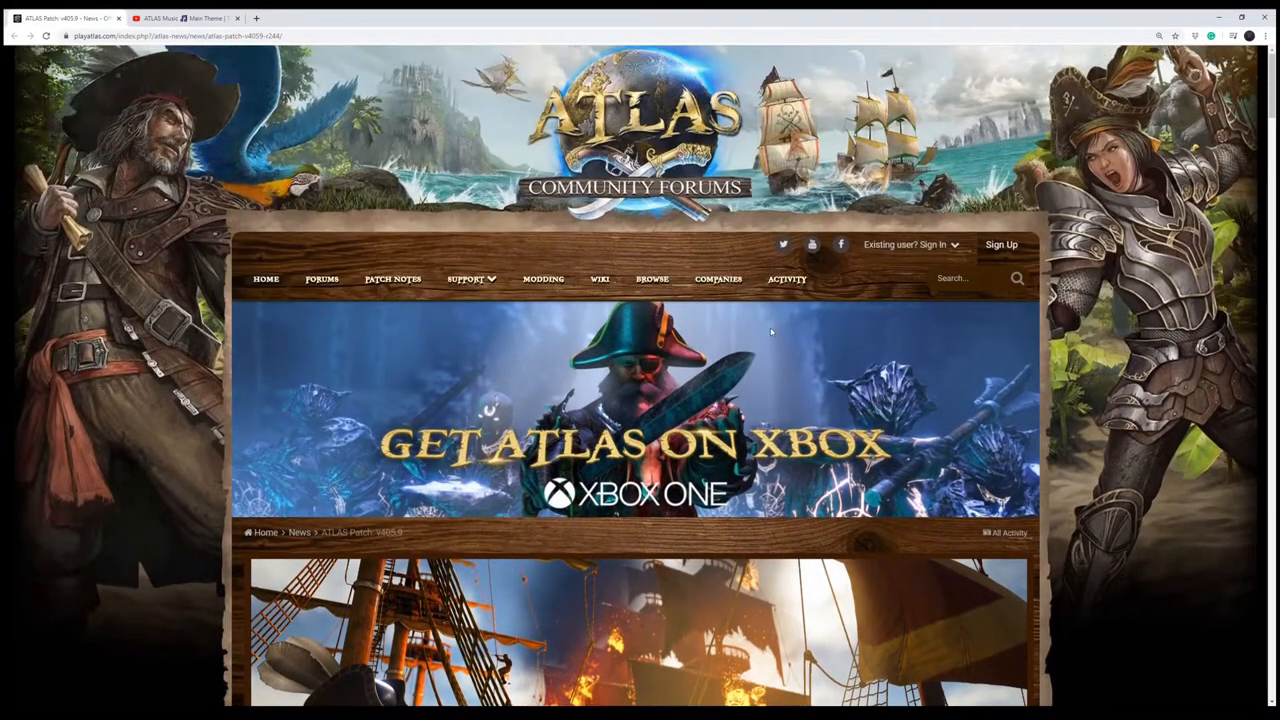
scroll(down, 3)
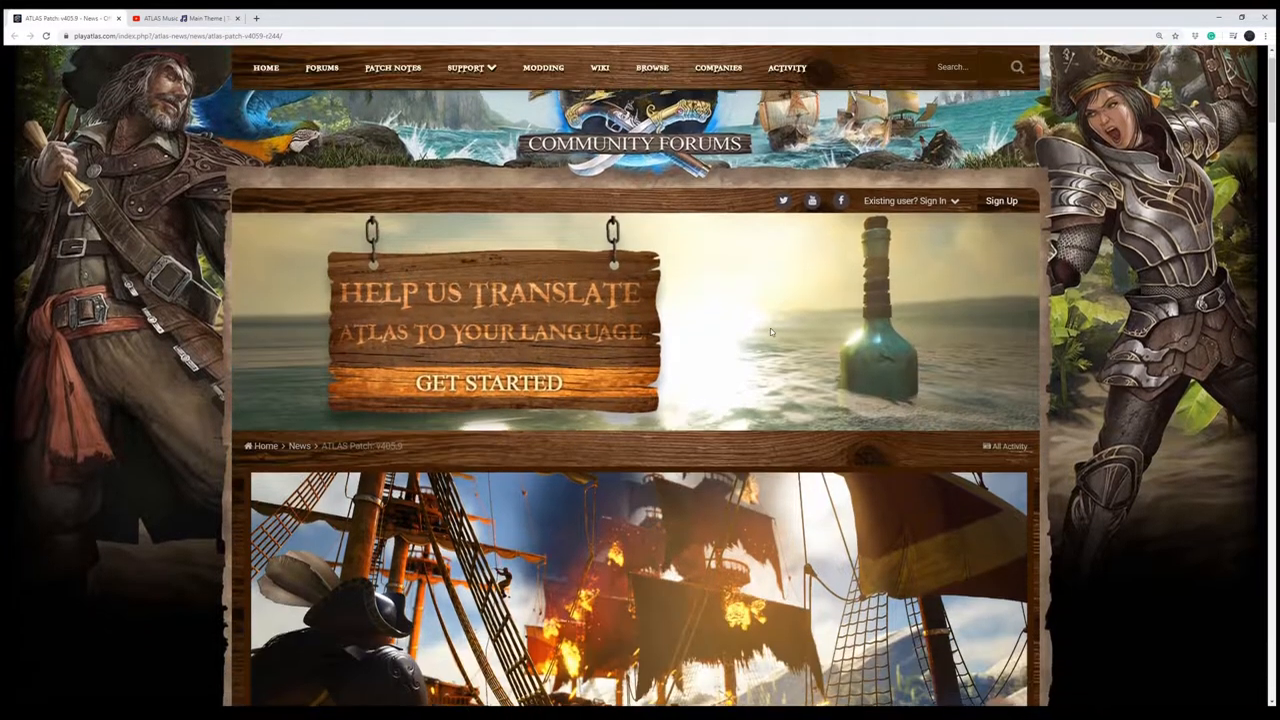
scroll(down, 3)
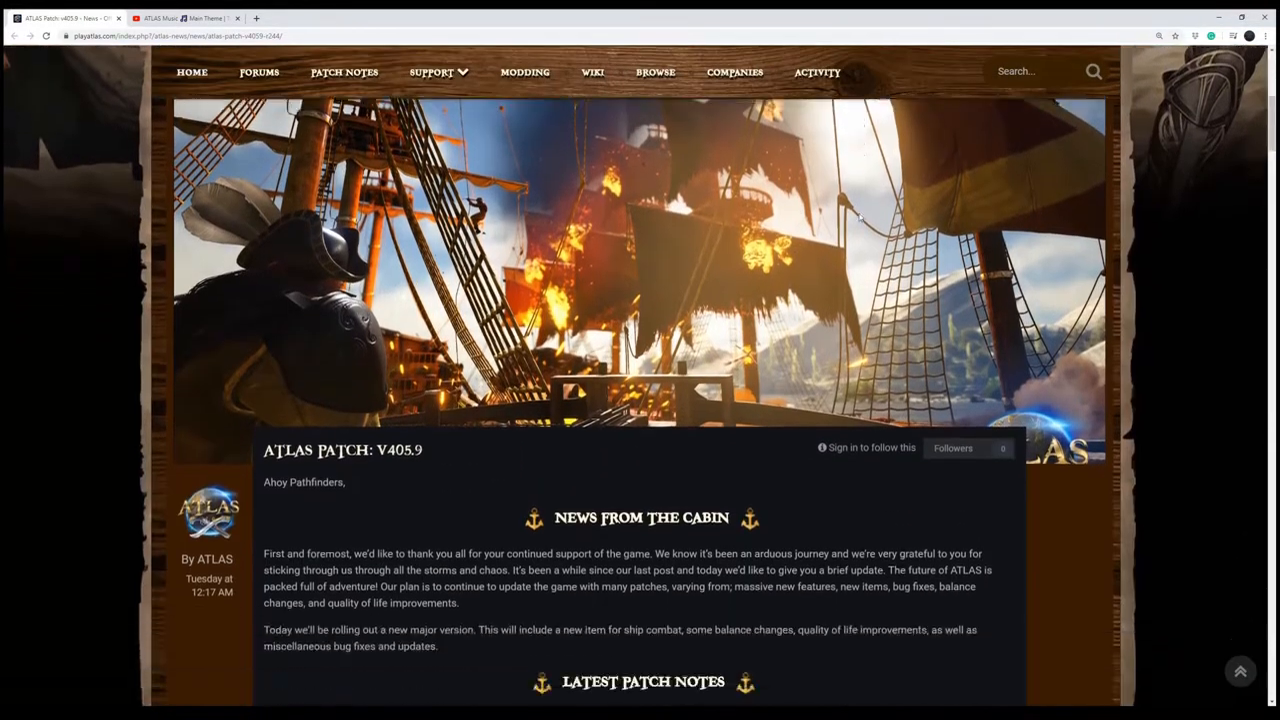
- Highlight the intro sentence about the new ship combat item and balance changes, then clear it
scroll(down, 3)
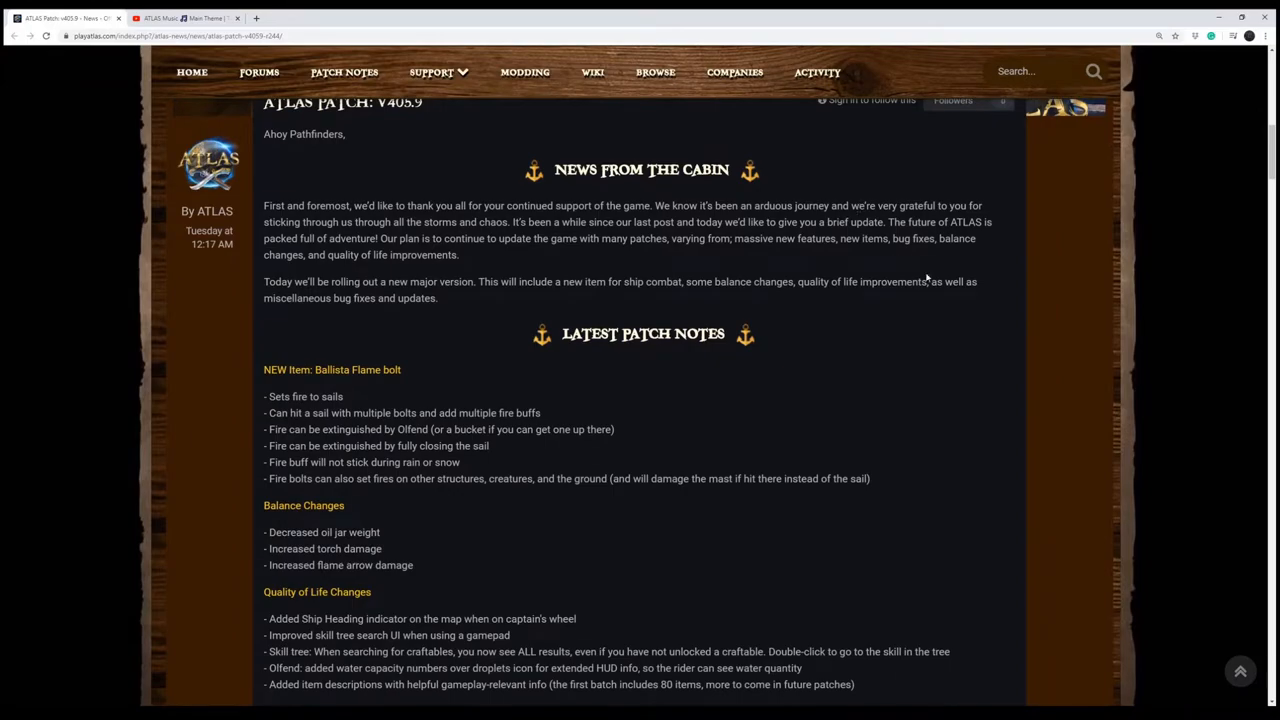
mouse_move(924, 280)
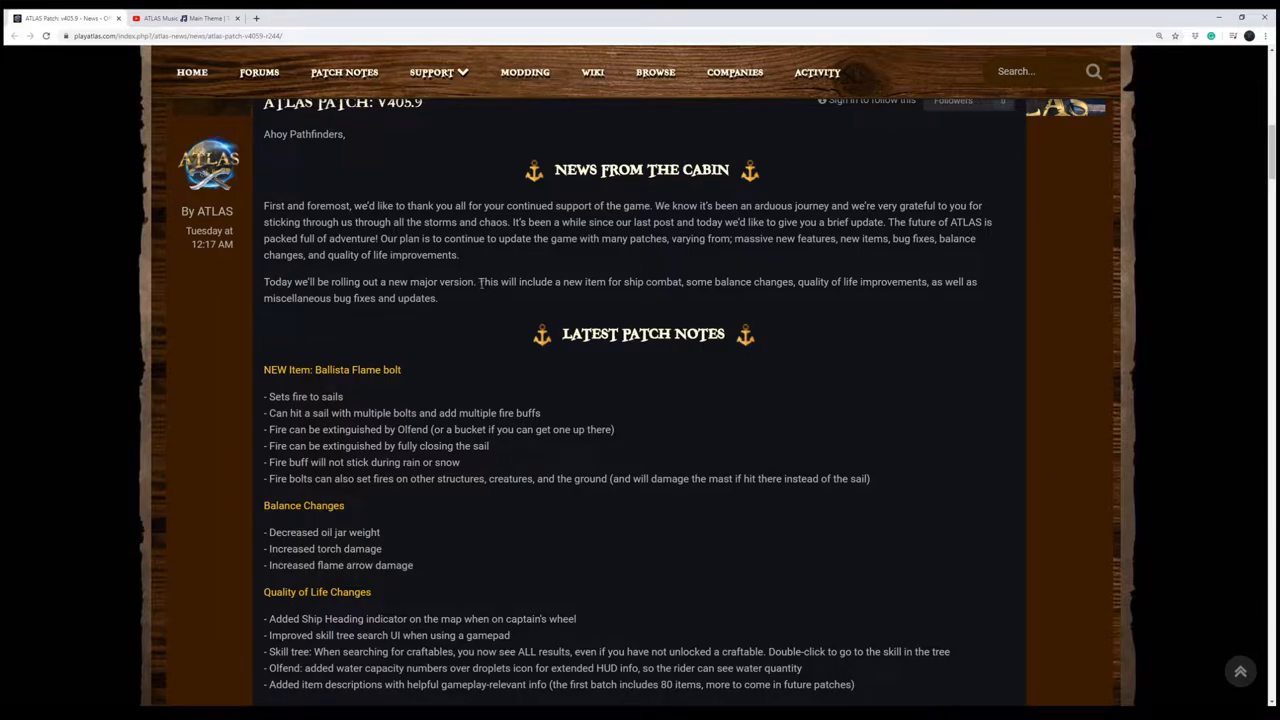
drag(484, 280, 740, 280)
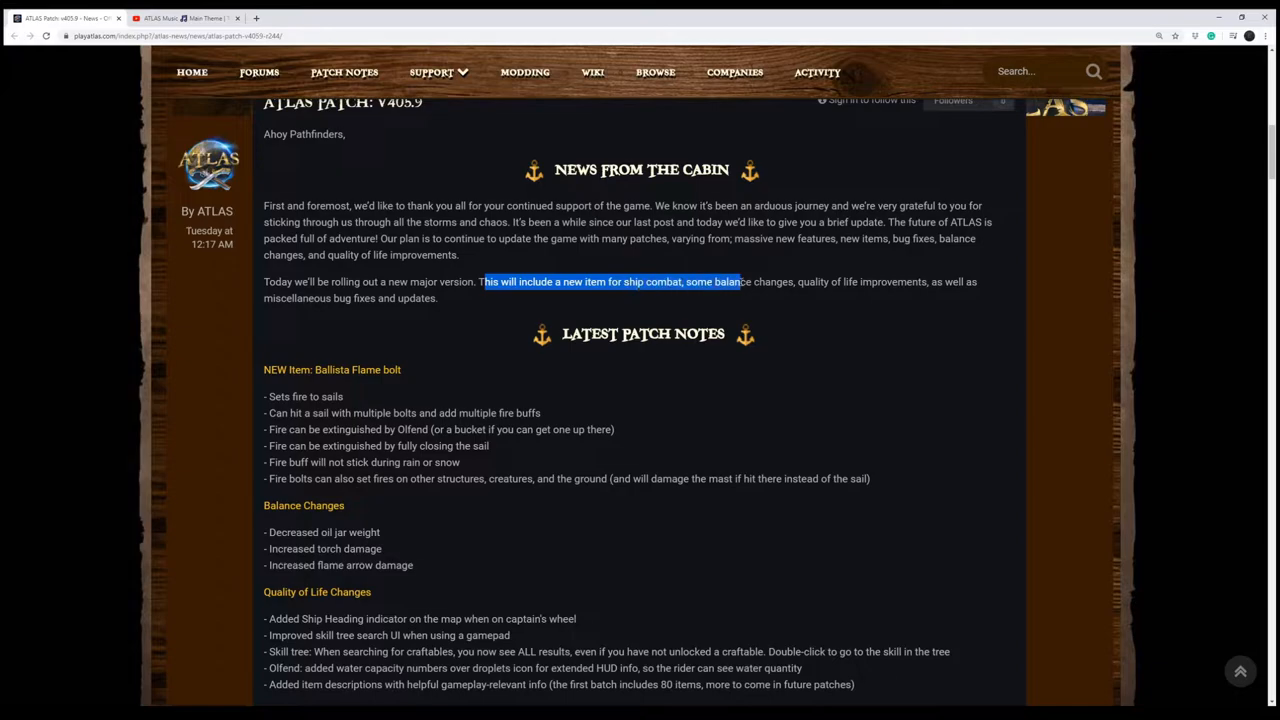
drag(740, 280, 924, 280)
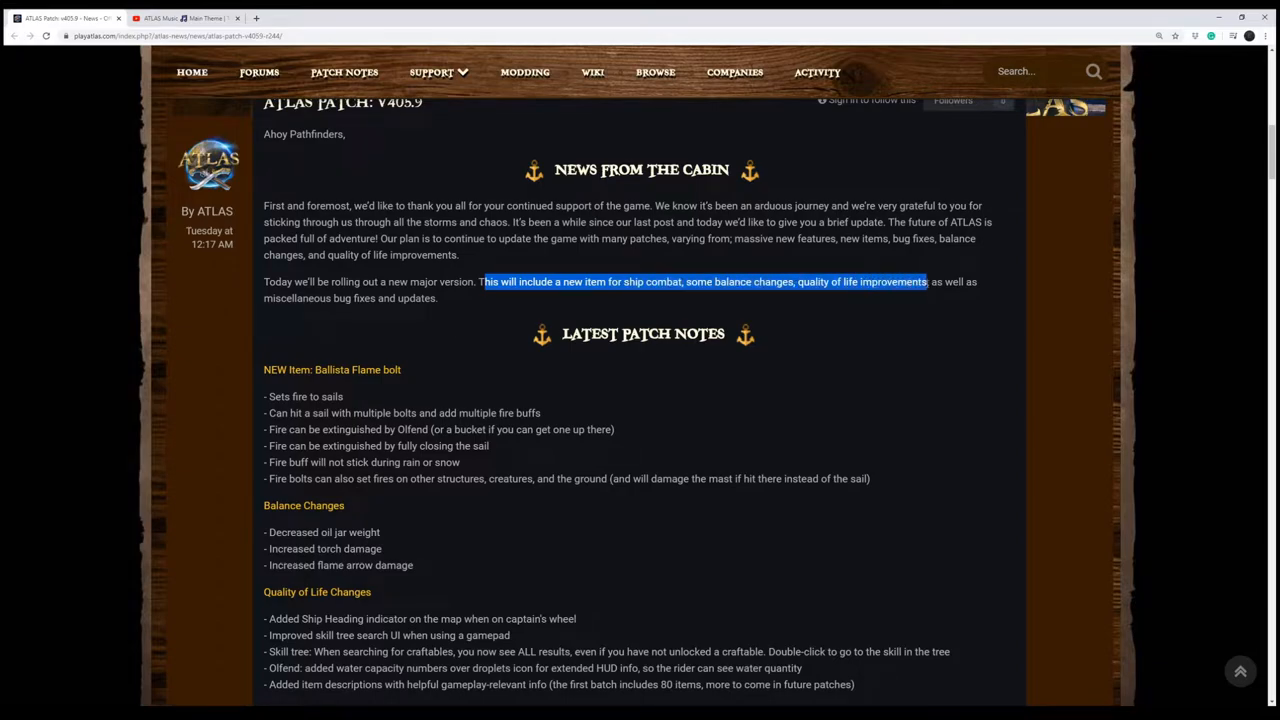
drag(928, 280, 954, 298)
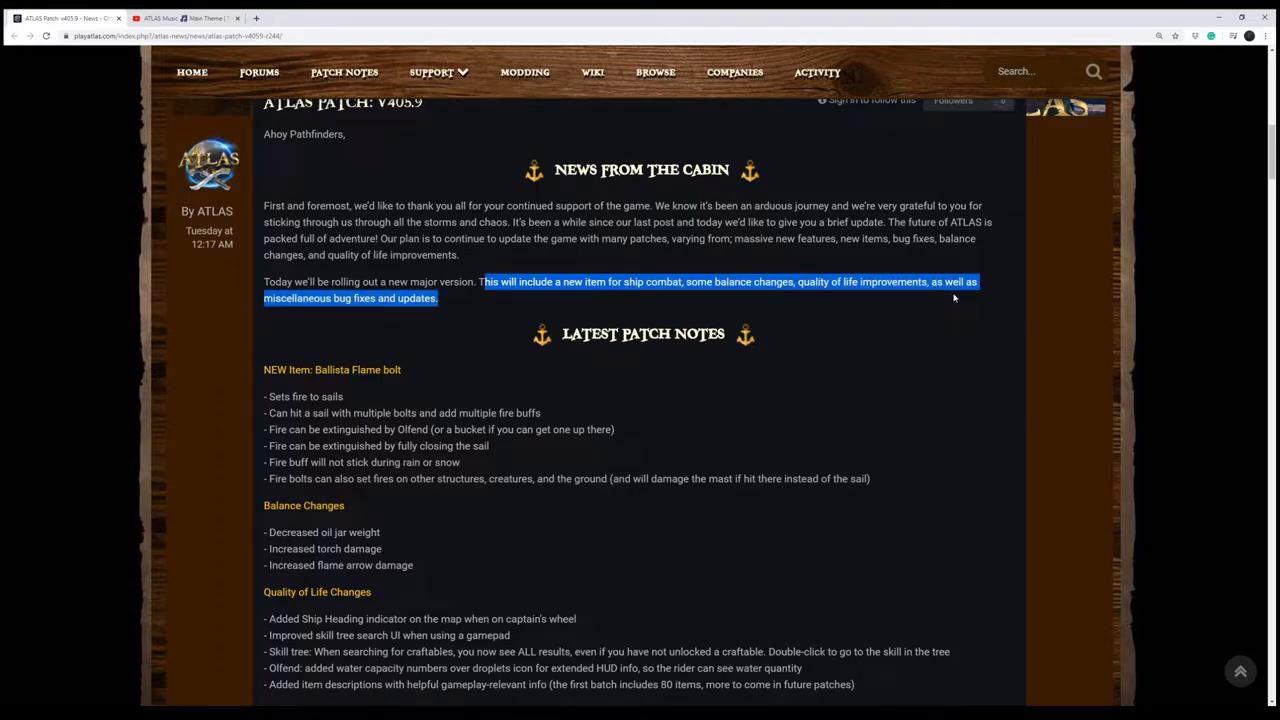
mouse_move(528, 328)
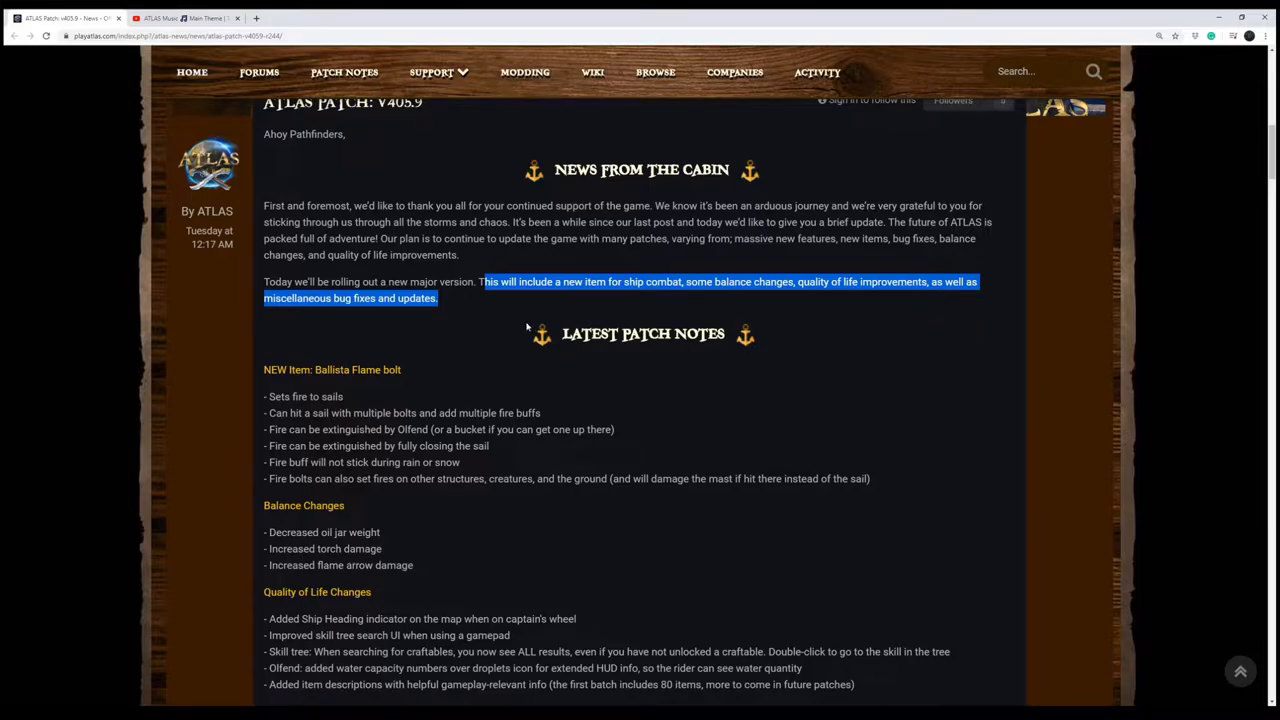
click(188, 318)
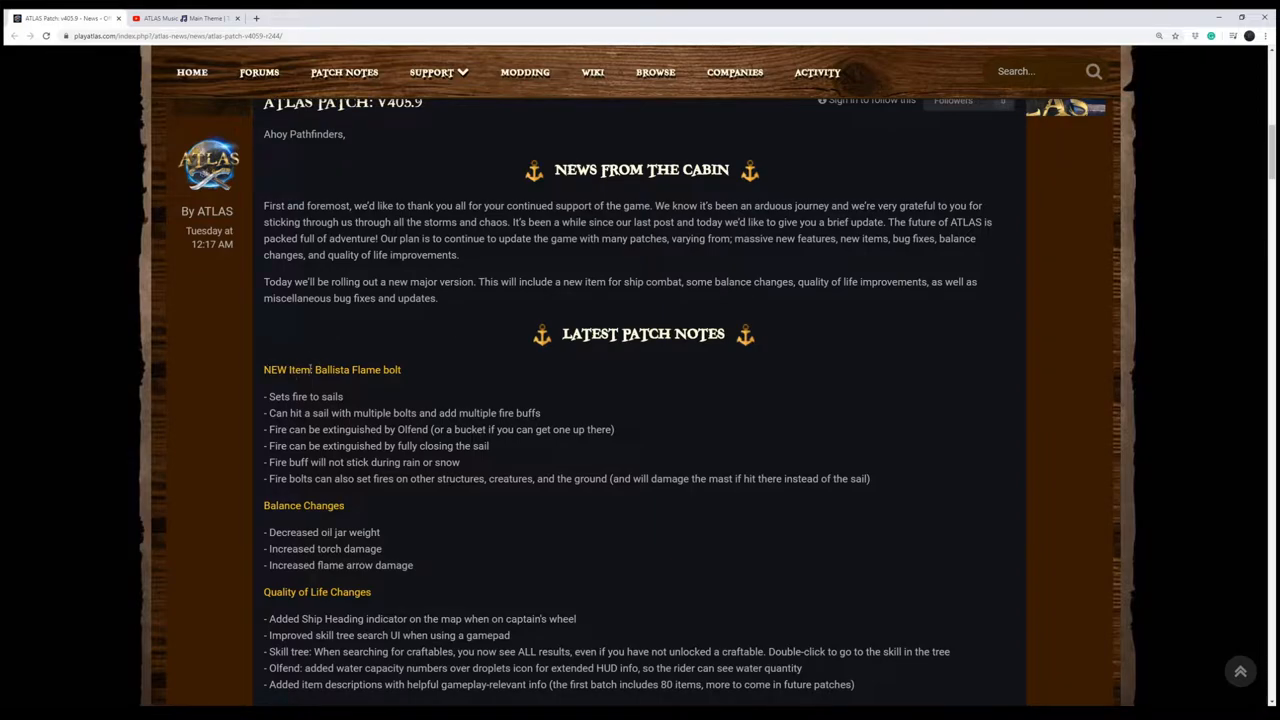
- Mark the Ballista Flame bolt notes, including Olfend extinguishing fire and bolts igniting structures
double_click(356, 368)
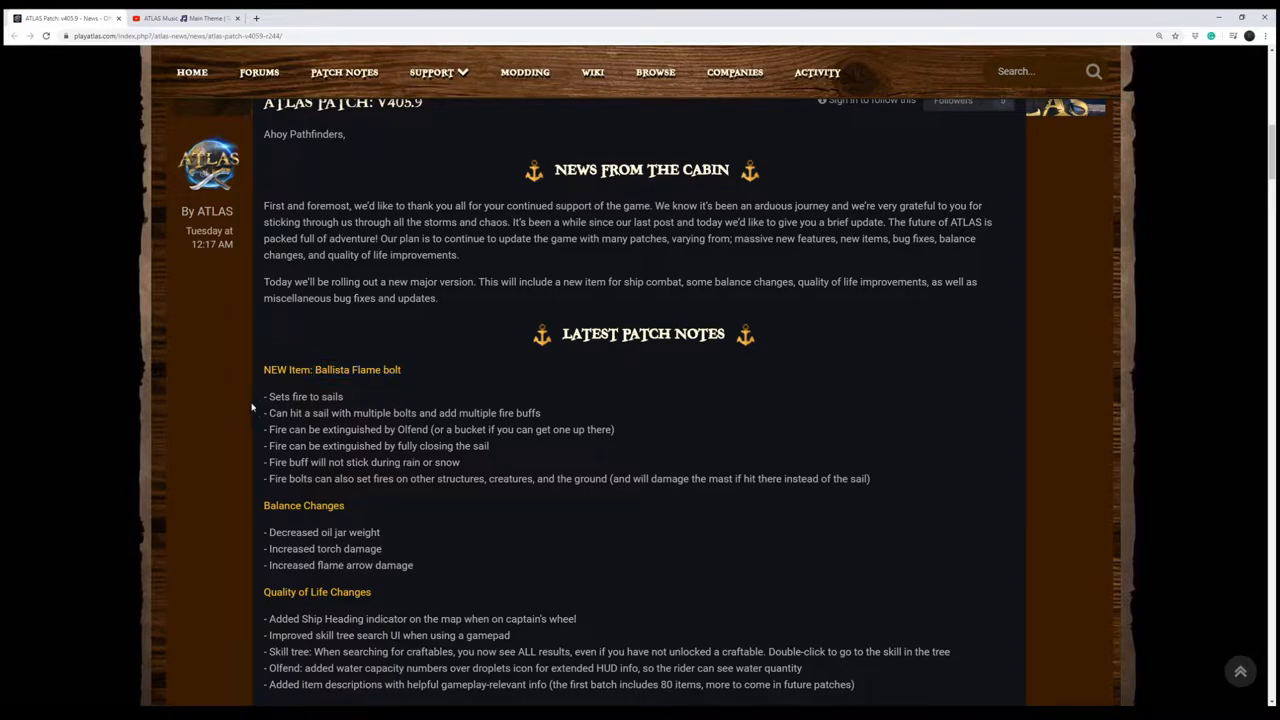
double_click(304, 396)
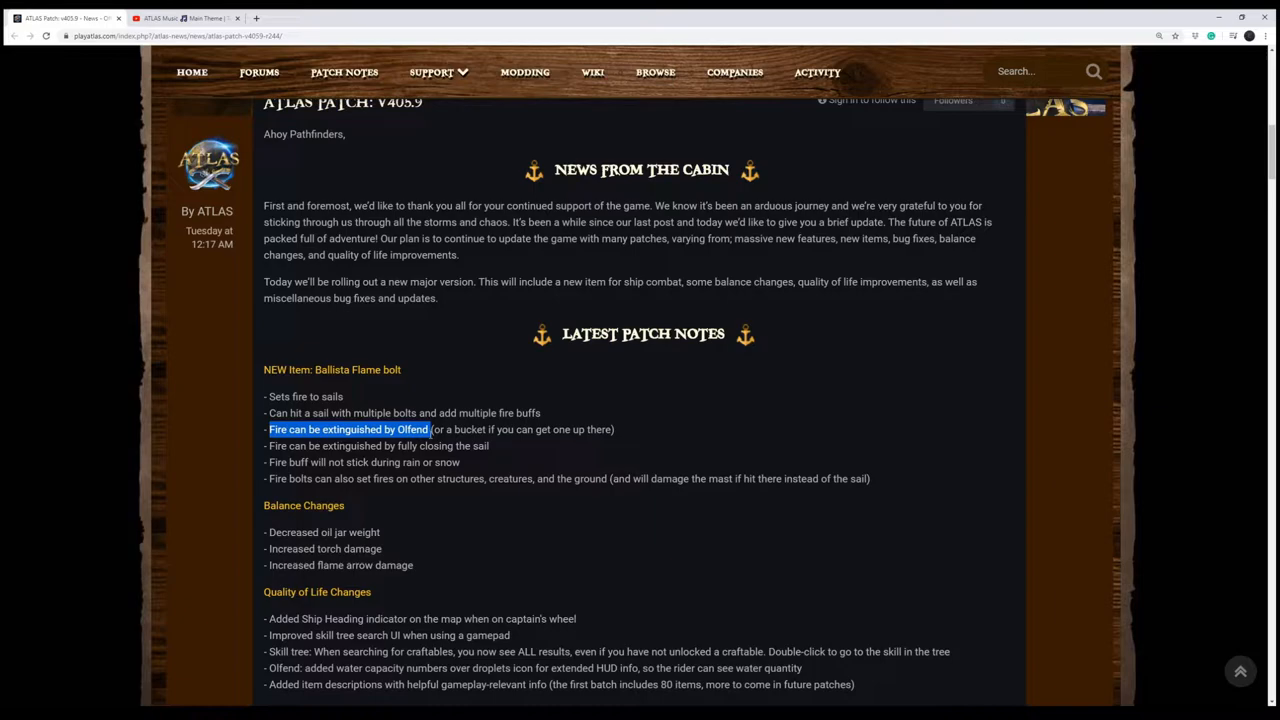
drag(424, 428, 516, 446)
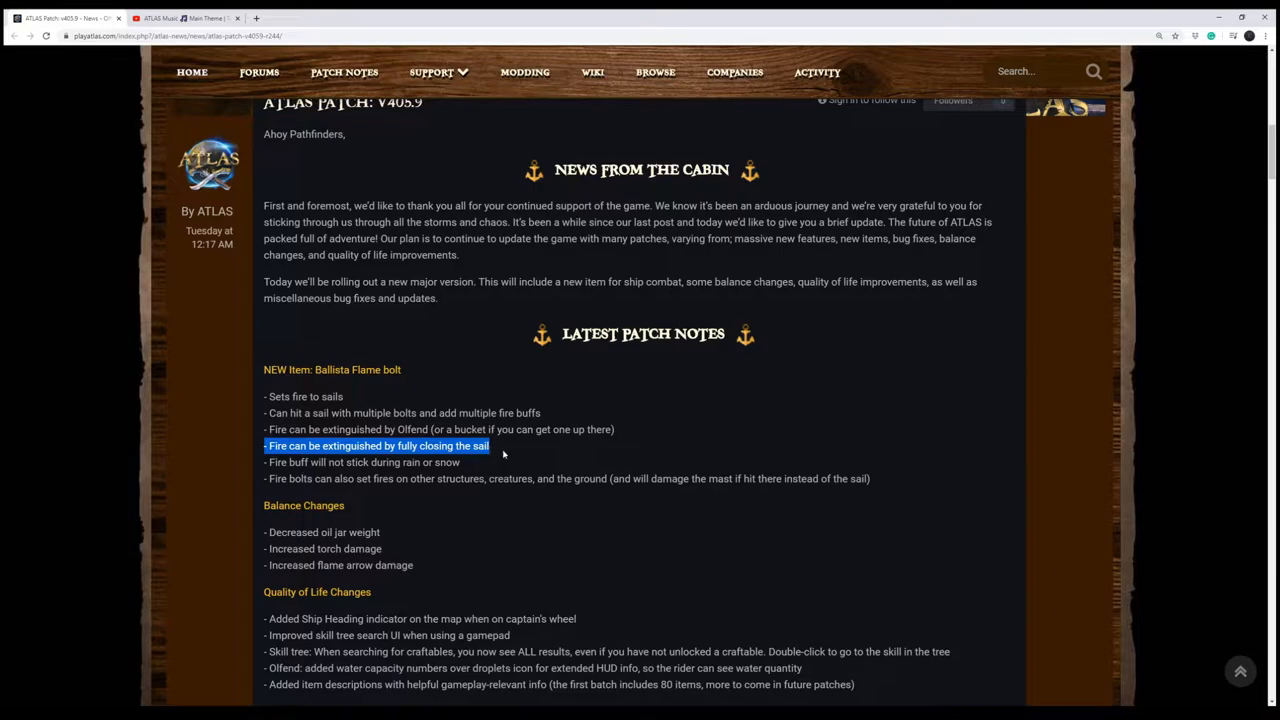
mouse_move(268, 464)
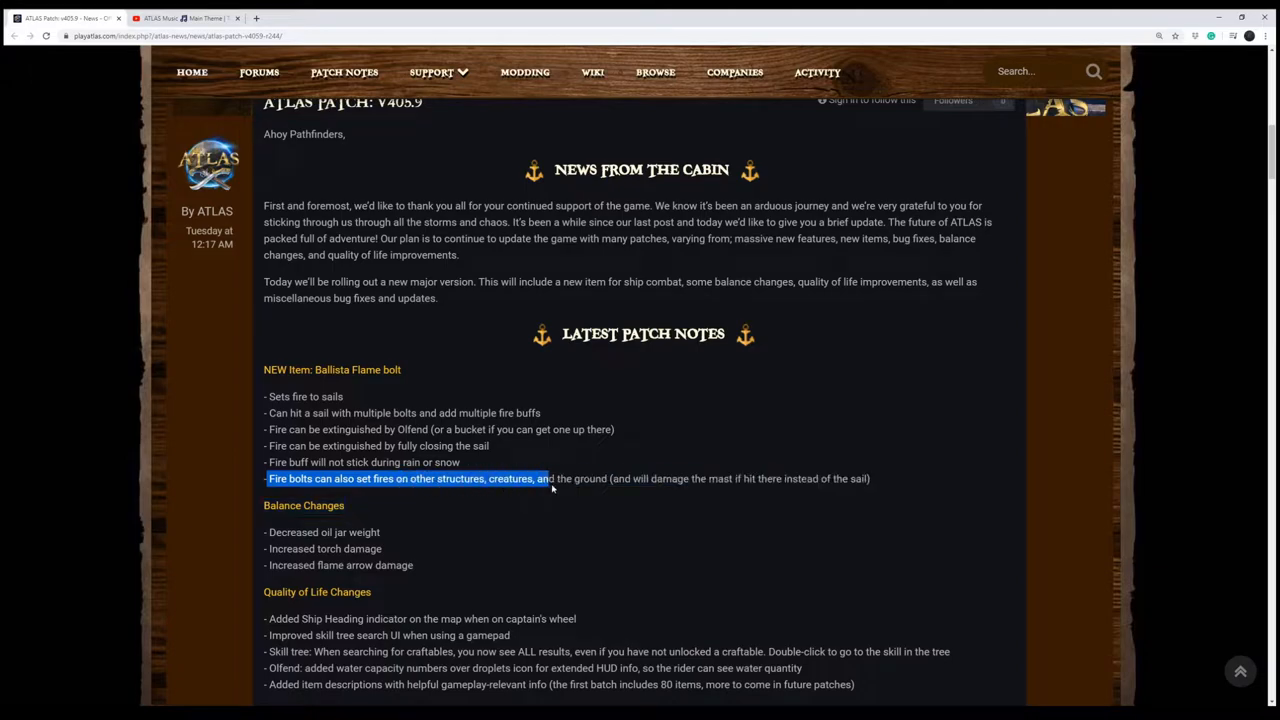
drag(552, 478, 808, 478)
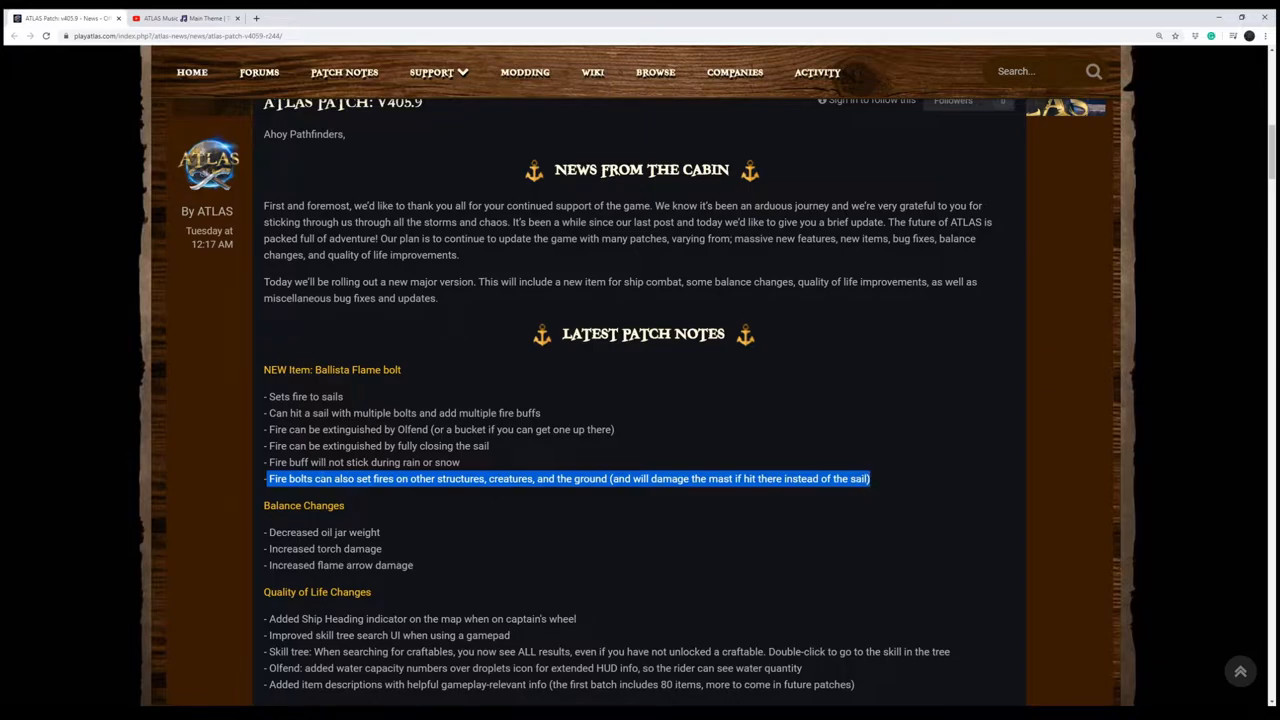
mouse_move(600, 500)
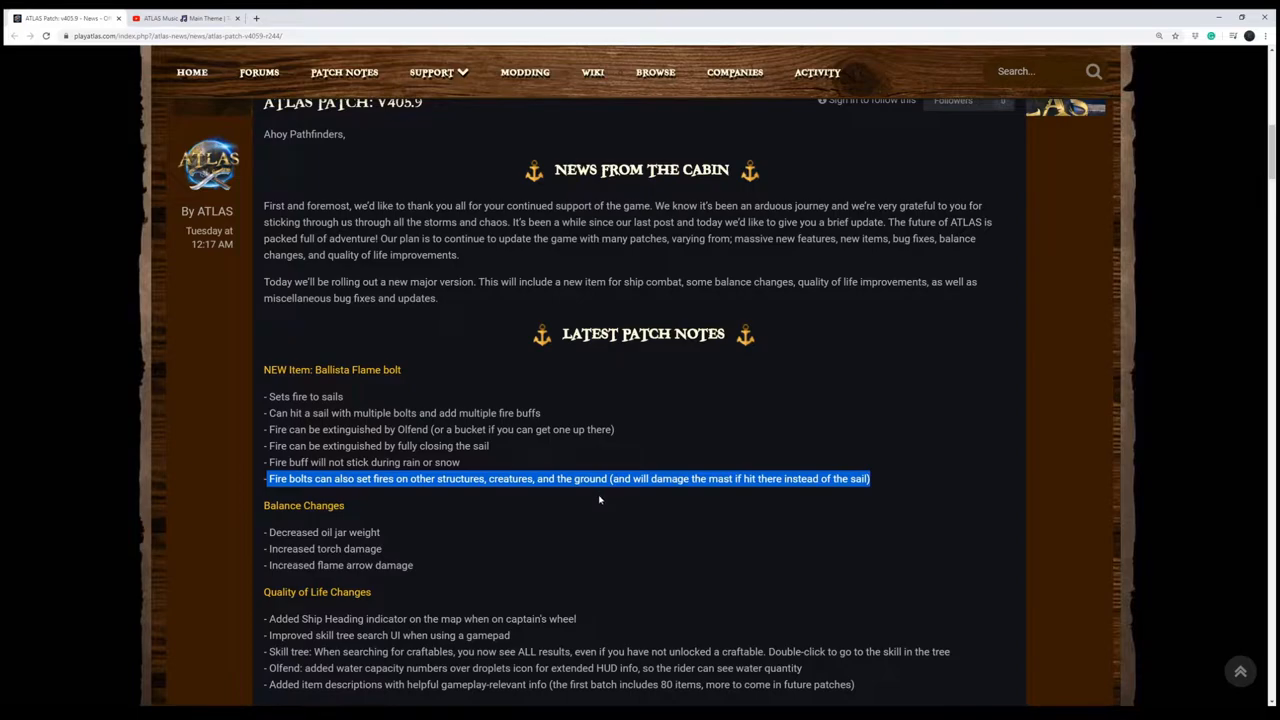
- Scroll so the Latest Patch Notes heading sits at the top and mark a line there
scroll(down, 3)
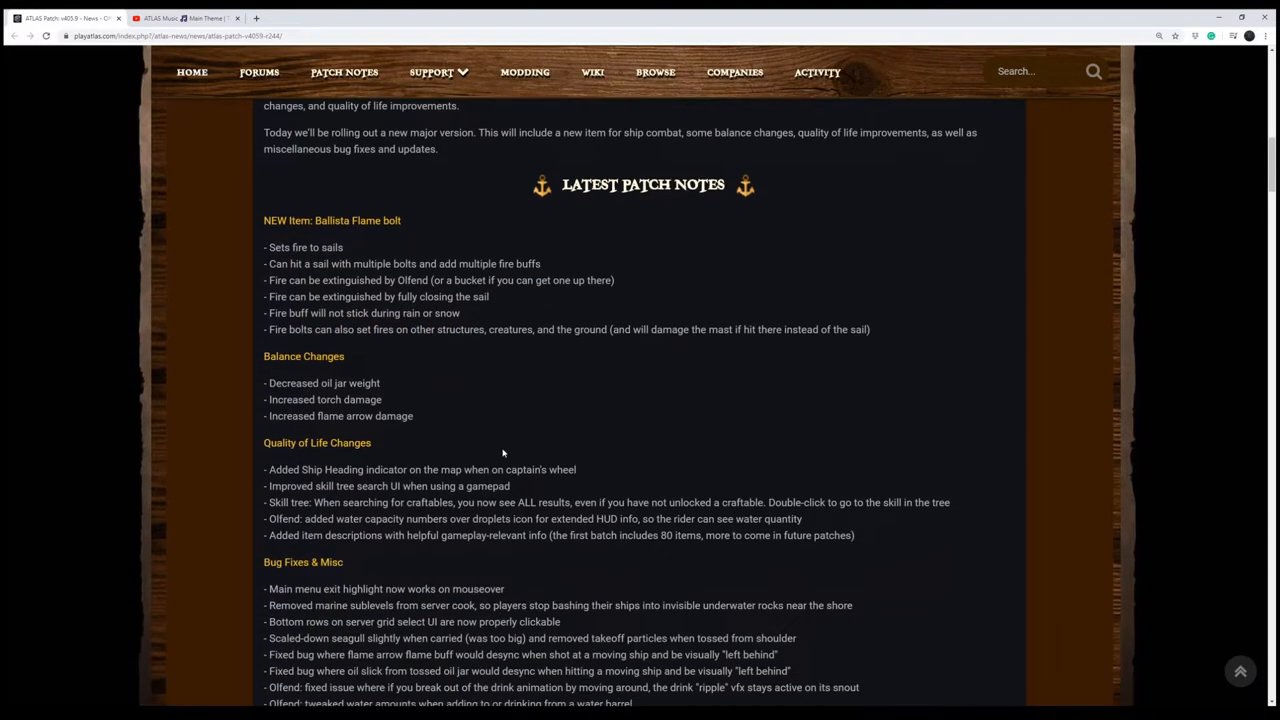
double_click(290, 384)
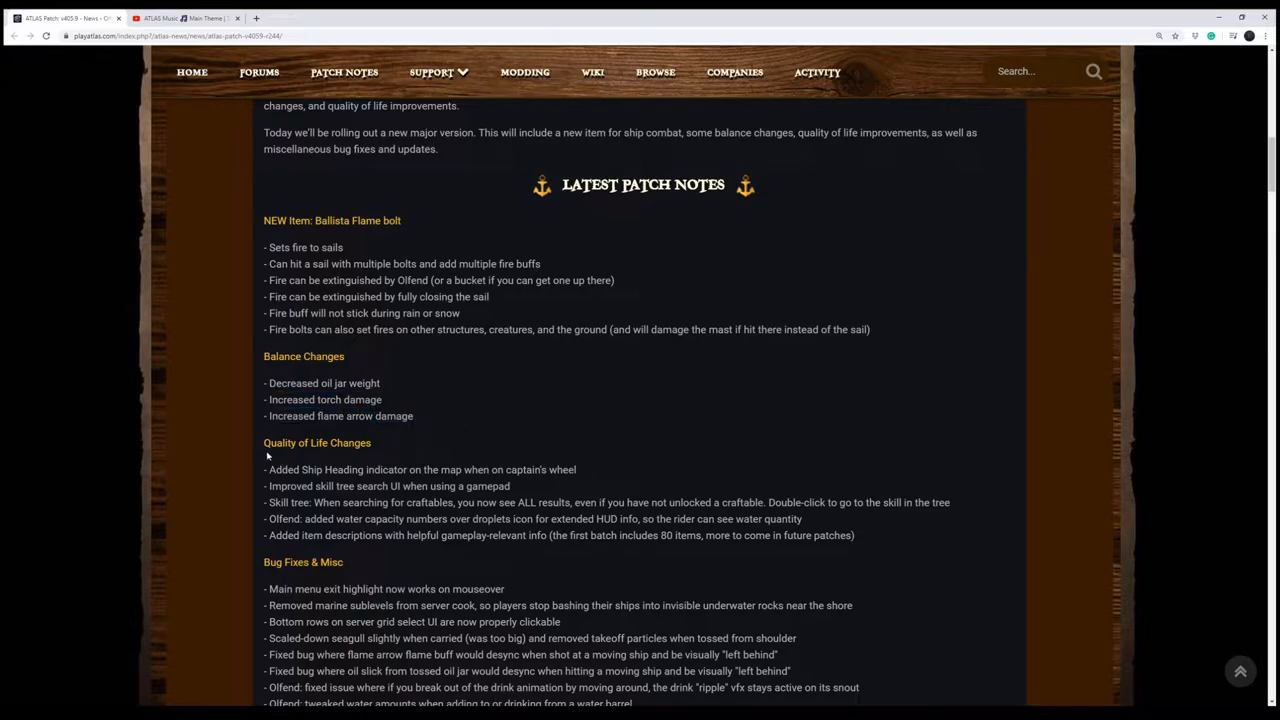
- Highlight the Ship Heading indicator, gamepad skill tree search, craftables search and Olfend water capacity notes
scroll(down, 3)
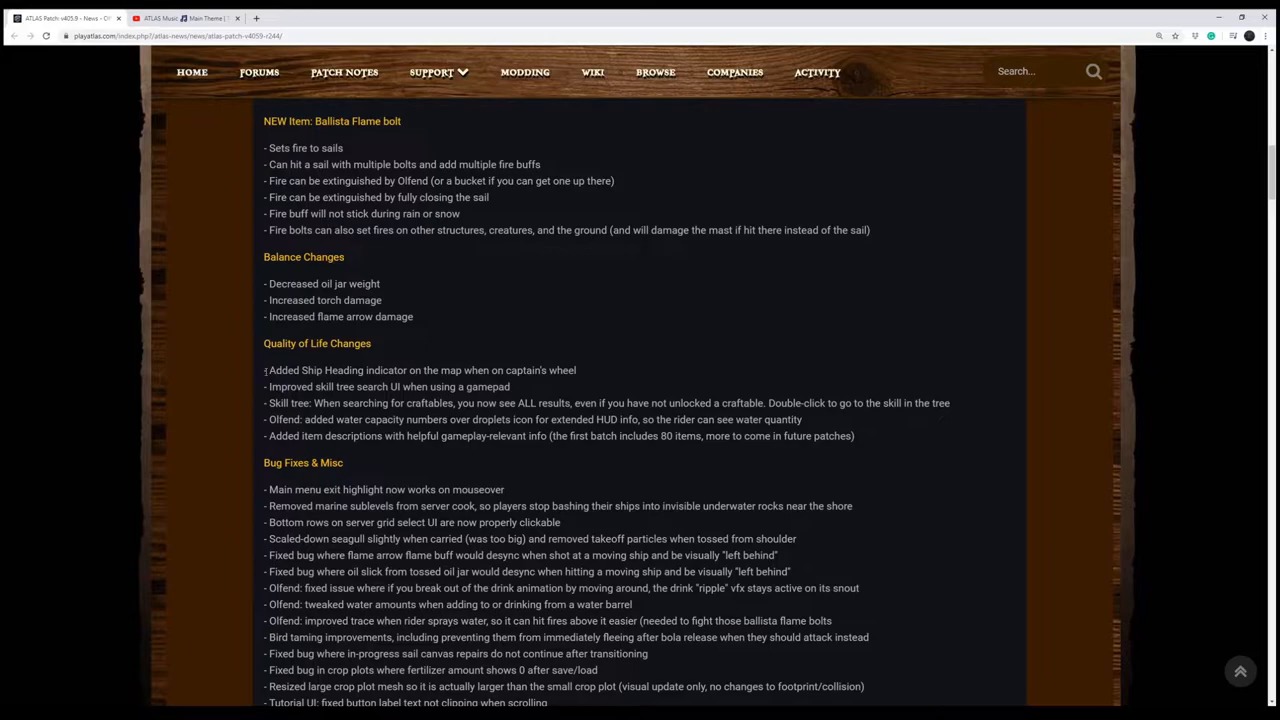
triple_click(420, 370)
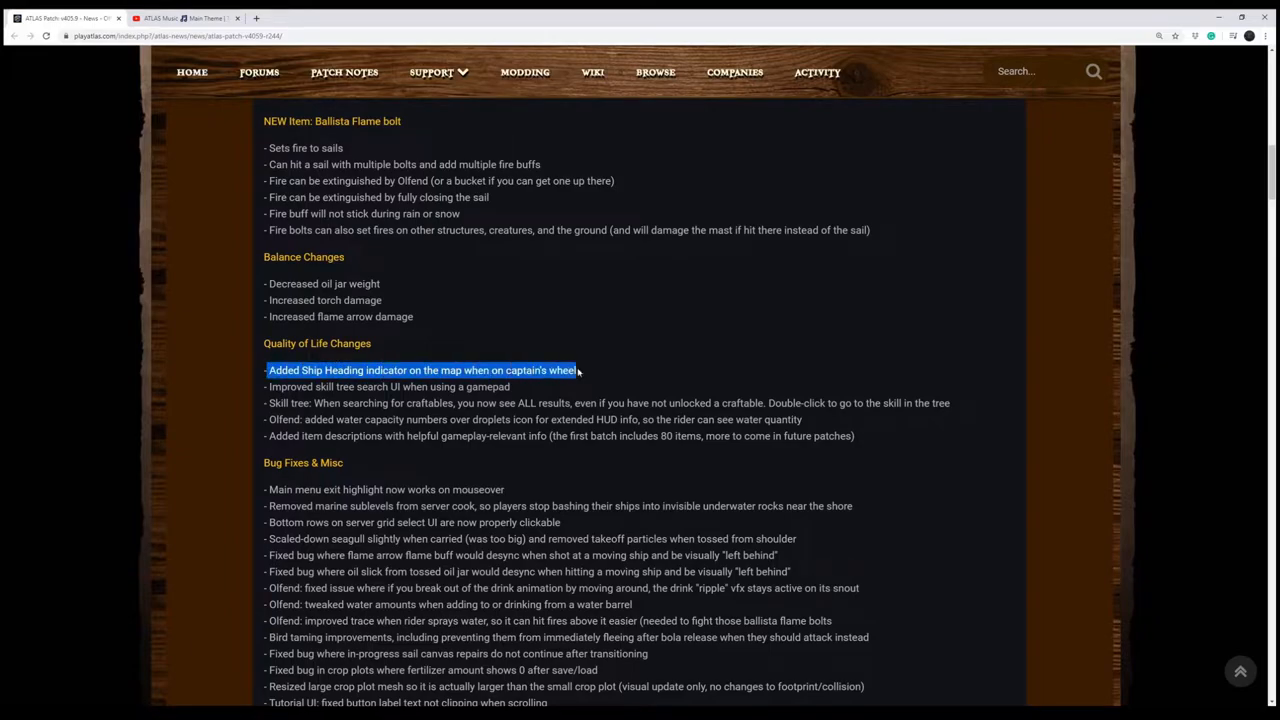
mouse_move(578, 370)
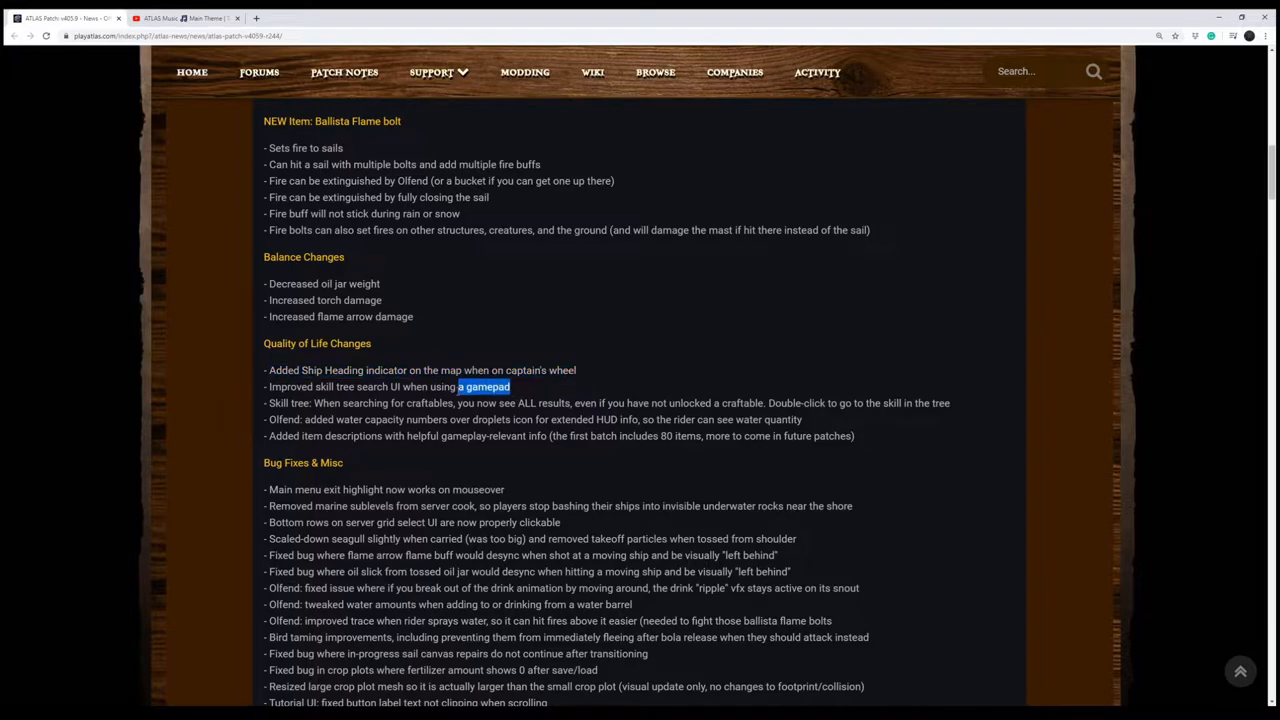
triple_click(388, 386)
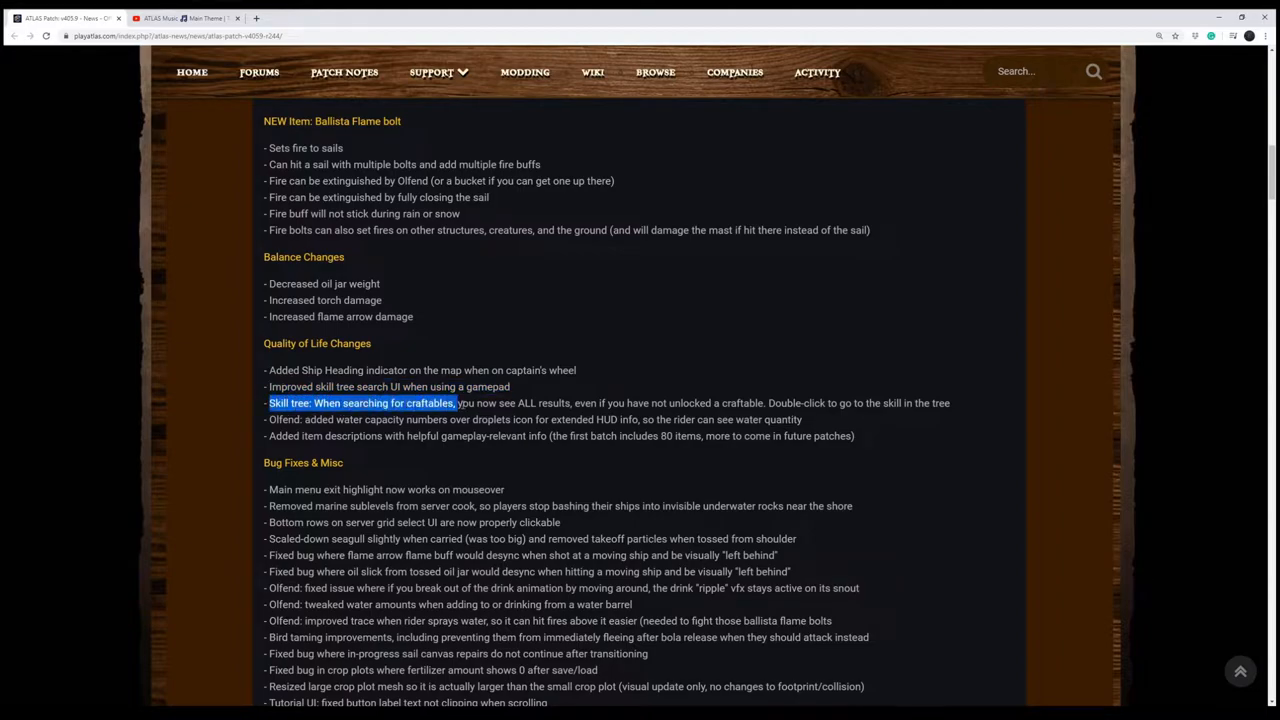
drag(456, 402, 698, 420)
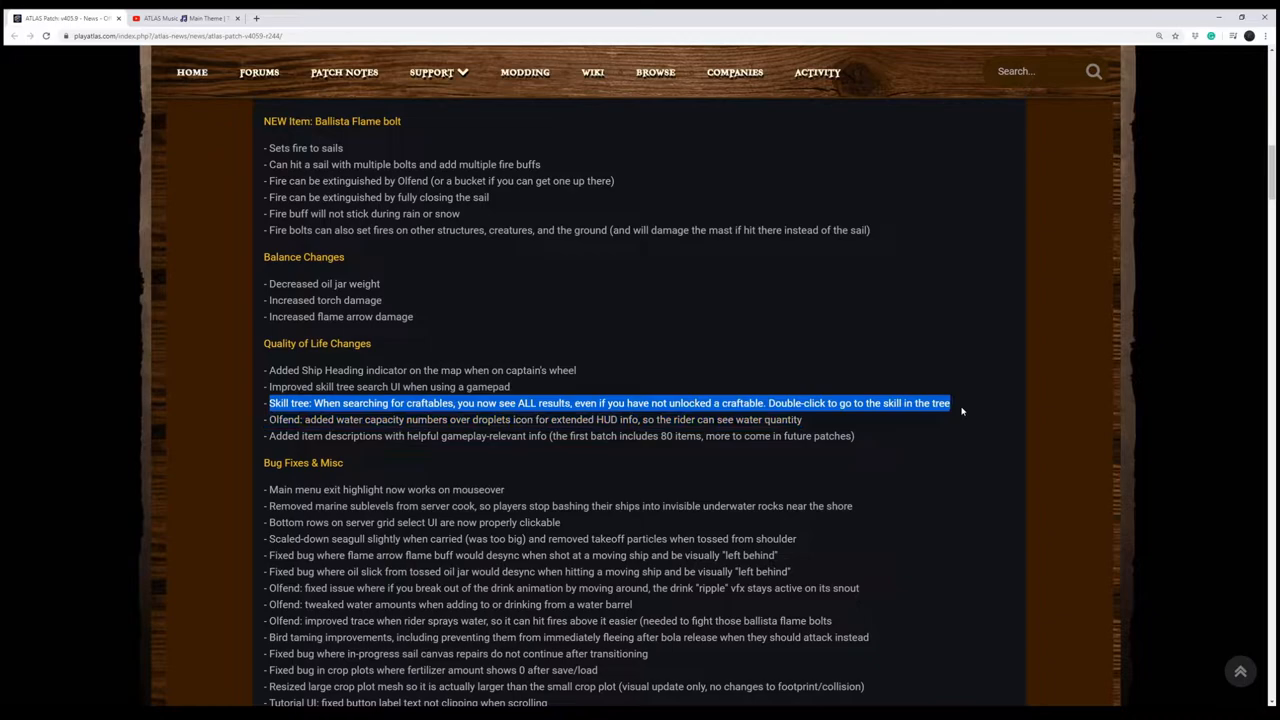
mouse_move(836, 430)
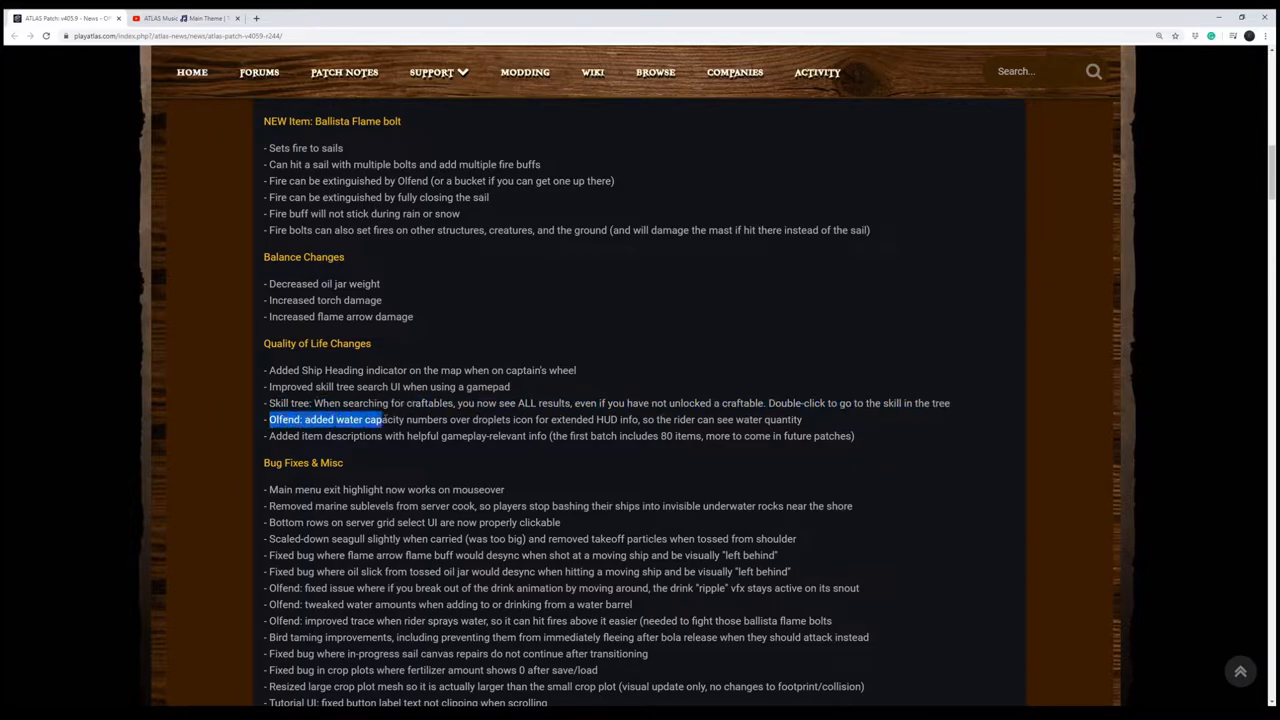
drag(380, 420, 800, 420)
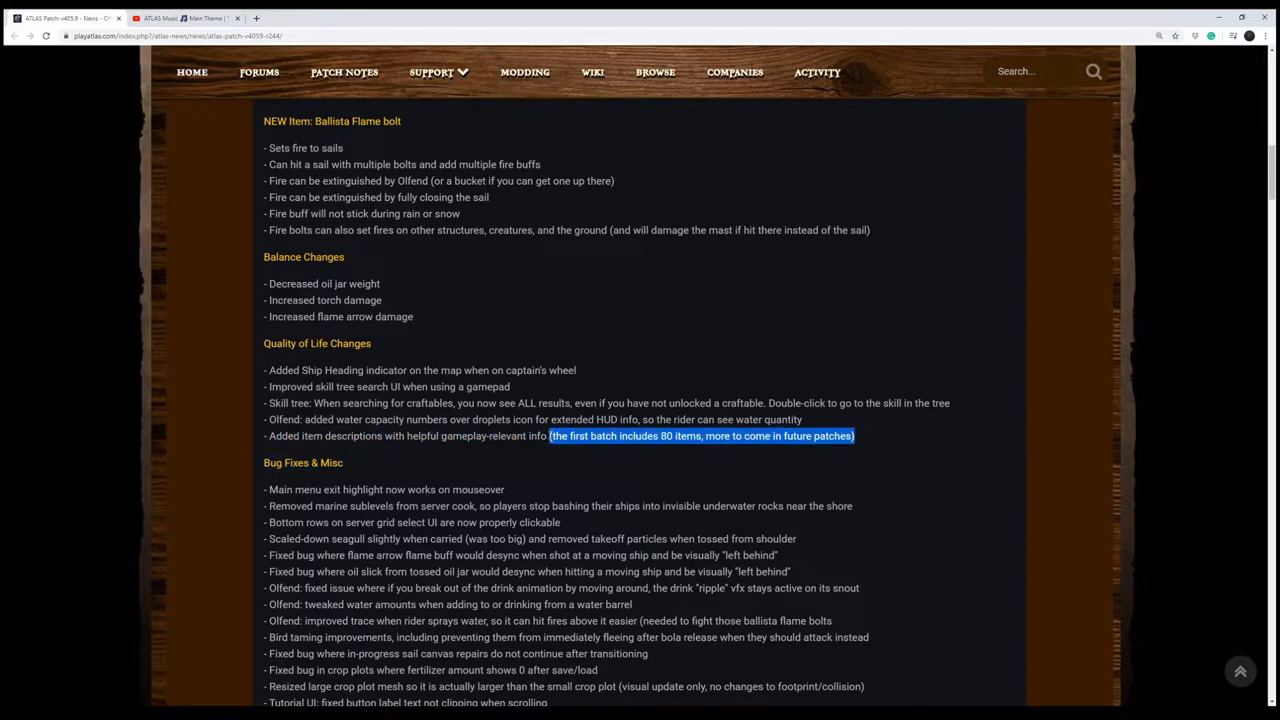
- Scroll to Bug Fixes & Misc and highlight the Main menu exit and marine sublevels fix lines
scroll(down, 3)
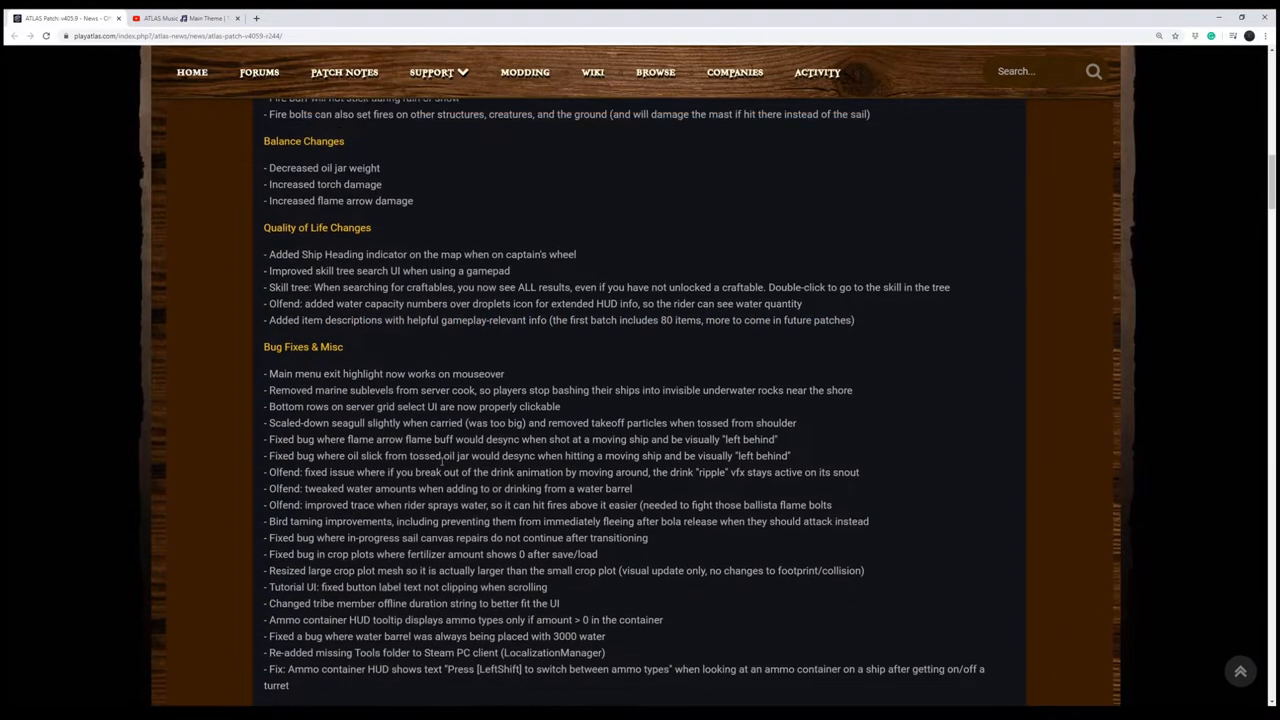
scroll(down, 3)
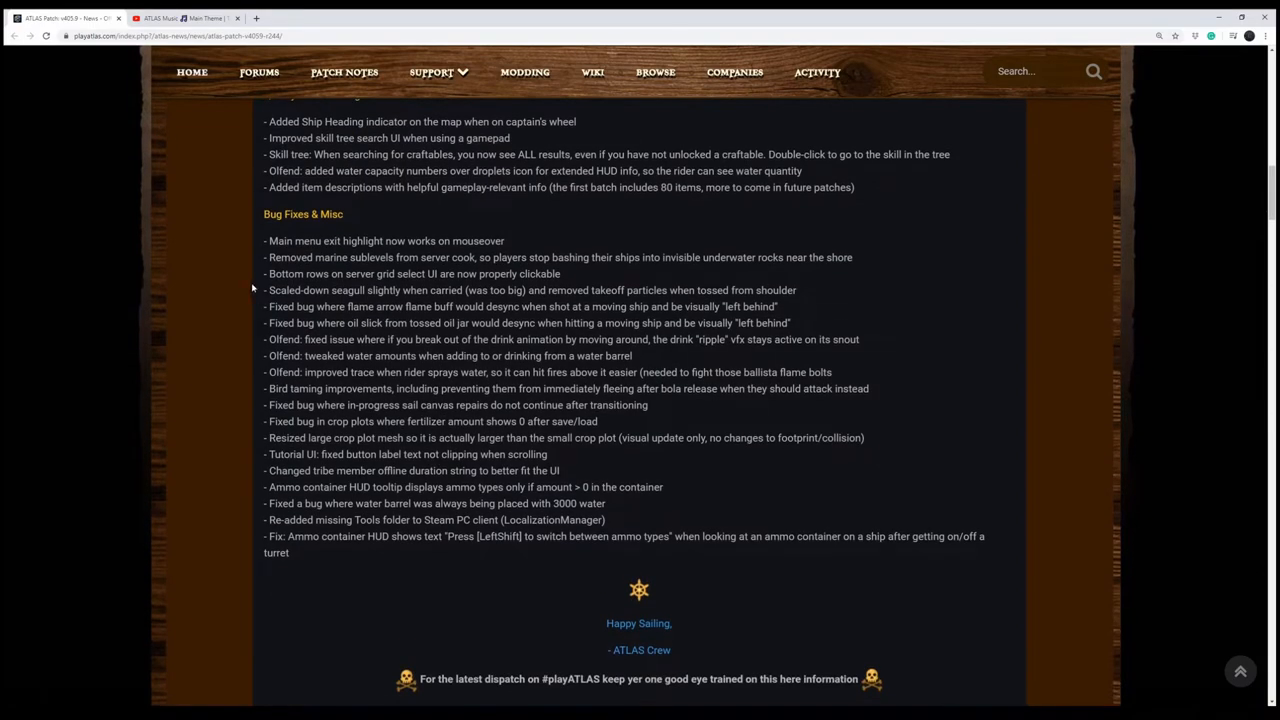
double_click(290, 240)
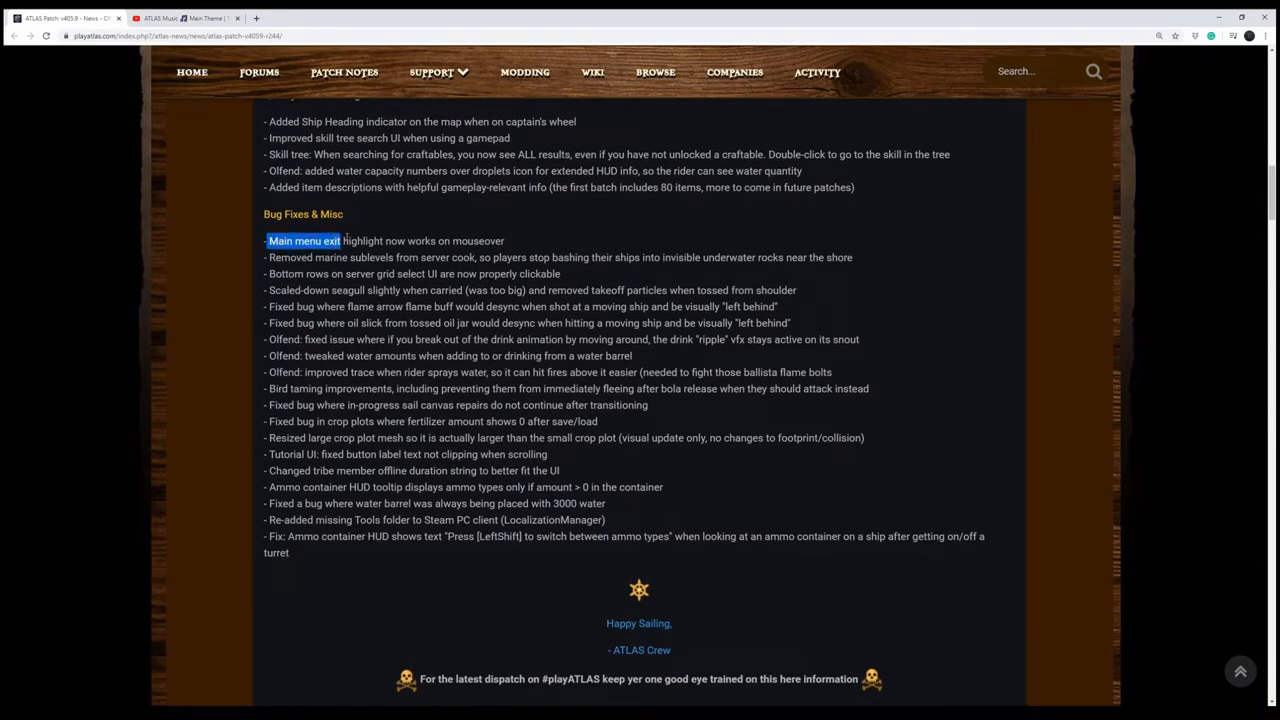
drag(340, 240, 504, 240)
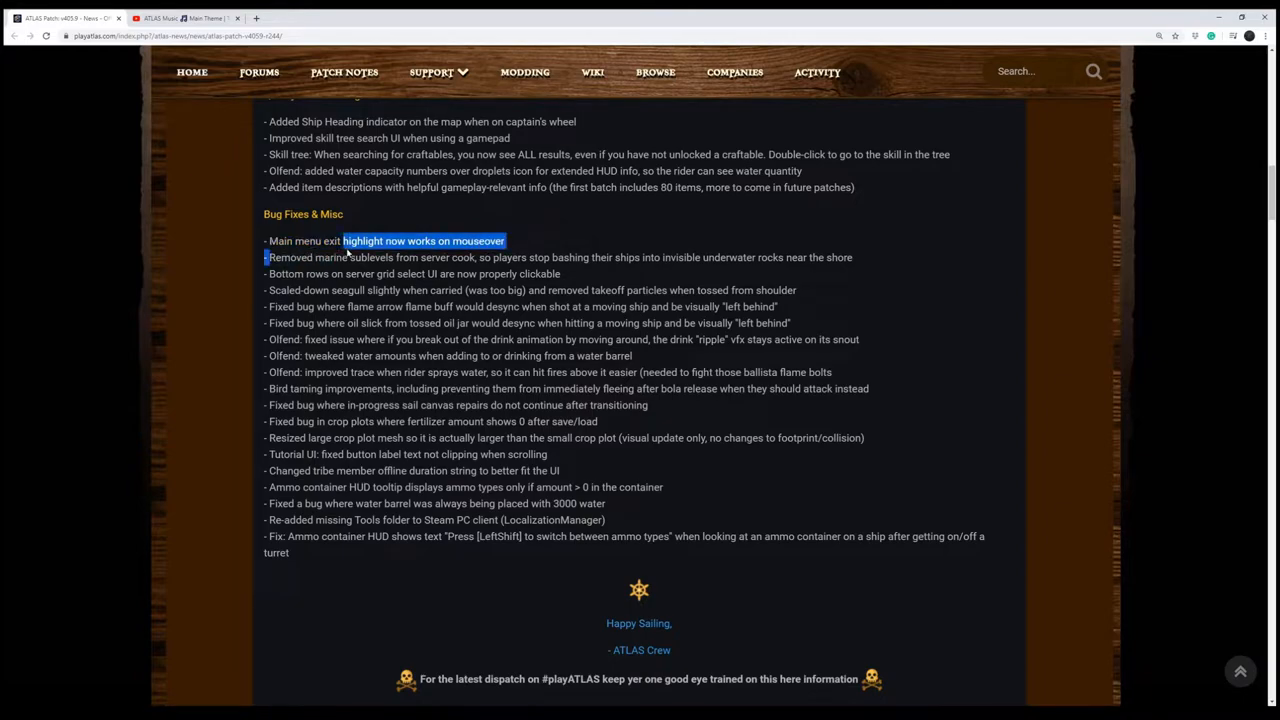
drag(344, 240, 584, 272)
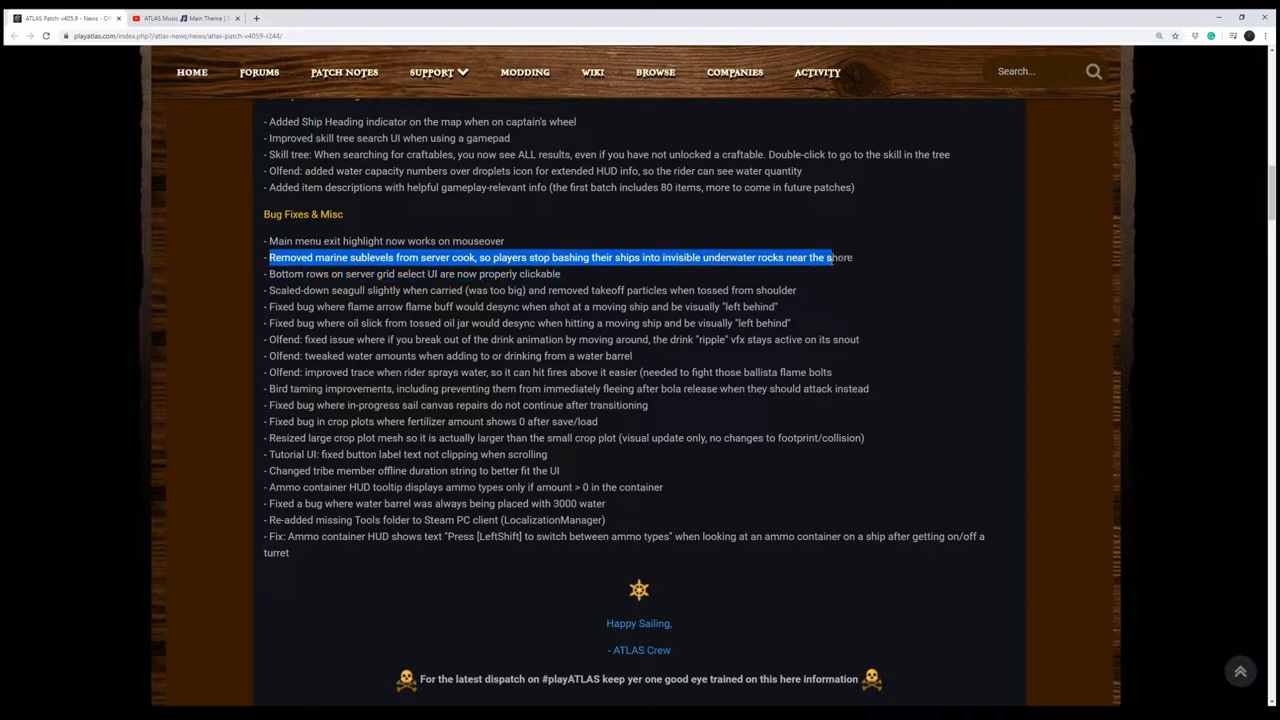
drag(826, 256, 852, 256)
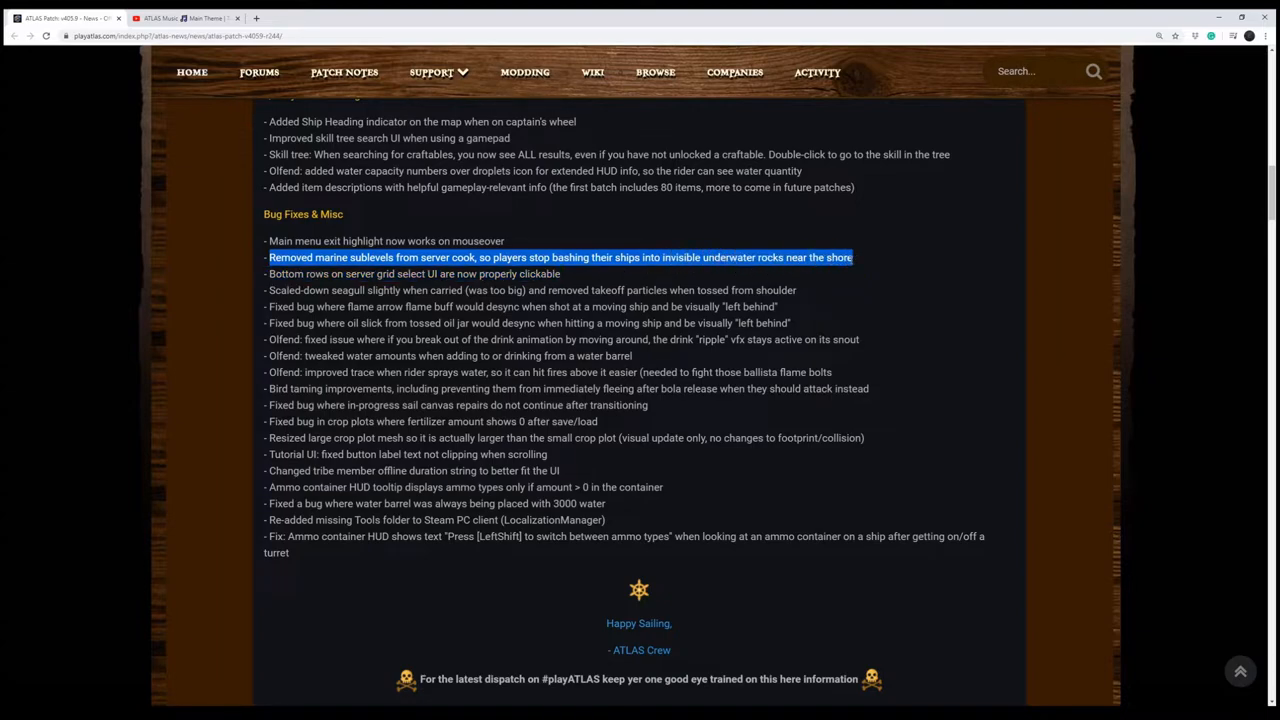
mouse_move(876, 276)
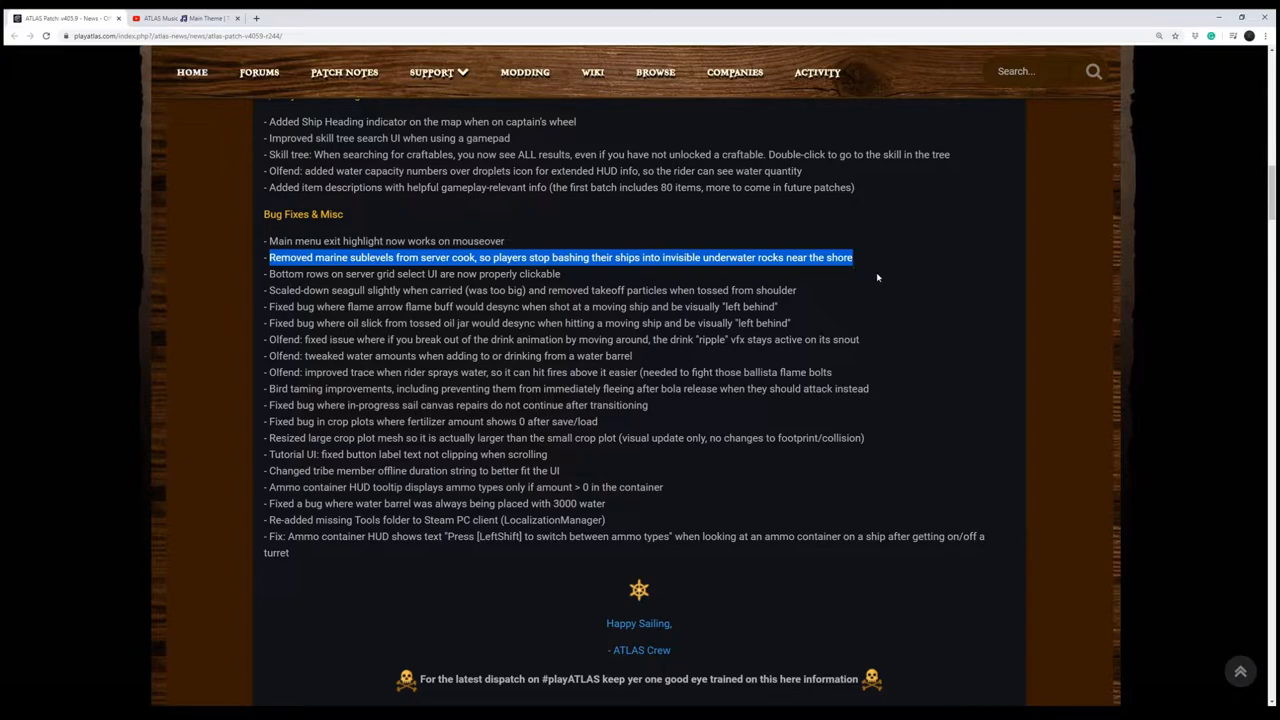
mouse_move(896, 274)
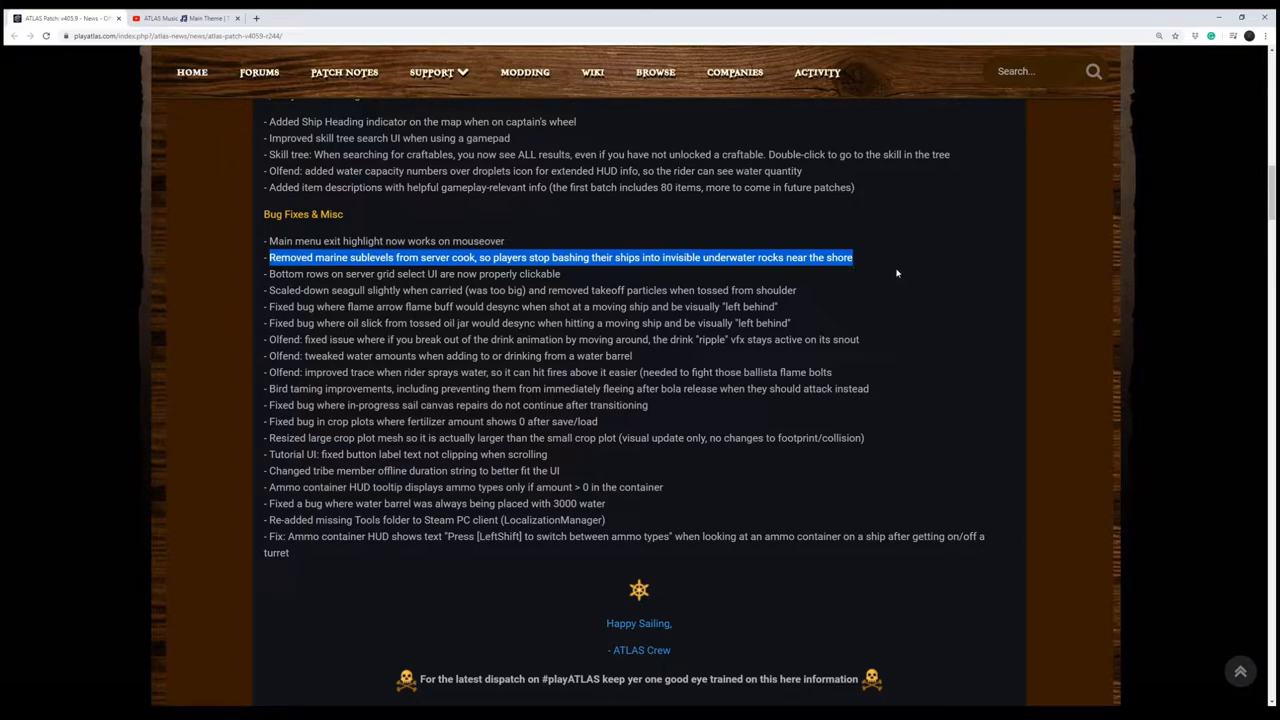
mouse_move(584, 288)
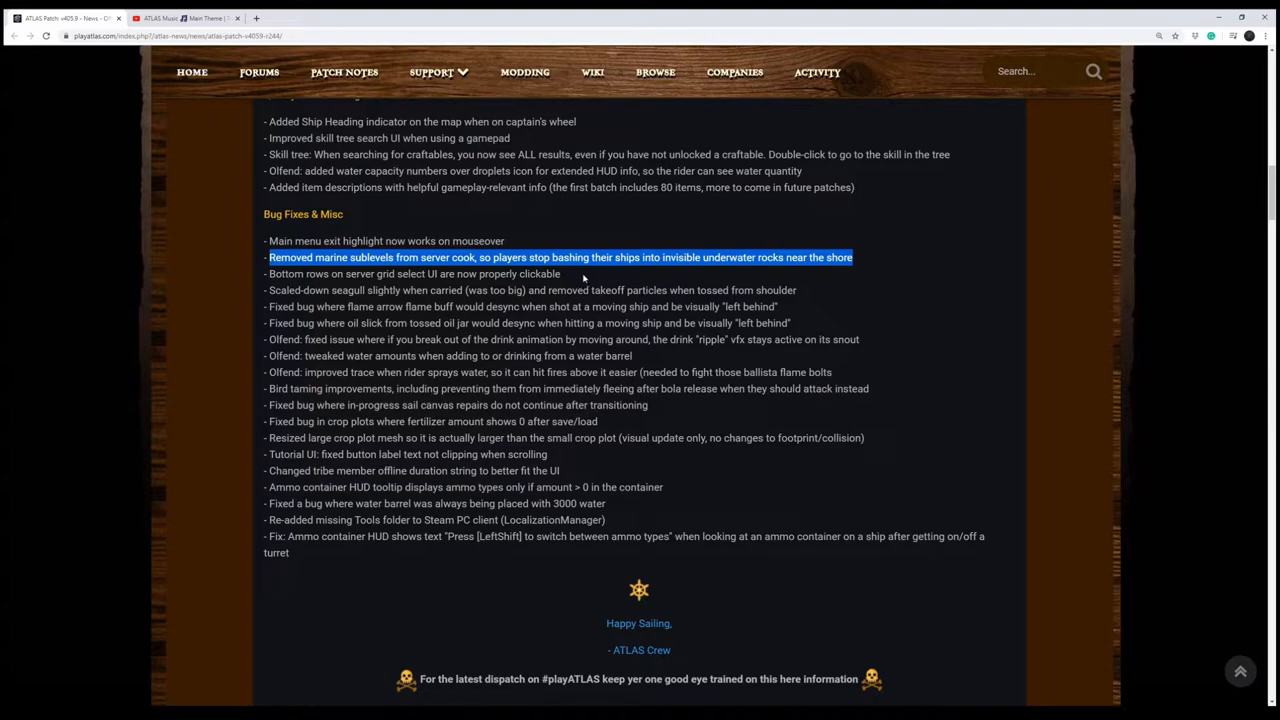
mouse_move(584, 280)
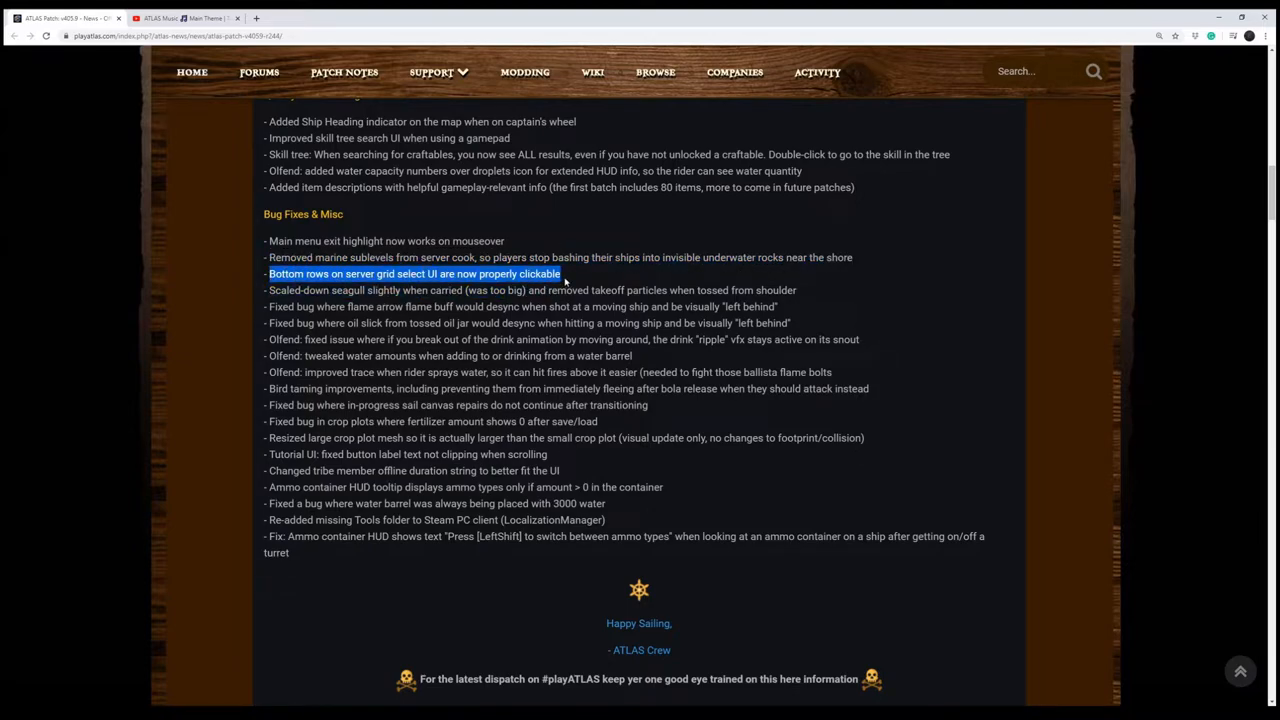
mouse_move(268, 290)
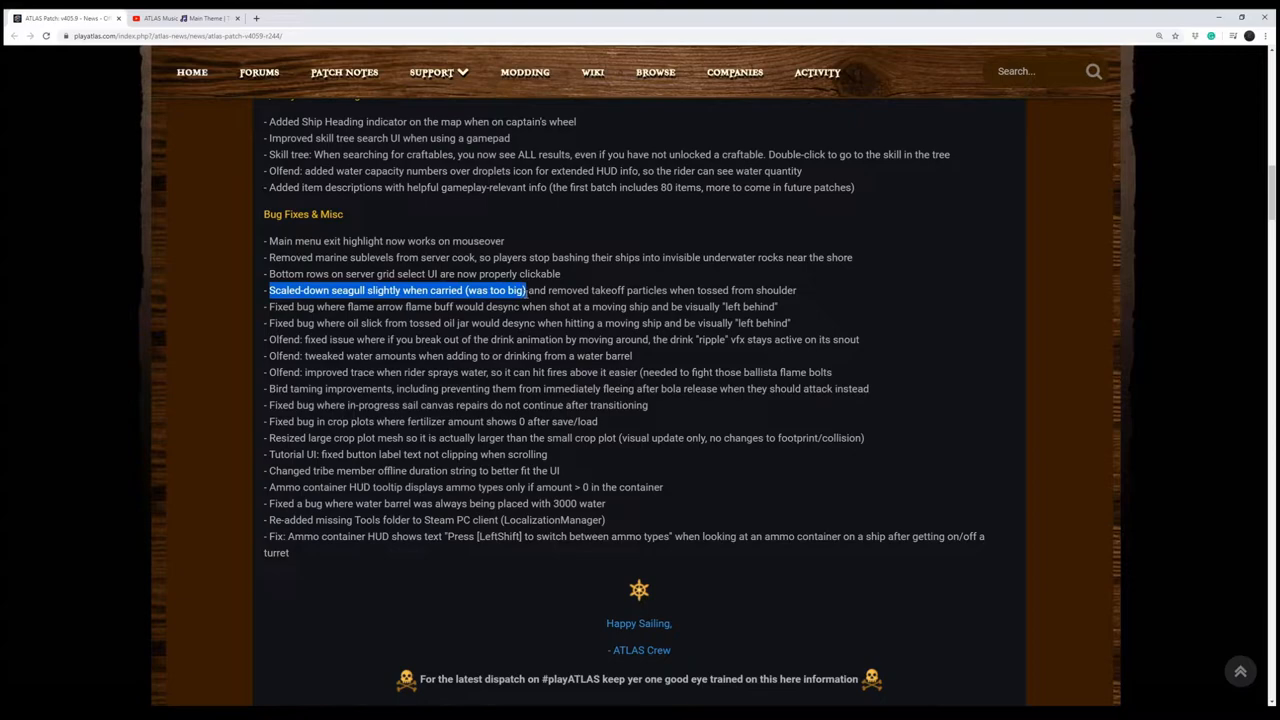
- Highlight the seagull scaling, flame arrow desync and drink animation fix lines
drag(528, 290, 670, 290)
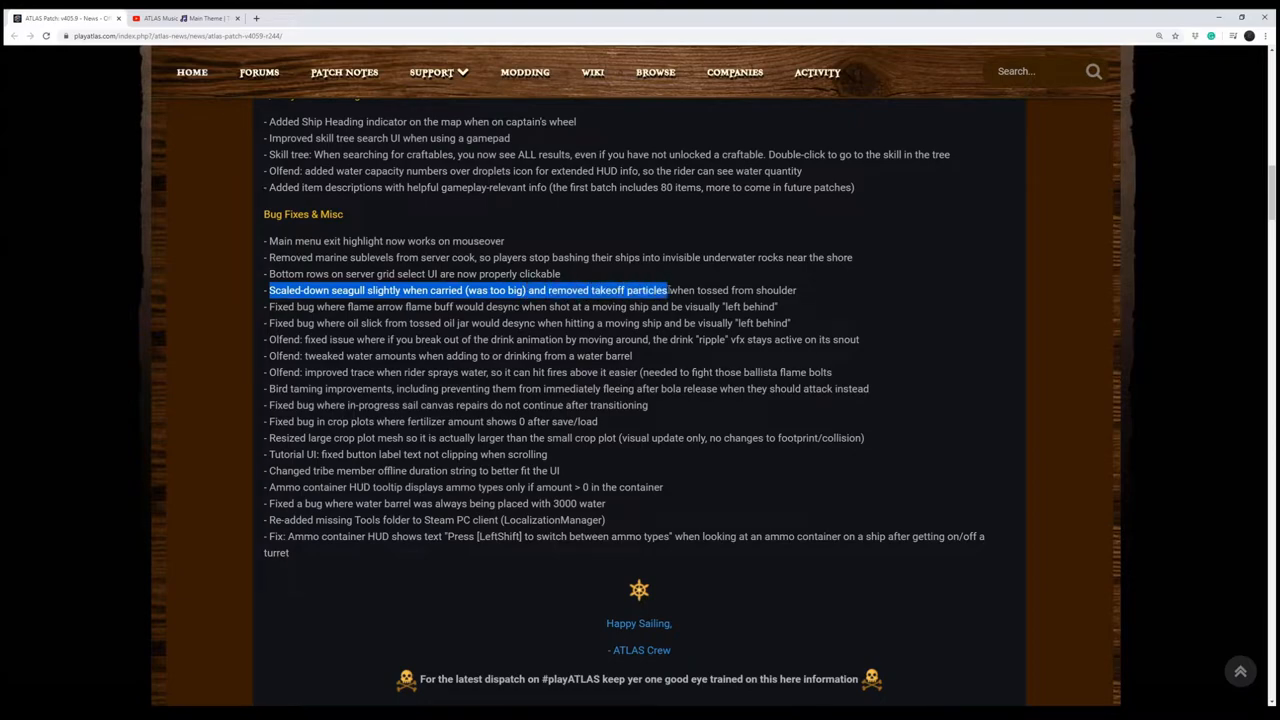
drag(668, 290, 790, 290)
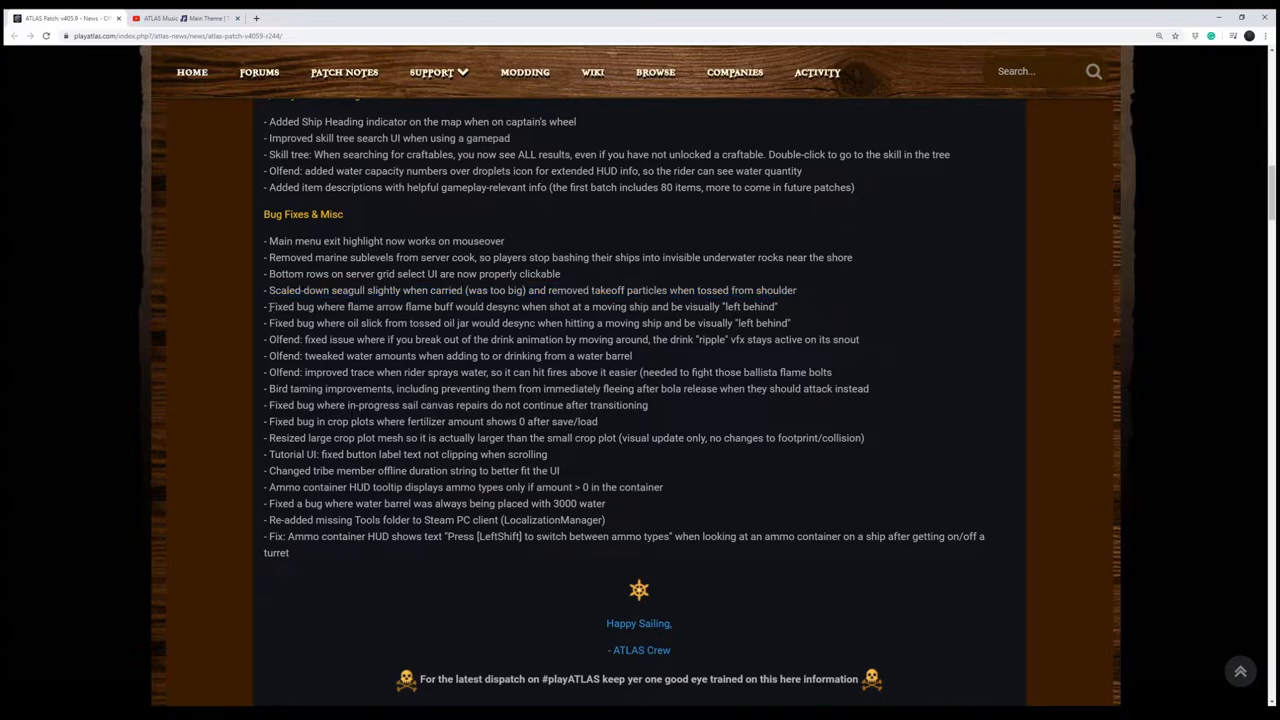
double_click(360, 308)
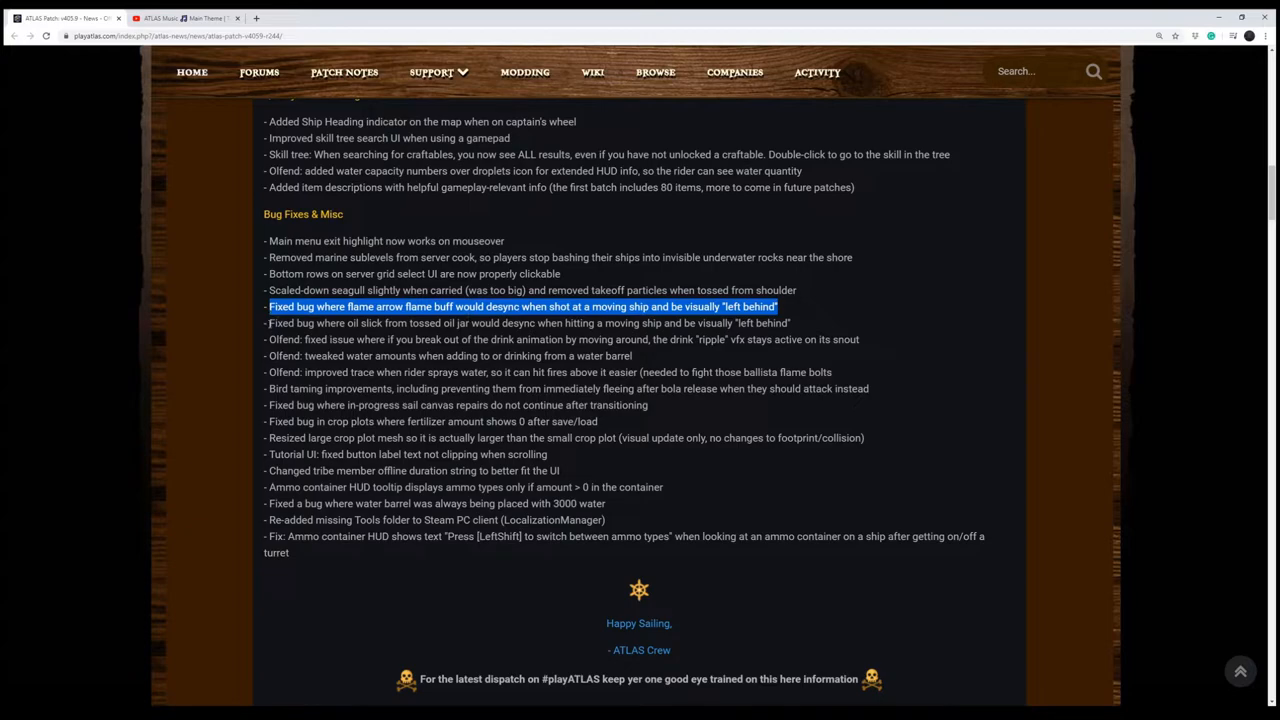
drag(268, 306, 584, 340)
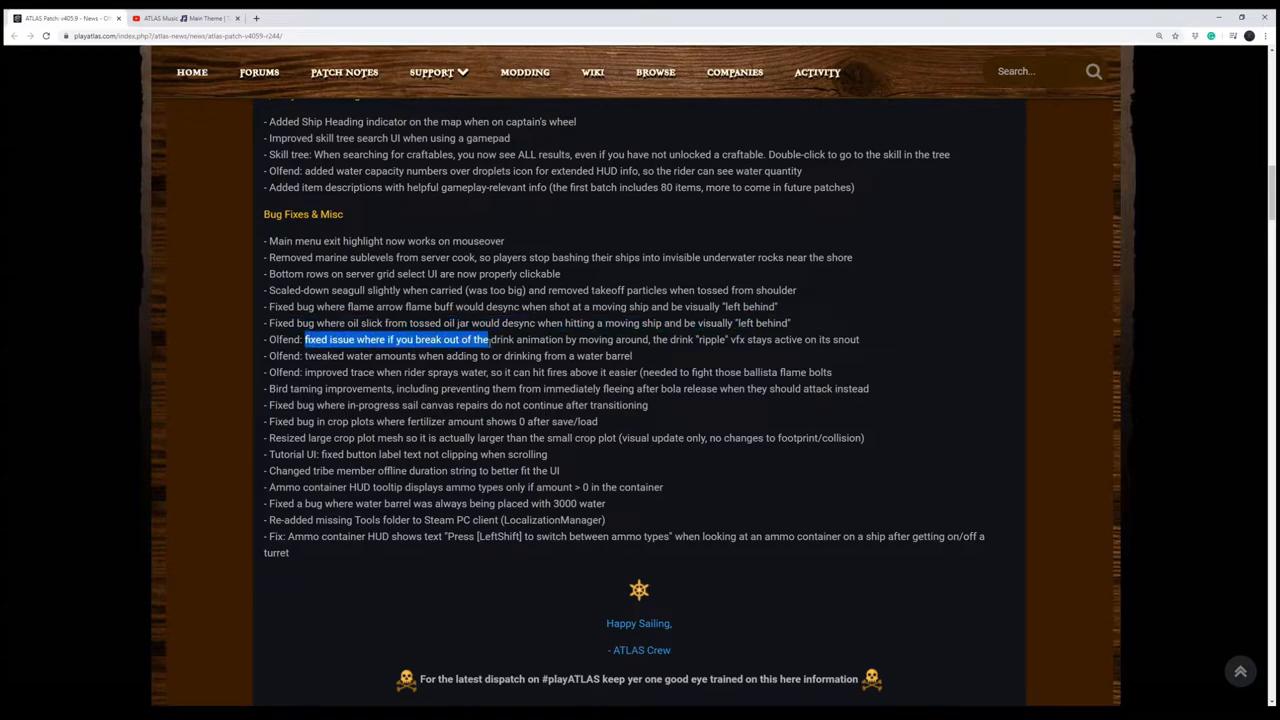
drag(490, 340, 632, 356)
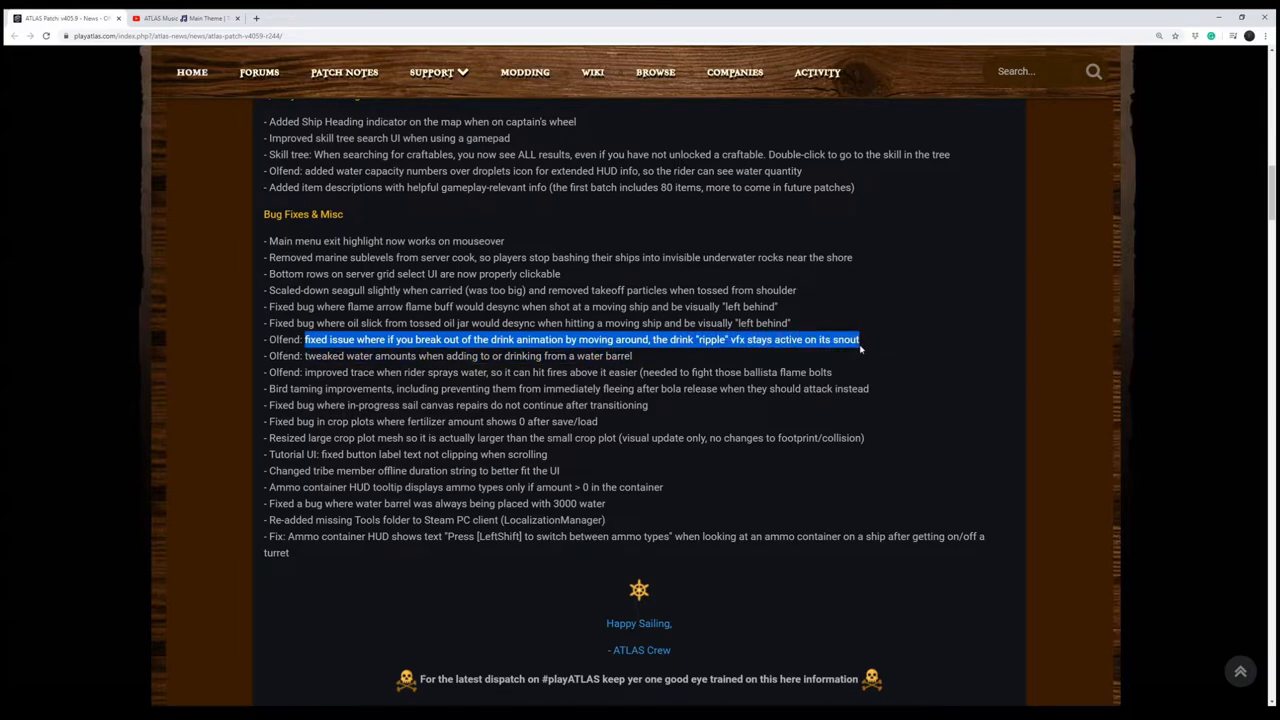
- Highlight the bird taming improvements line and begin marking the sail canvas repairs fix
drag(858, 340, 632, 356)
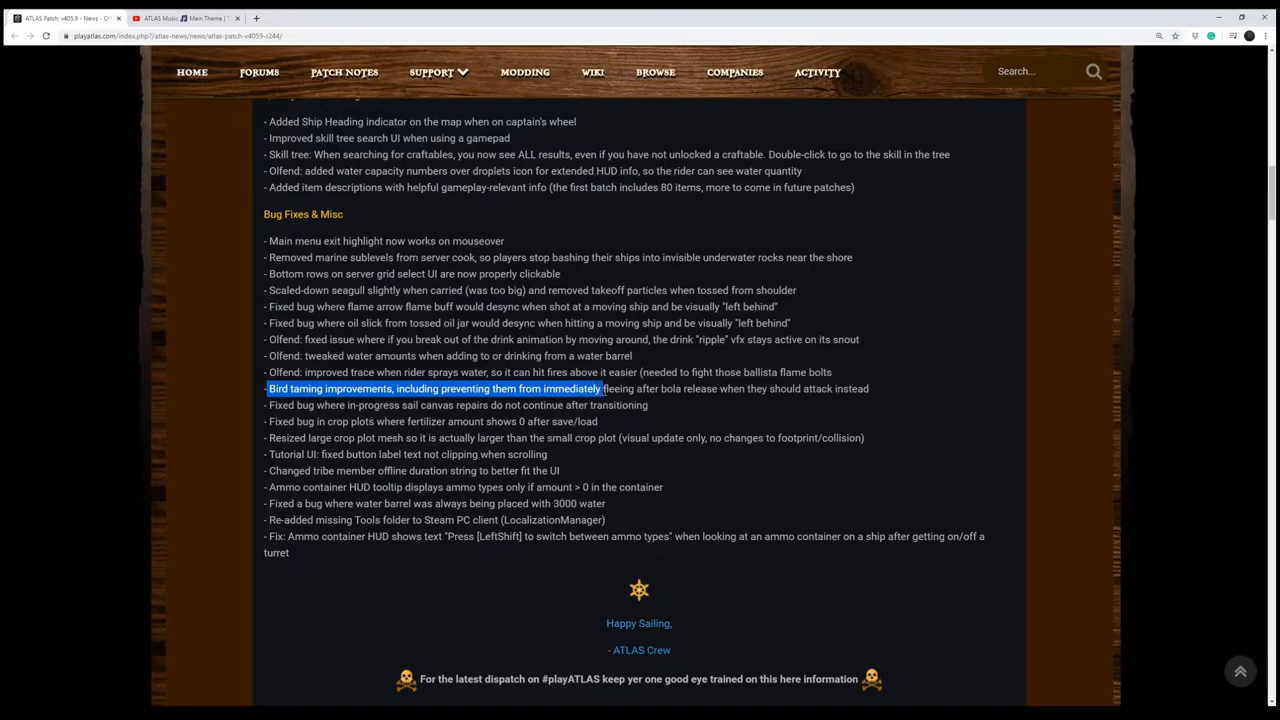
drag(604, 388, 730, 388)
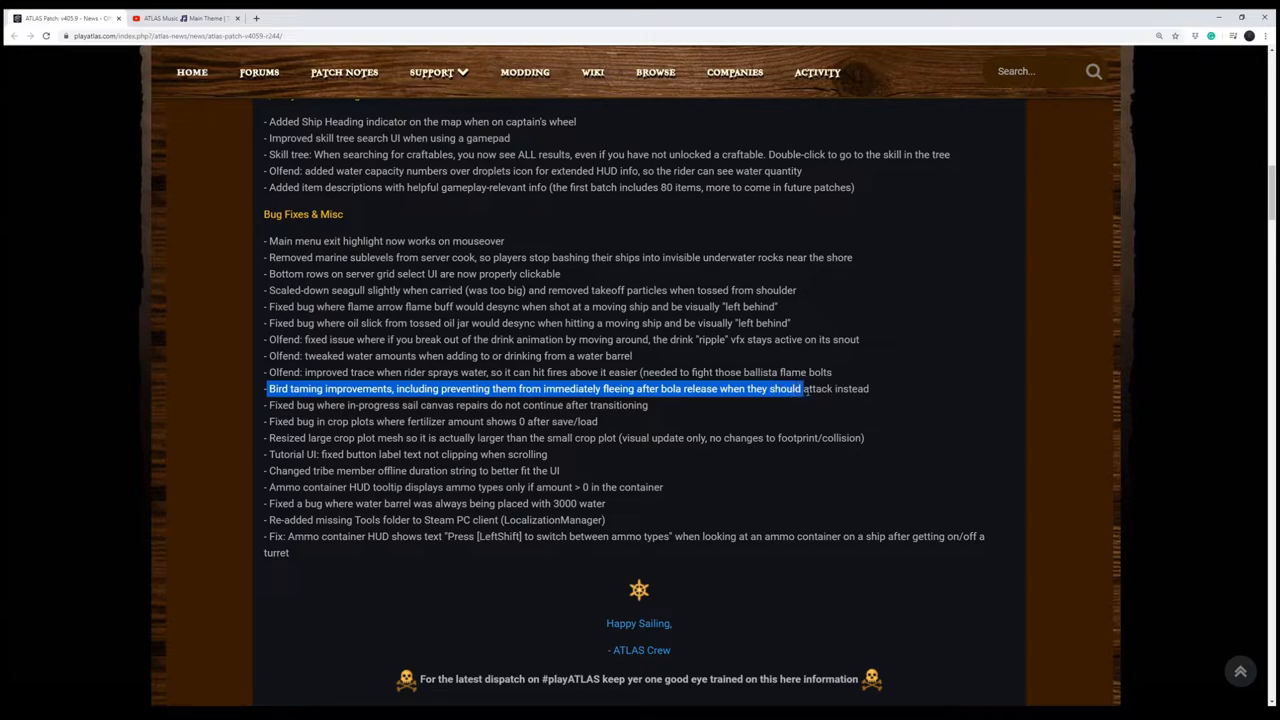
drag(800, 388, 868, 388)
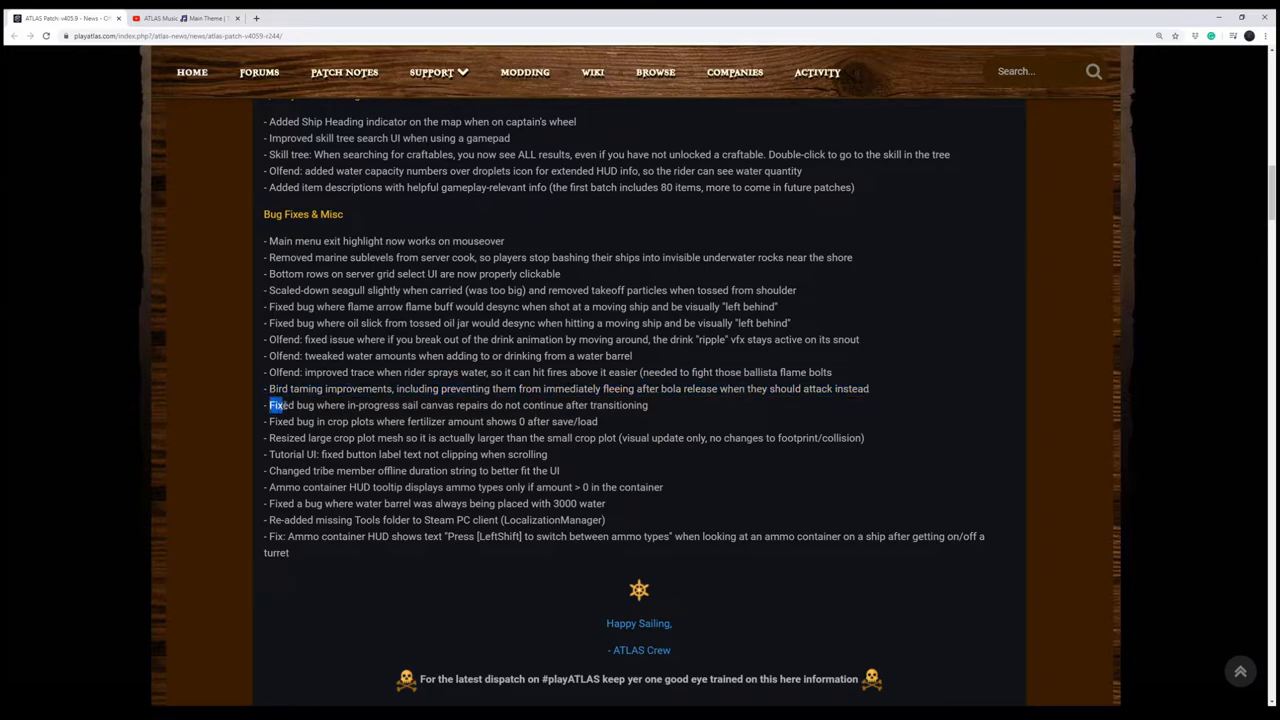
- Highlight the crop plot fertilizer fix, clear it, then highlight the large crop plot mesh fix
drag(268, 404, 616, 404)
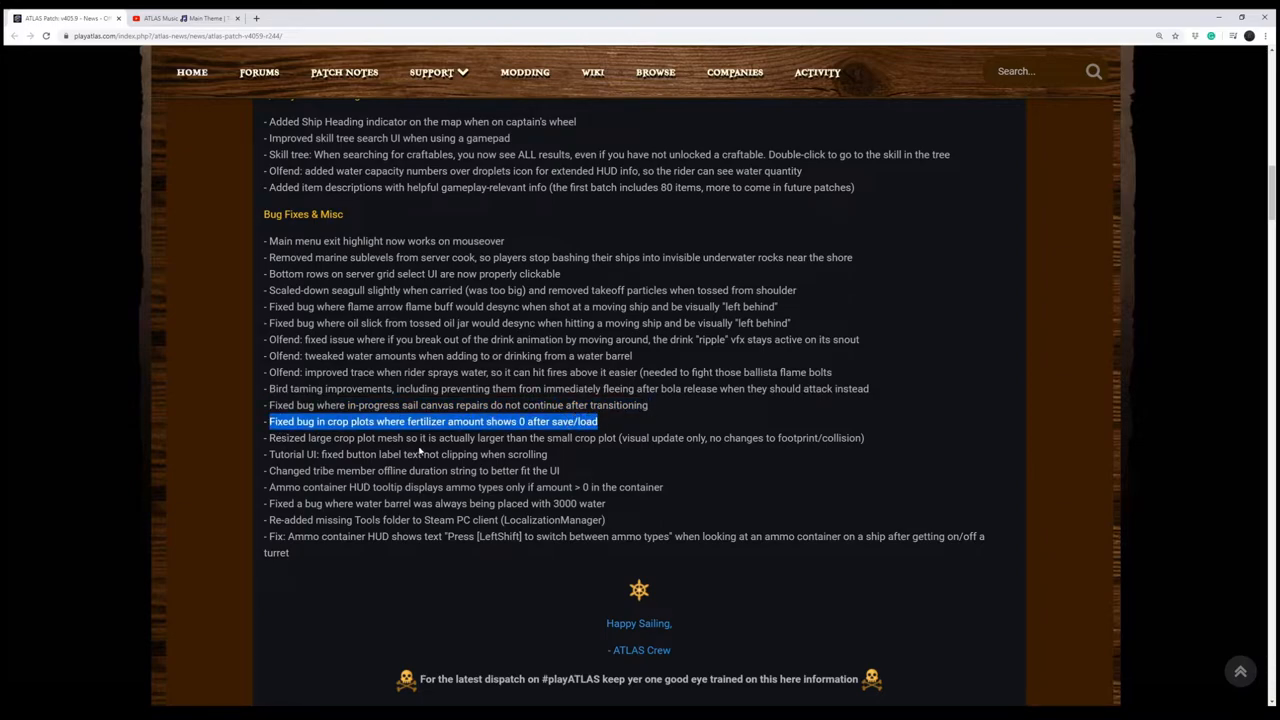
click(420, 438)
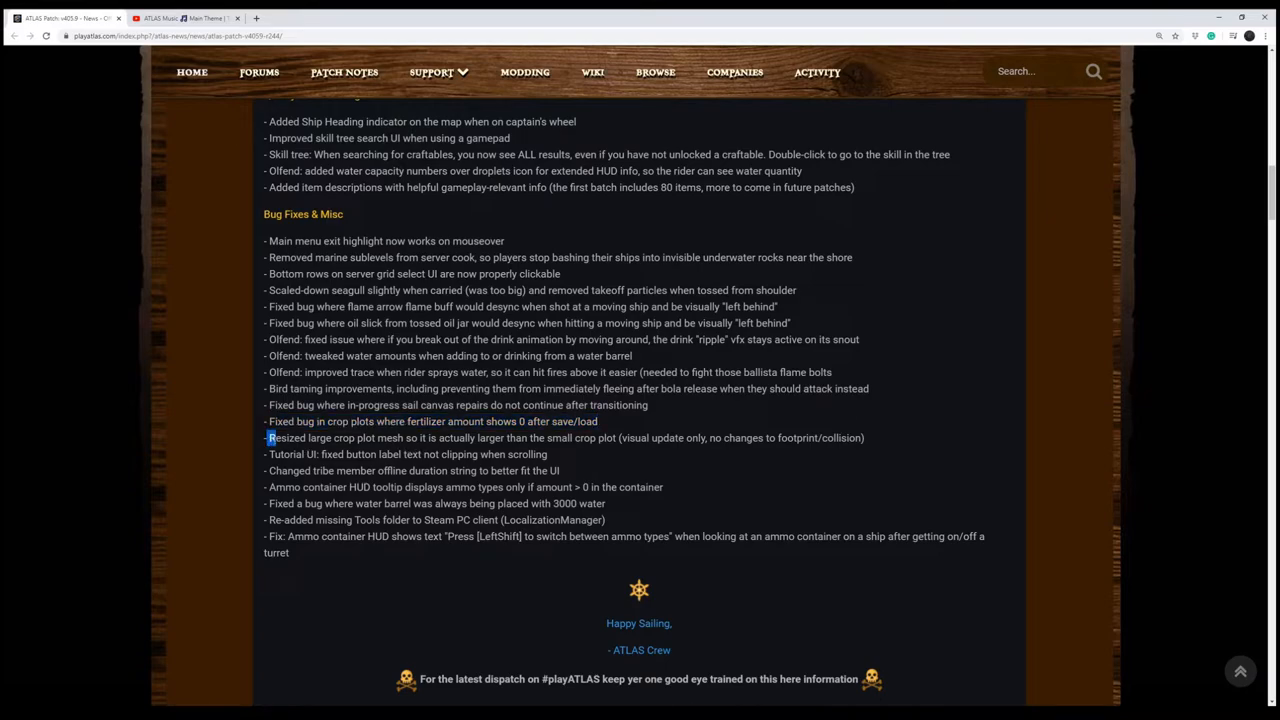
drag(268, 438, 572, 438)
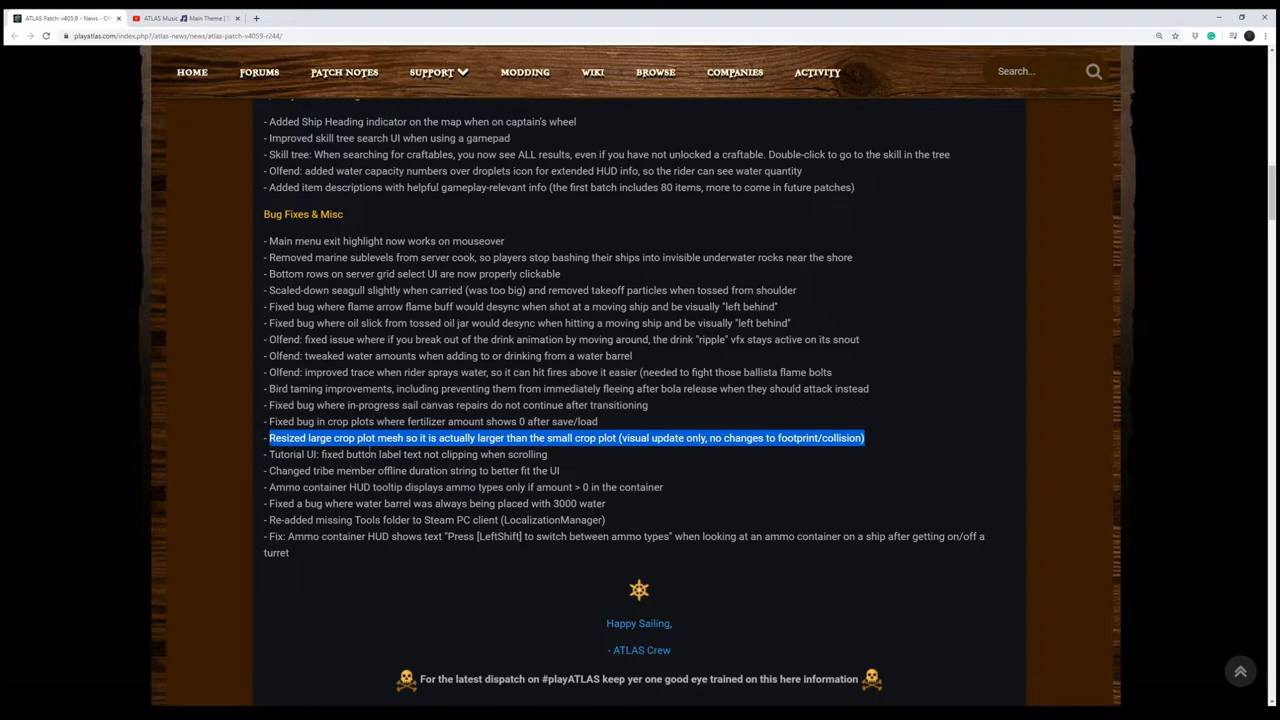
mouse_move(570, 474)
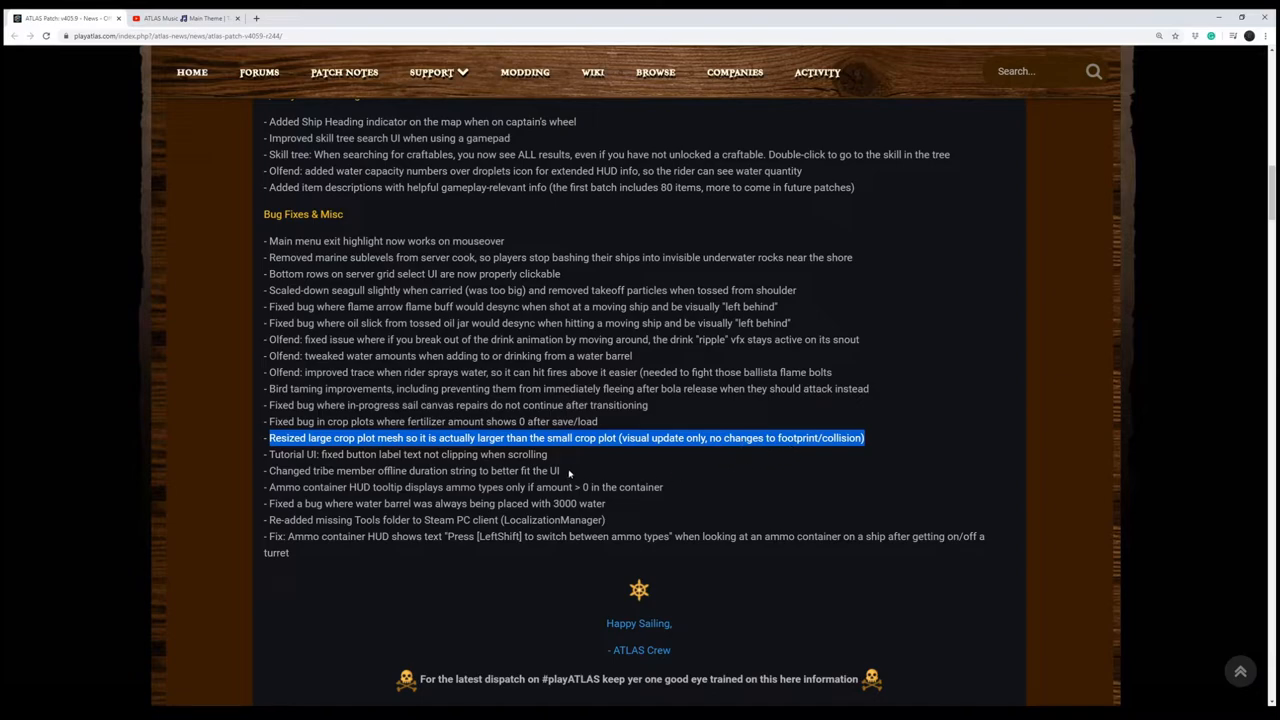
mouse_move(548, 458)
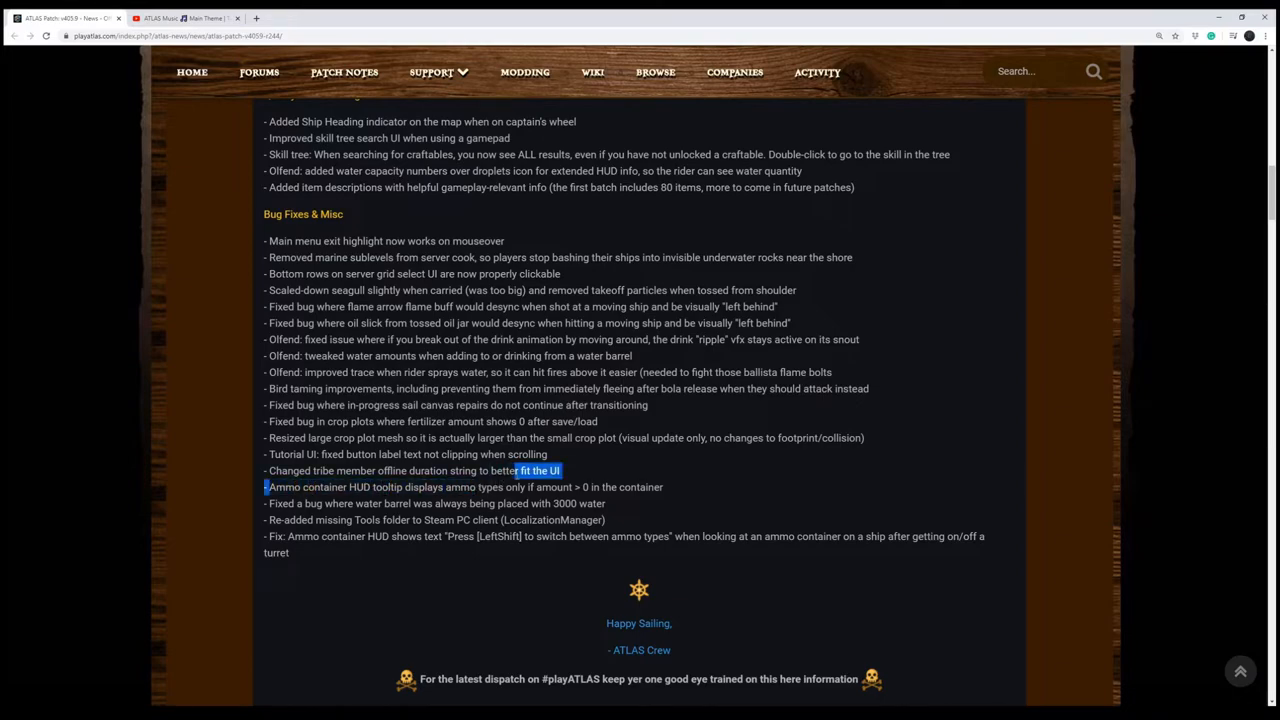
- Highlight the water barrel placement fix and mark the missing Tools folder fix line
drag(536, 470, 620, 488)
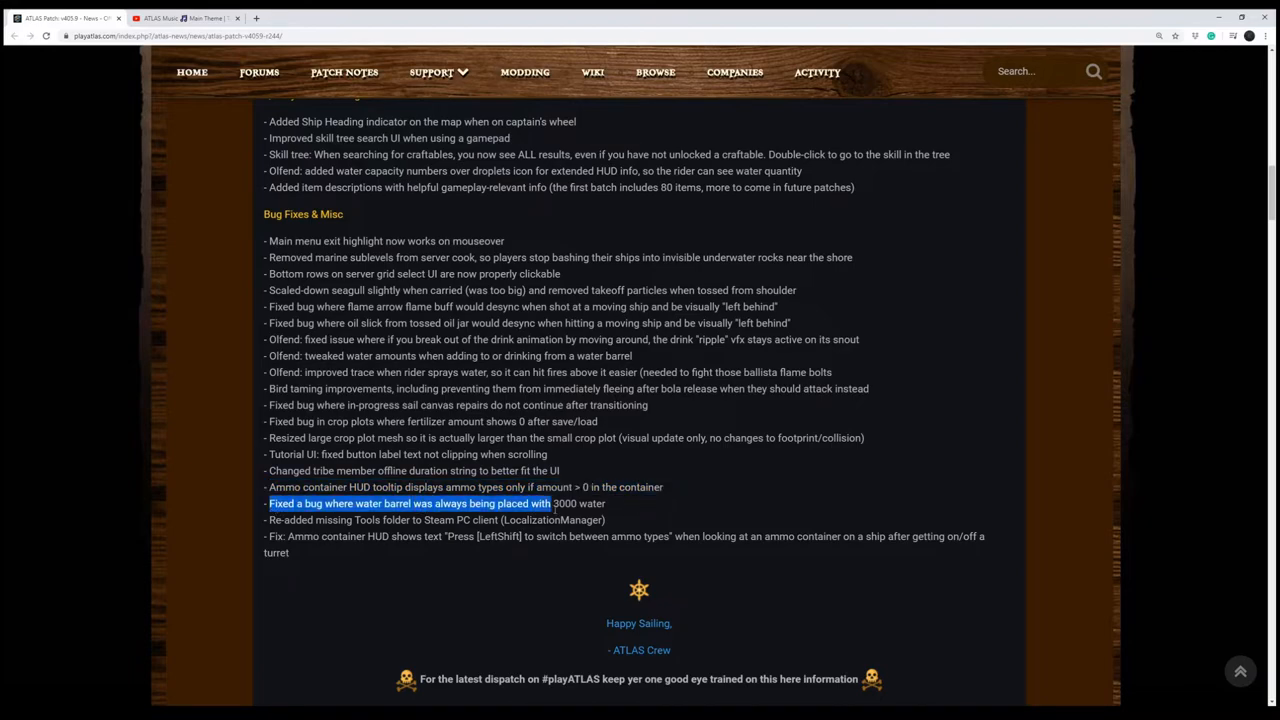
drag(548, 504, 604, 504)
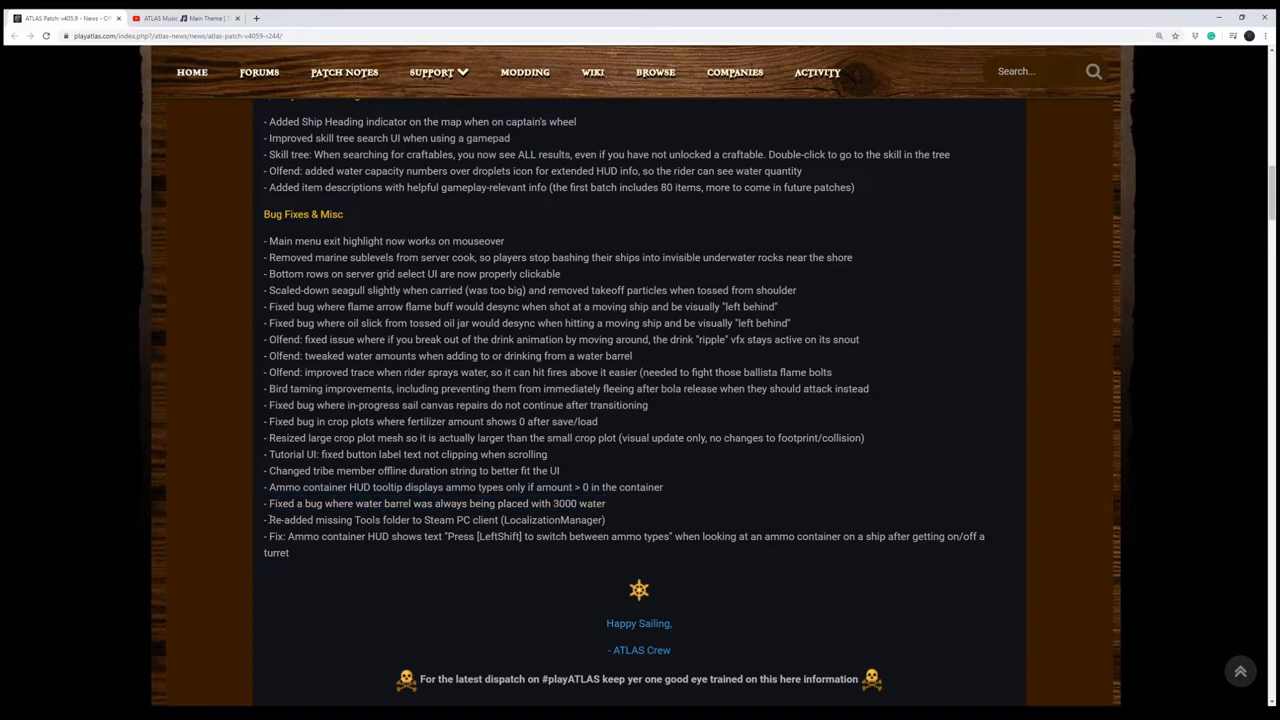
double_click(290, 520)
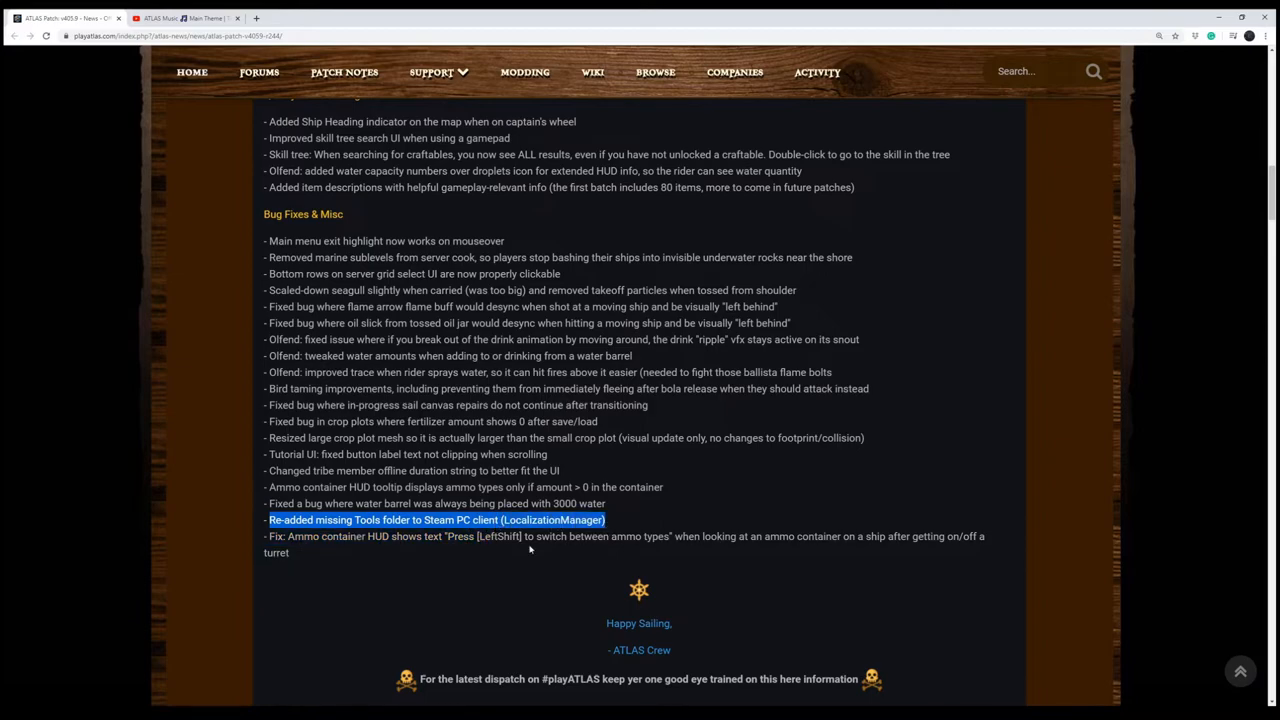
- Highlight the whole final Bug Fixes entry, the ammo container HUD text fix
click(530, 548)
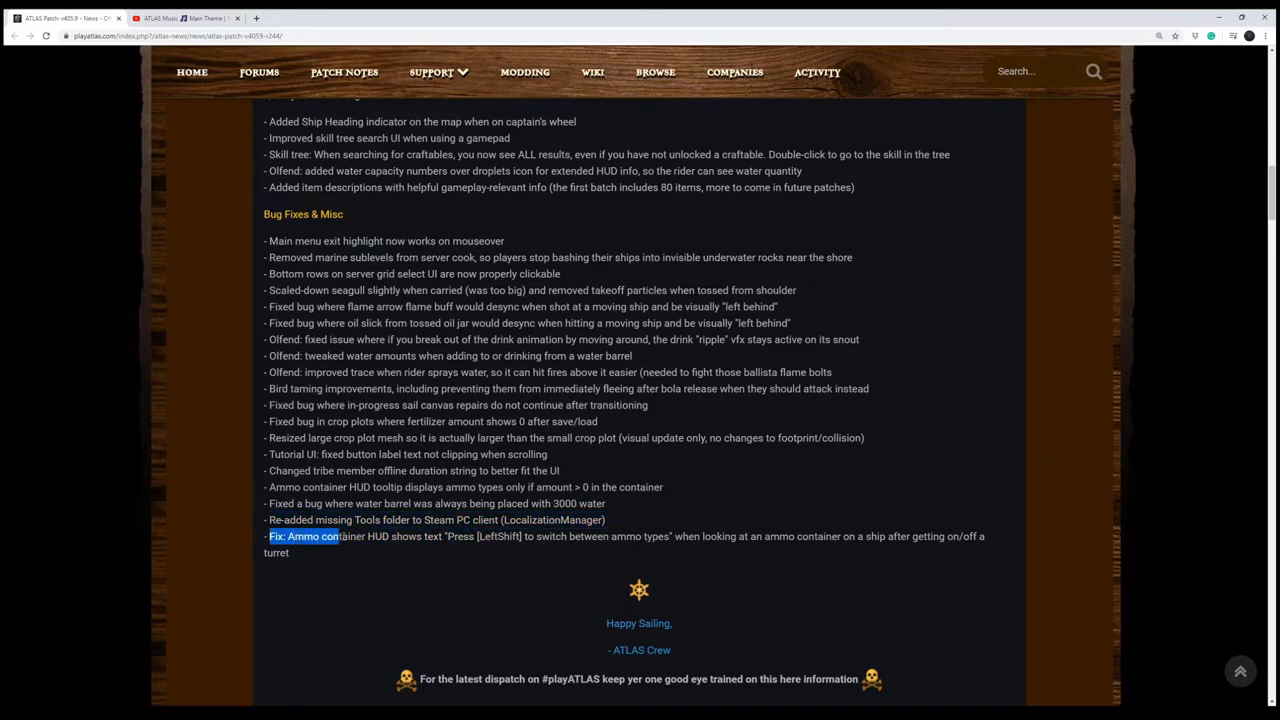
drag(338, 536, 584, 536)
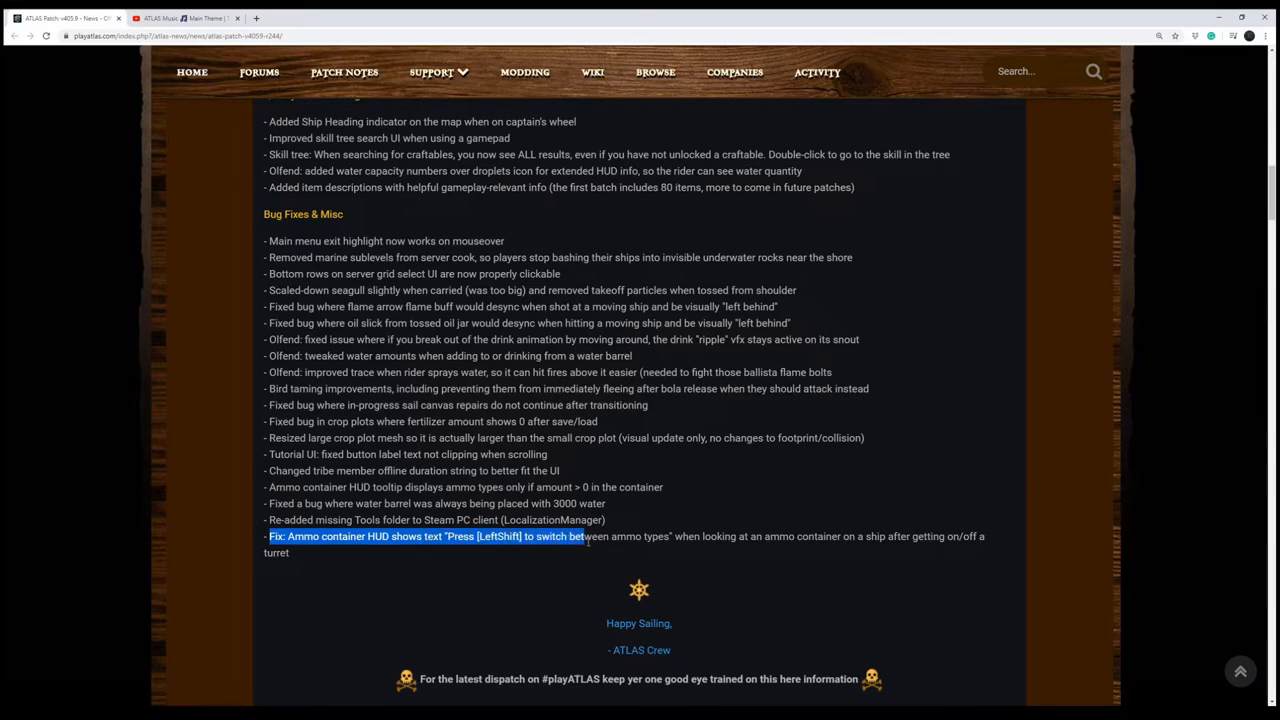
drag(584, 536, 818, 536)
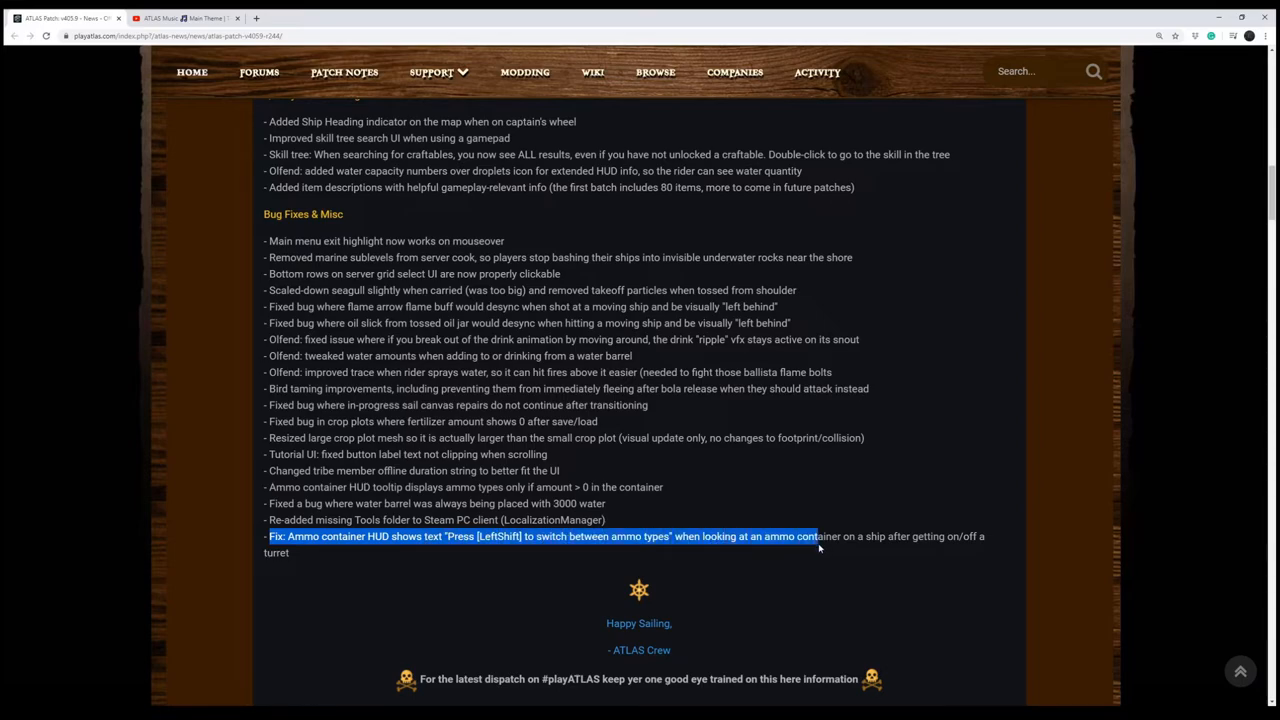
drag(820, 548, 882, 552)
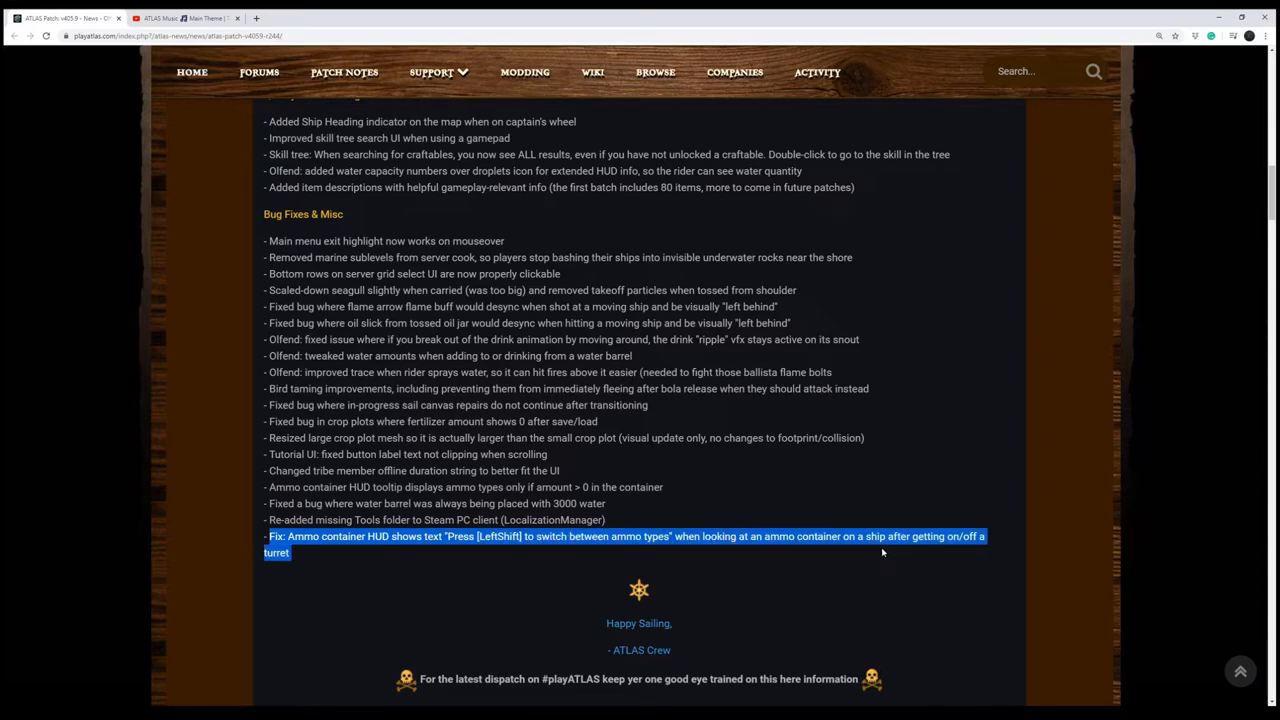
mouse_move(868, 572)
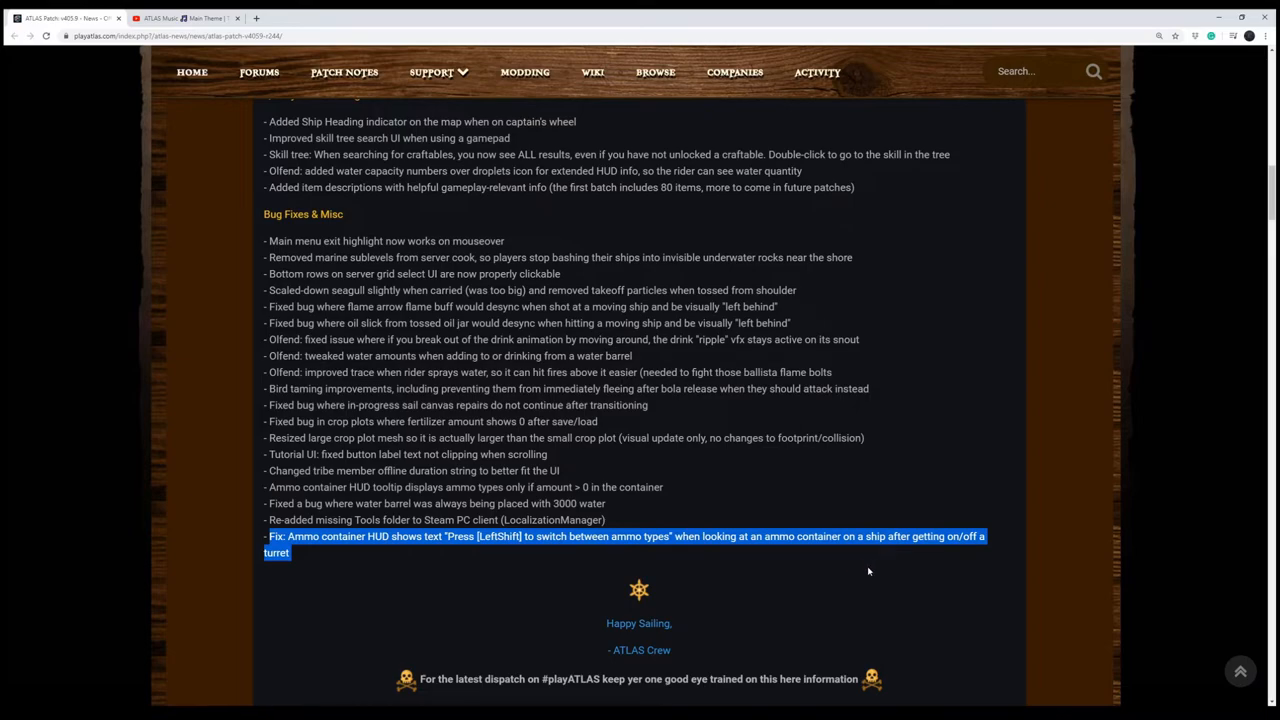
- Scroll to the comments, highlight 'is this a april fools joke?', then scroll back toward the post title
scroll(down, 3)
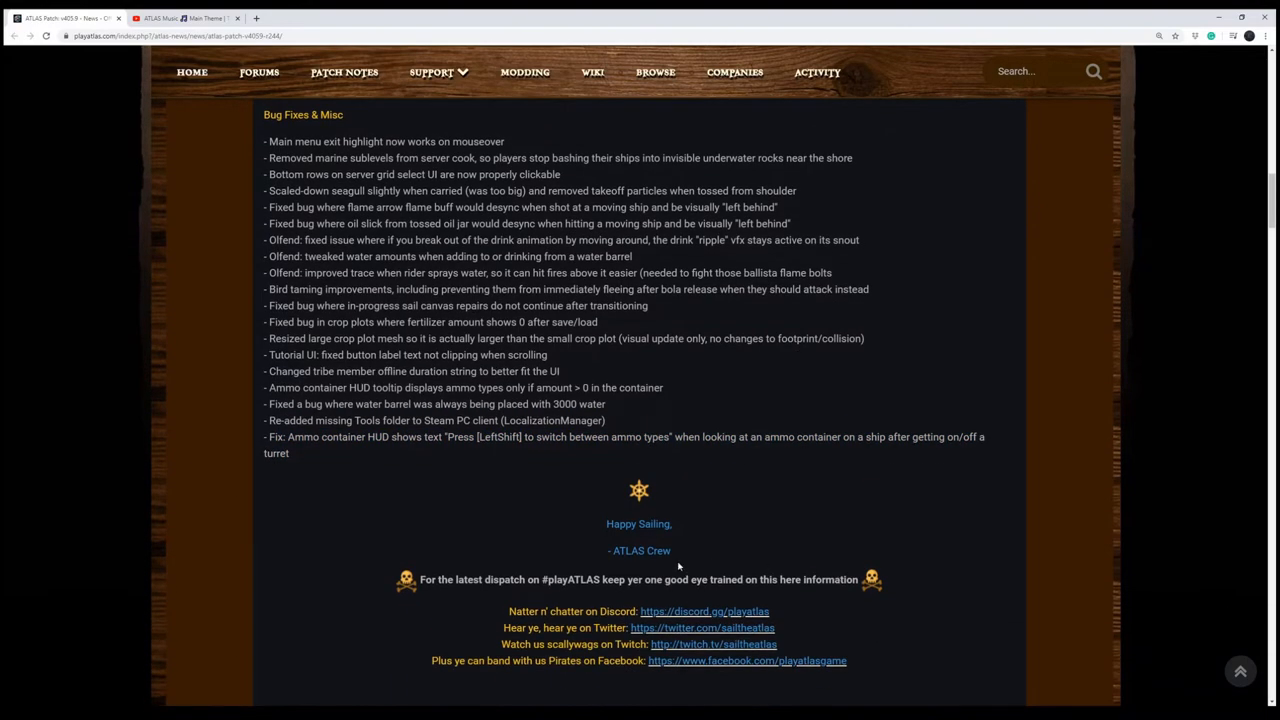
scroll(down, 3)
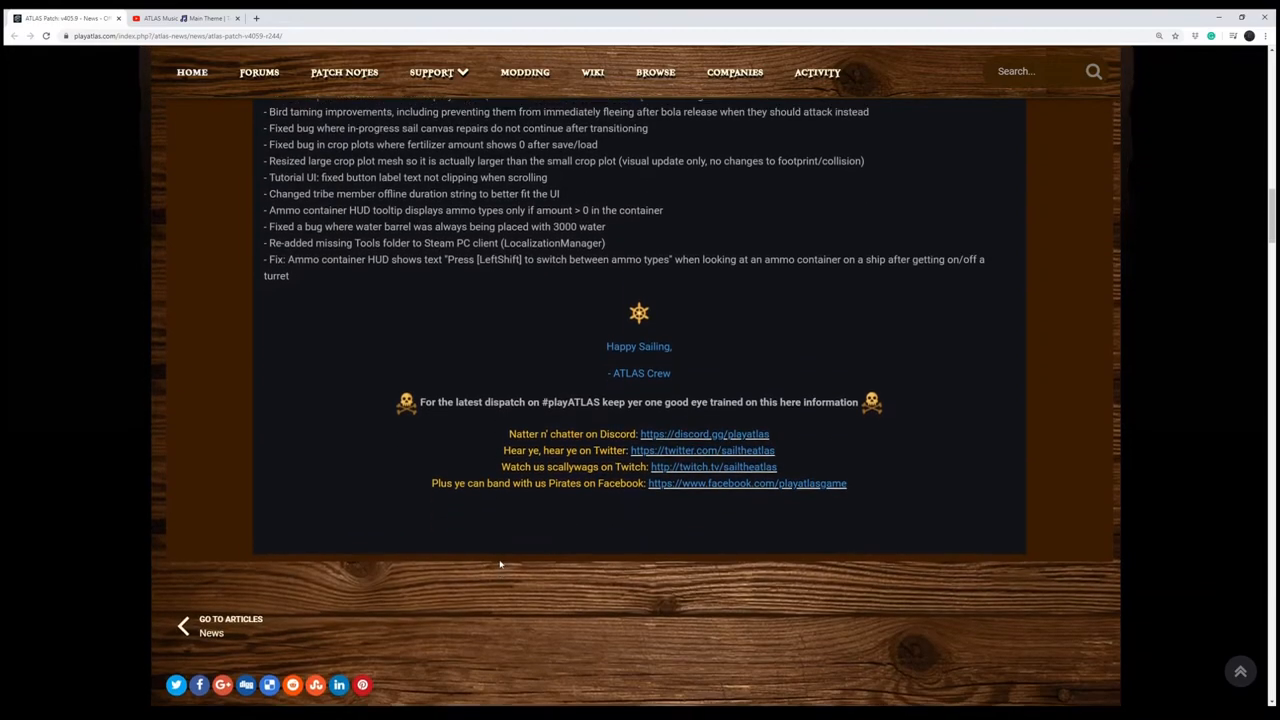
scroll(down, 3)
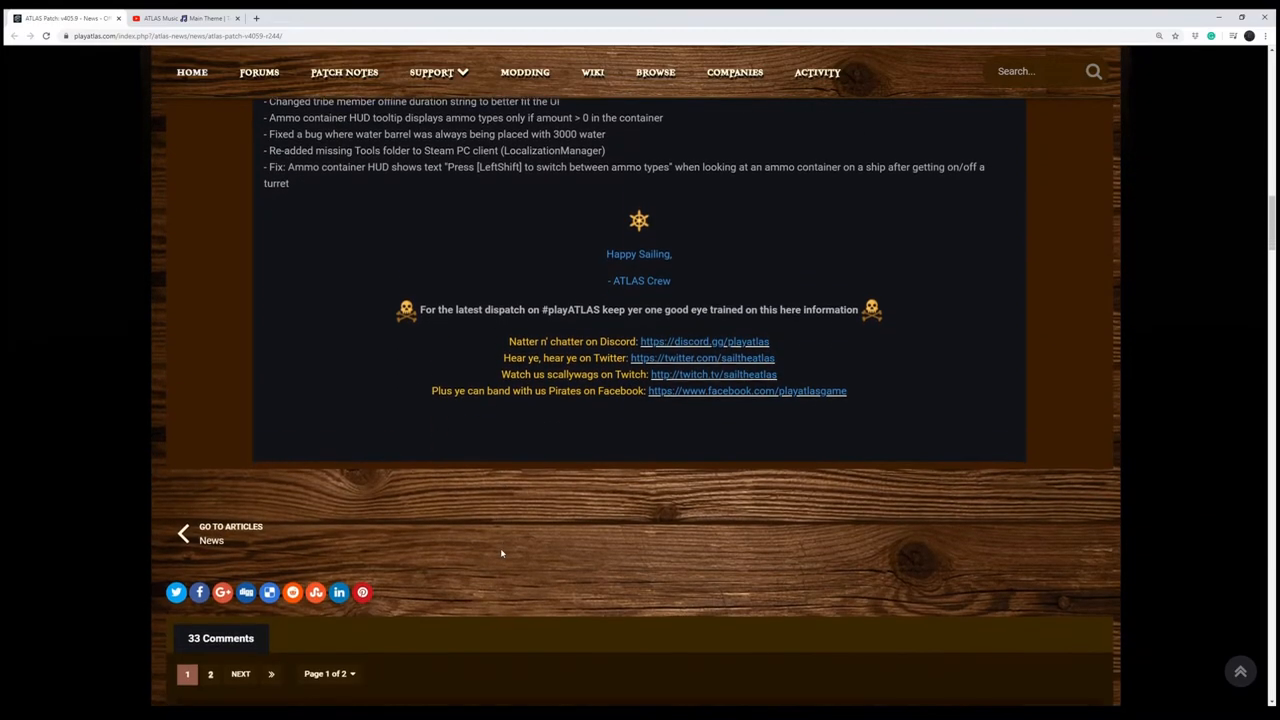
scroll(down, 3)
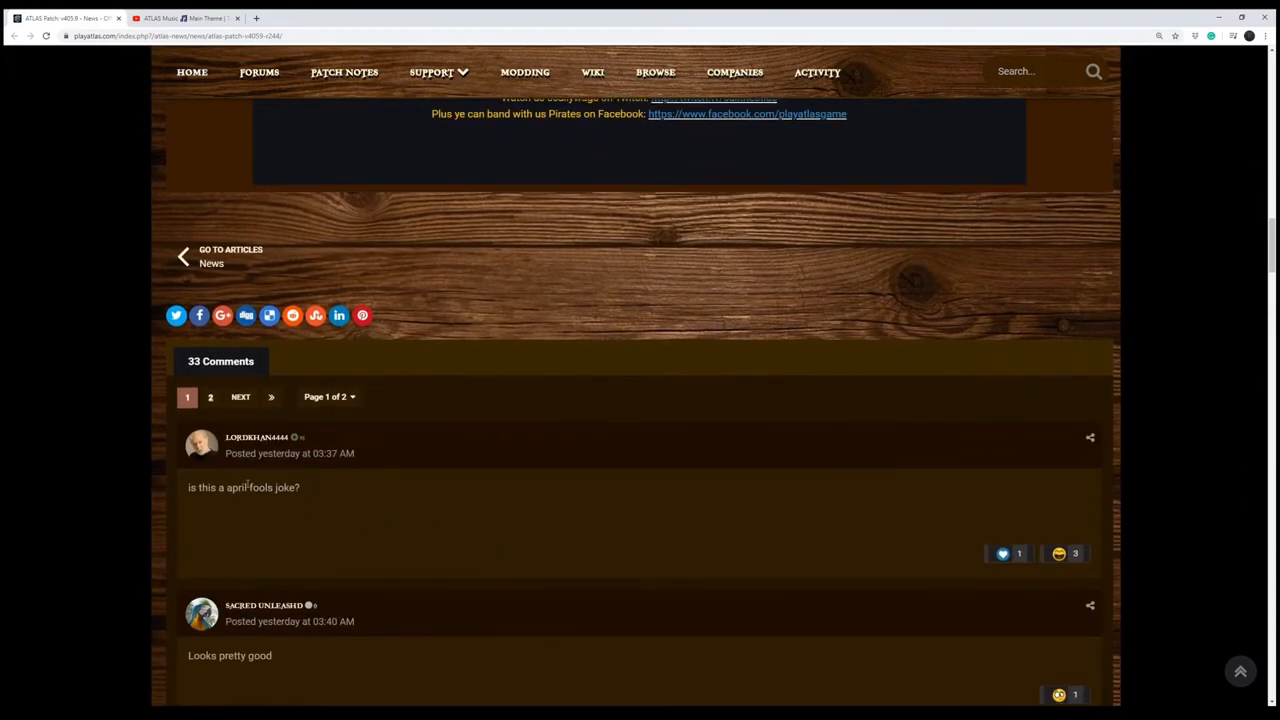
triple_click(244, 488)
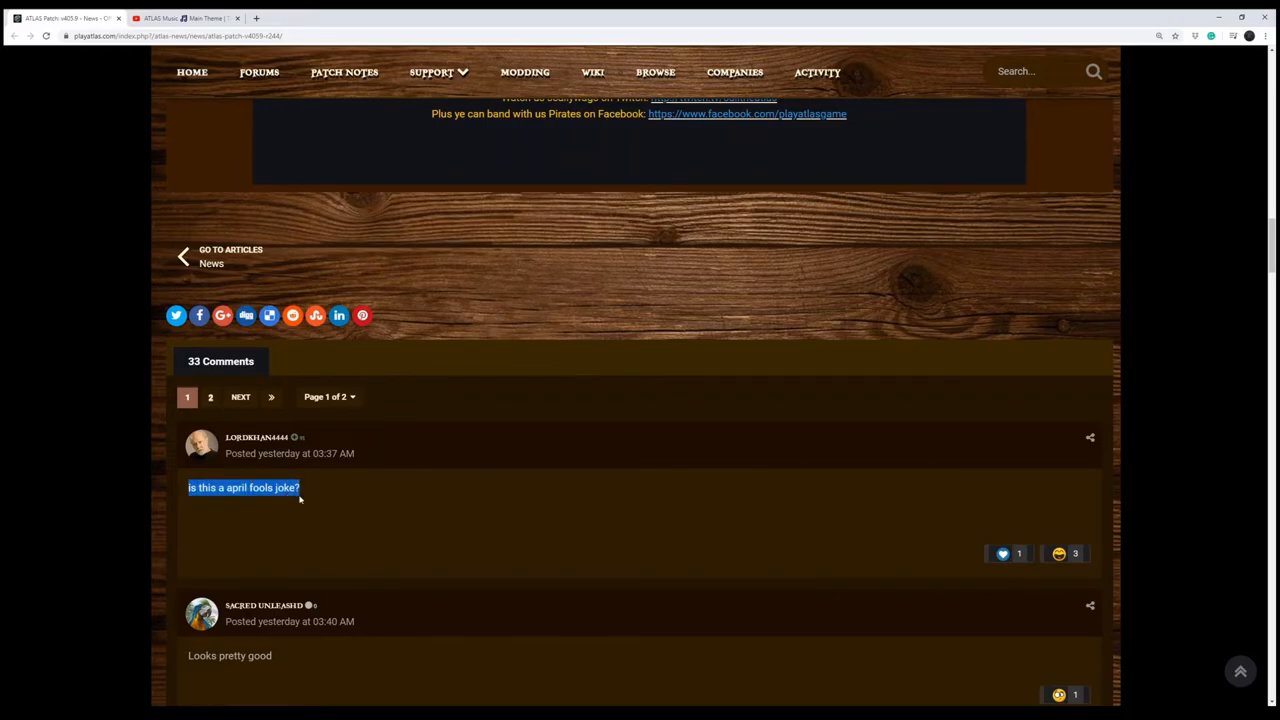
scroll(up, 3)
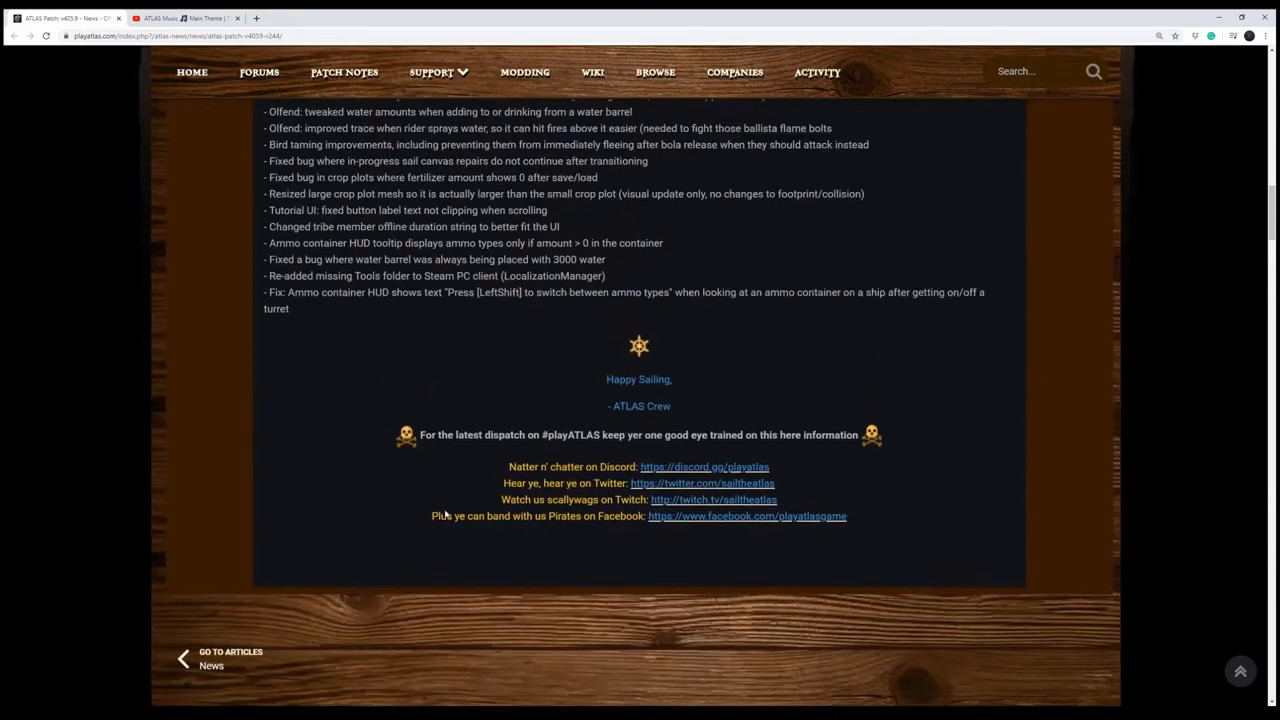
scroll(up, 3)
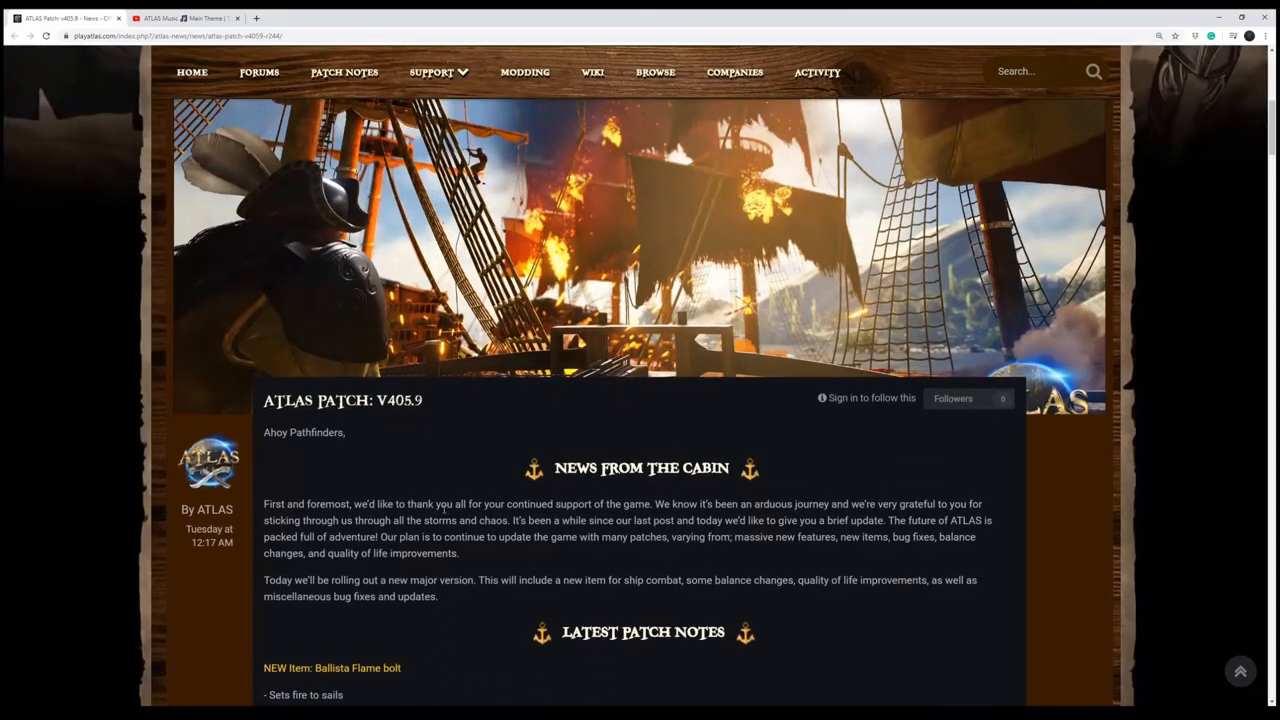
- Scroll up and down over the News from the Cabin intro, ending back at the page top with the banners
scroll(up, 3)
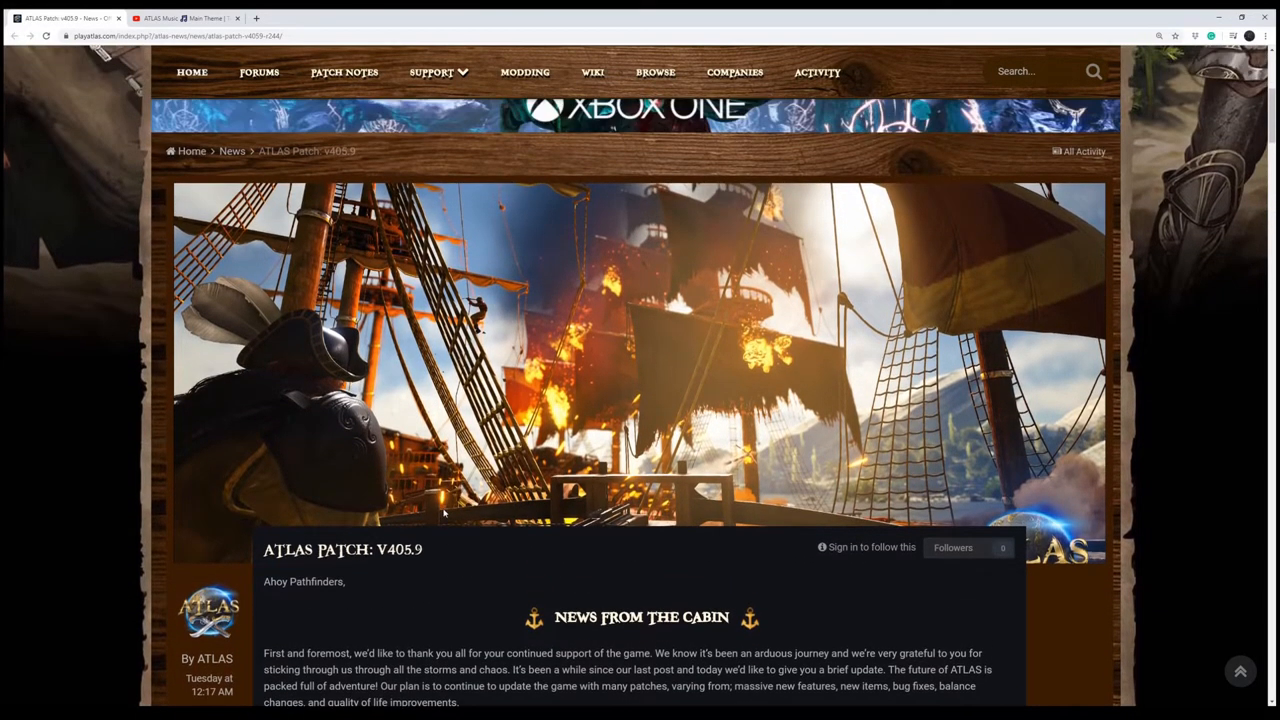
scroll(up, 3)
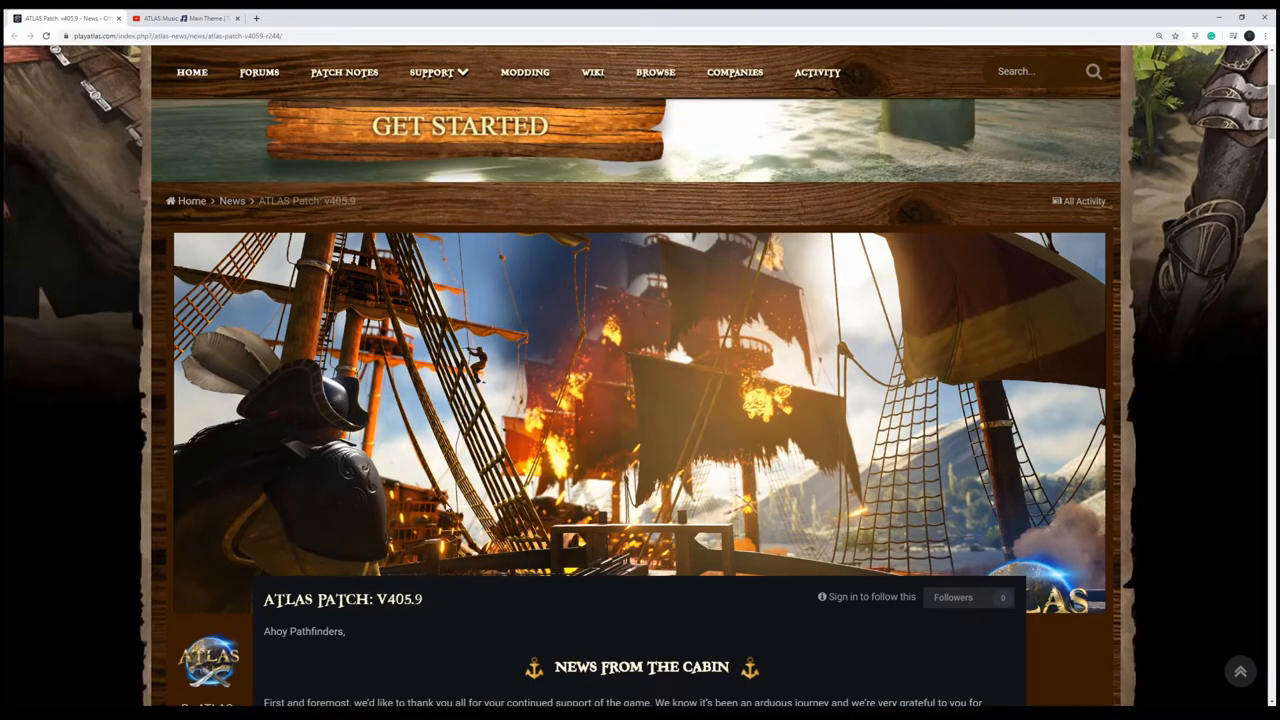
scroll(down, 3)
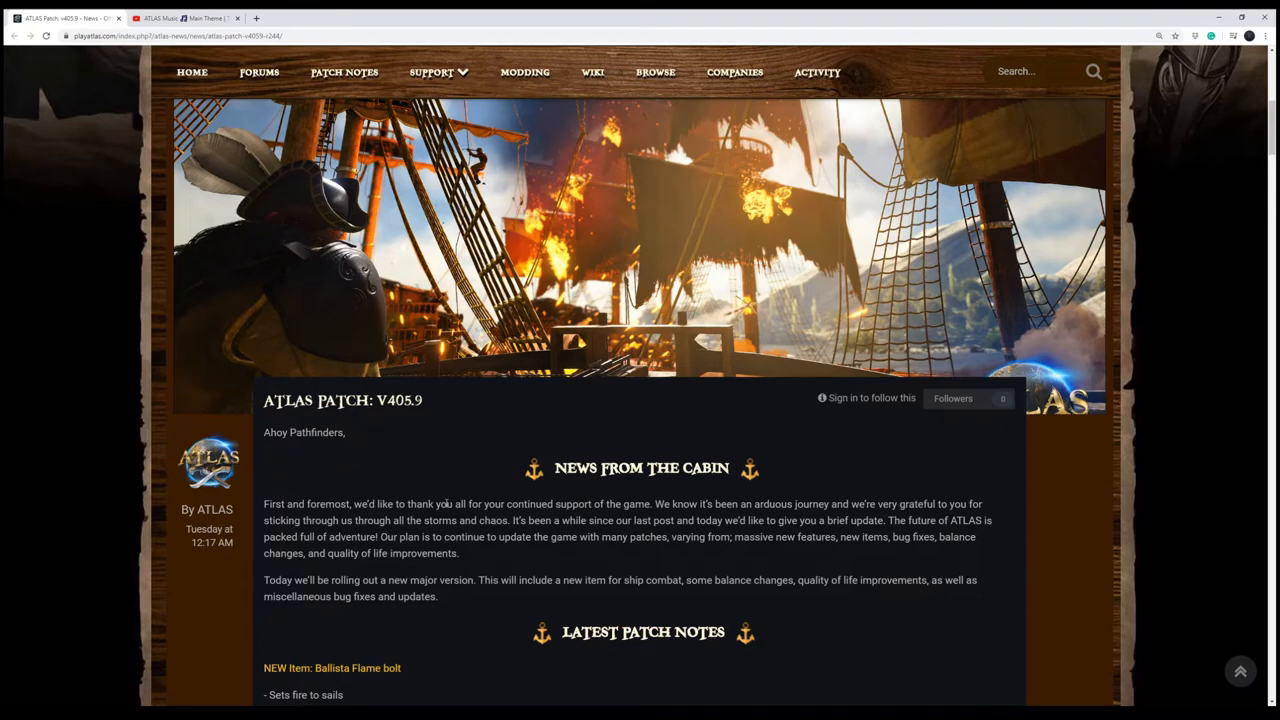
scroll(up, 3)
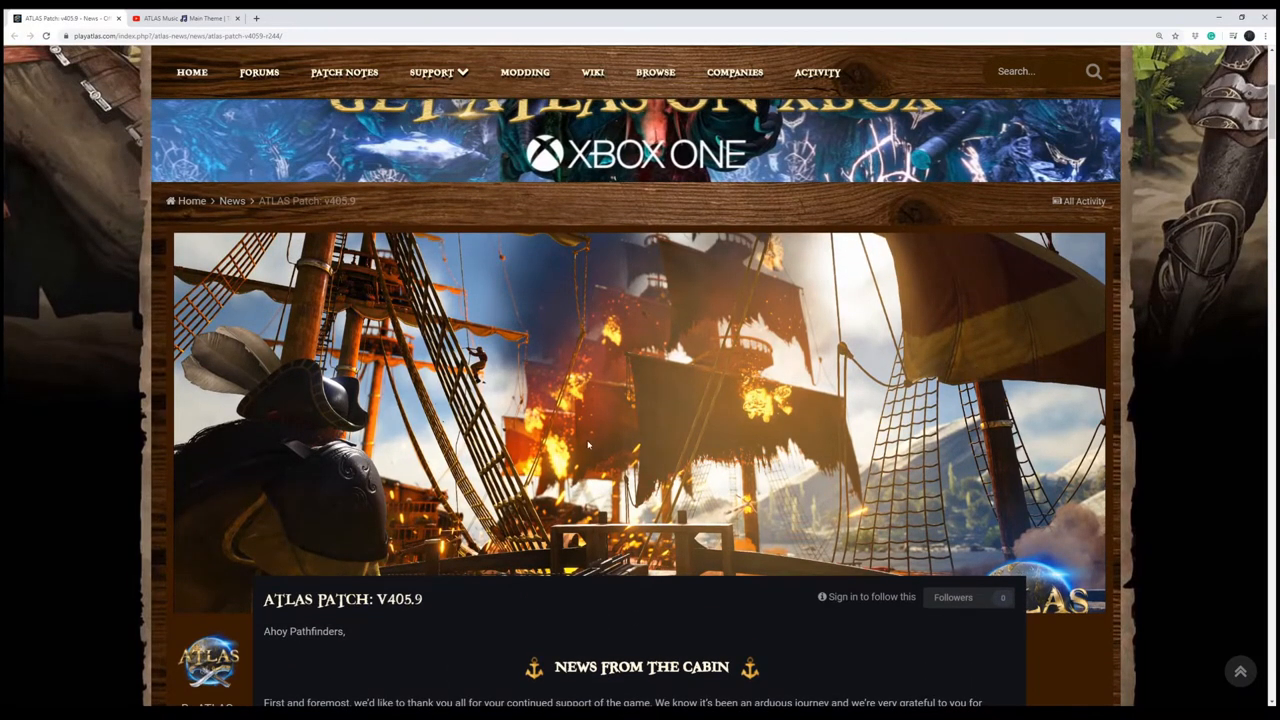
mouse_move(696, 444)
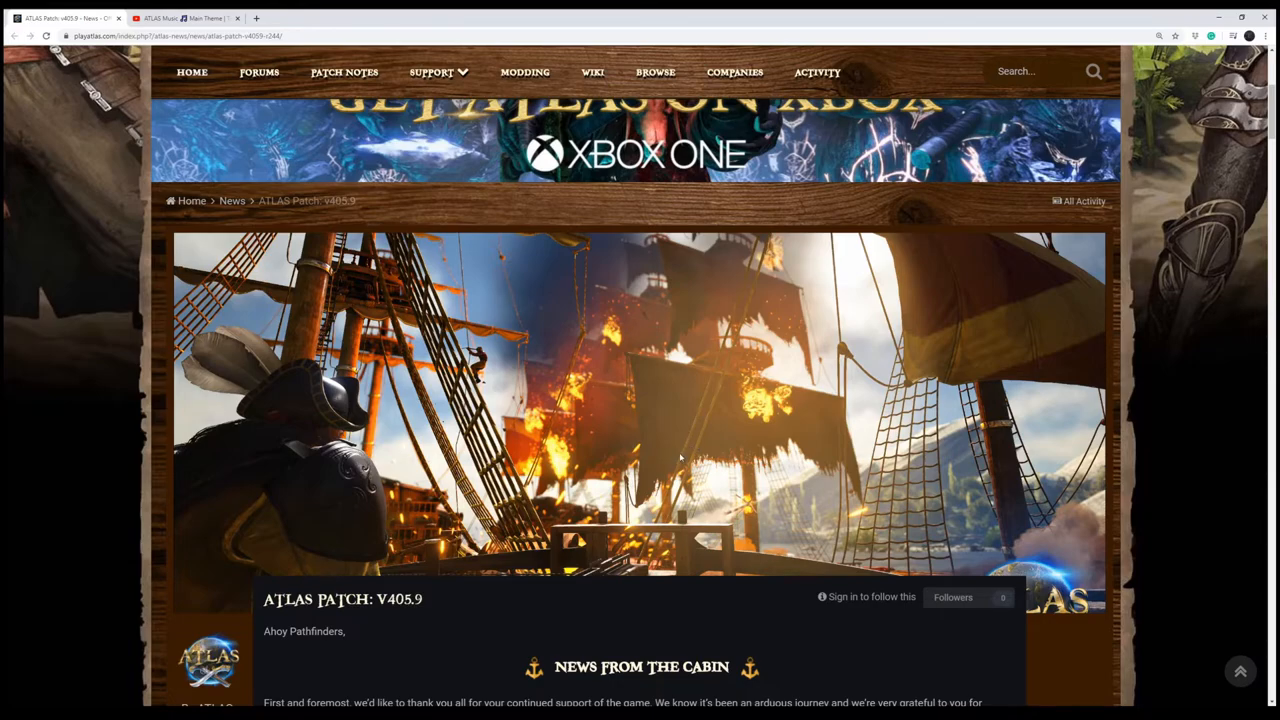
scroll(down, 3)
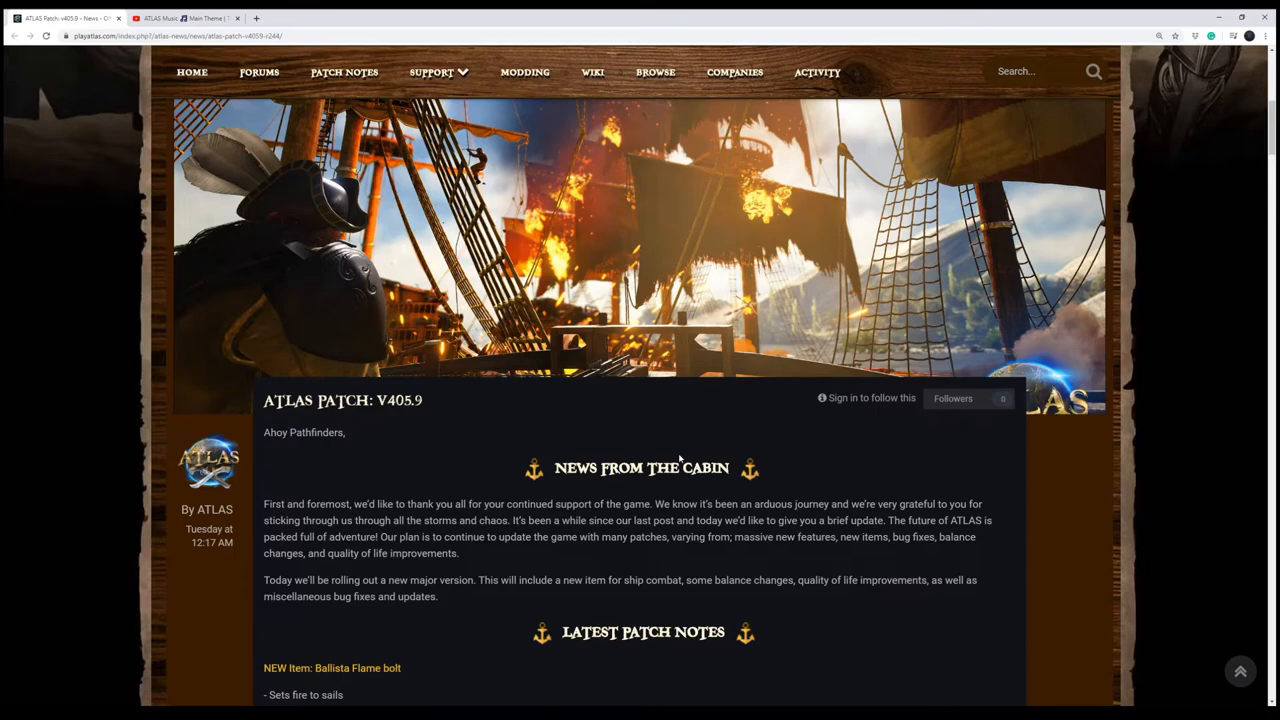
scroll(down, 3)
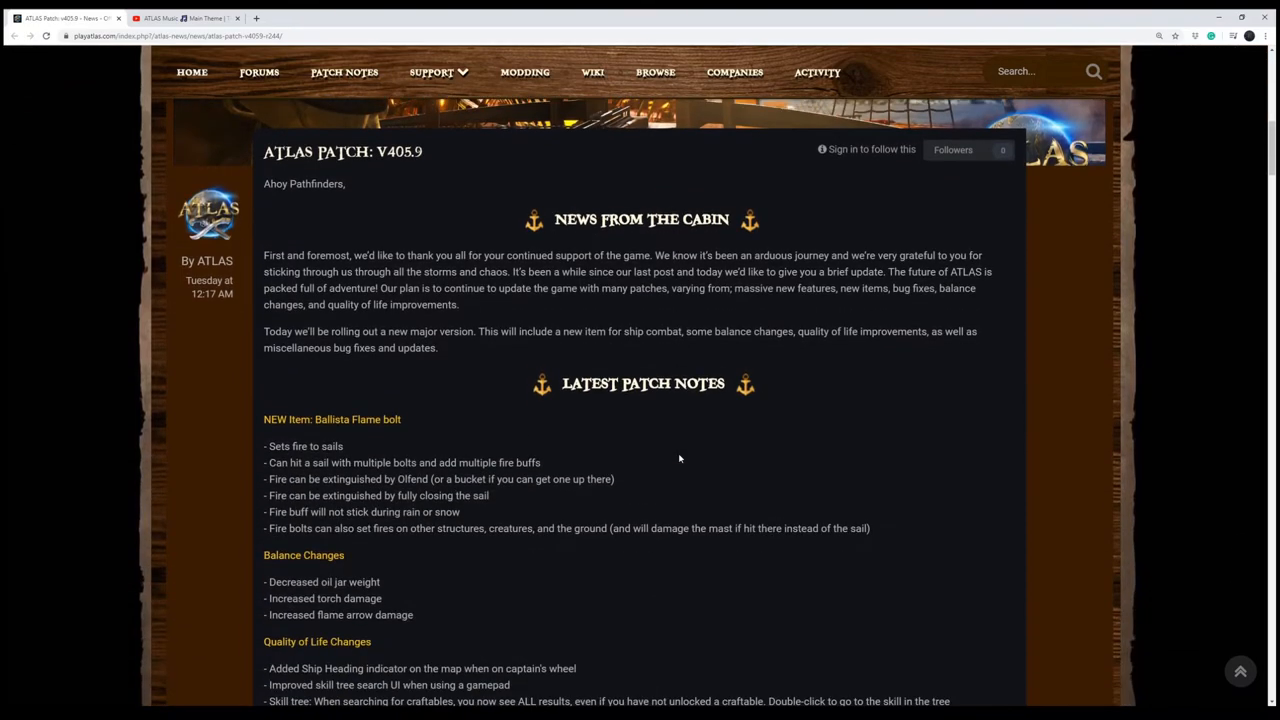
scroll(up, 3)
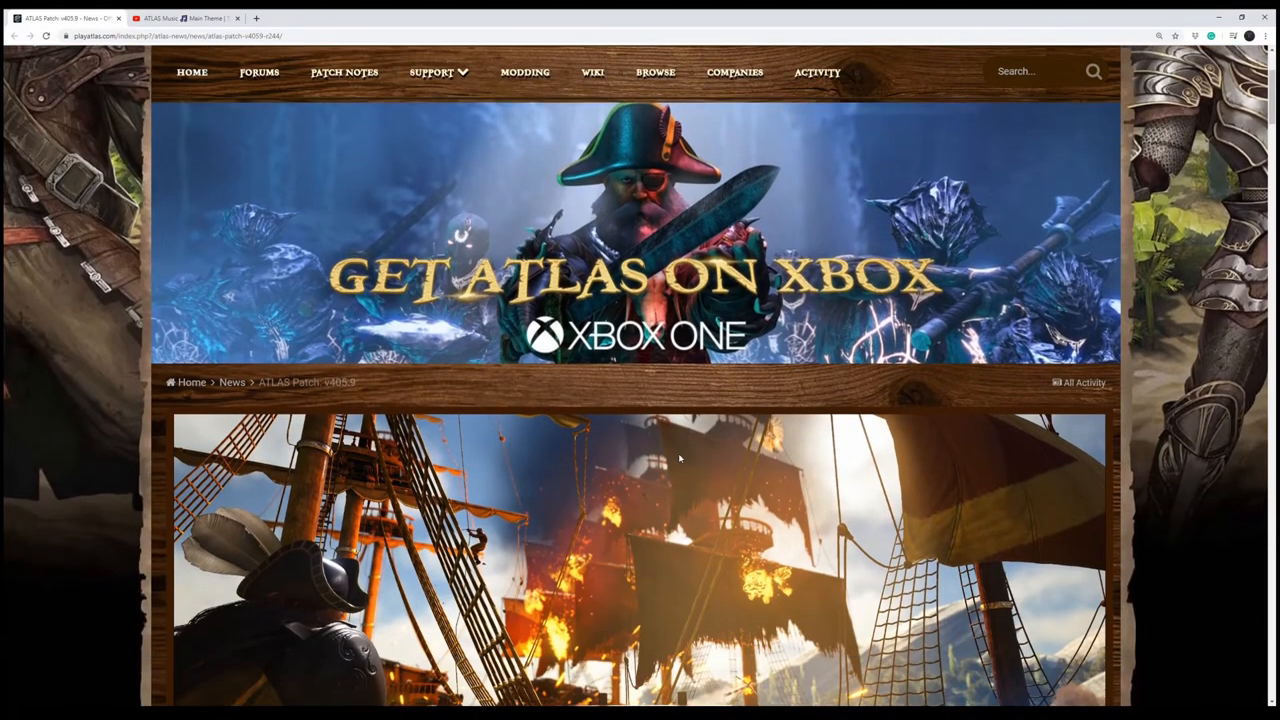
scroll(down, 3)
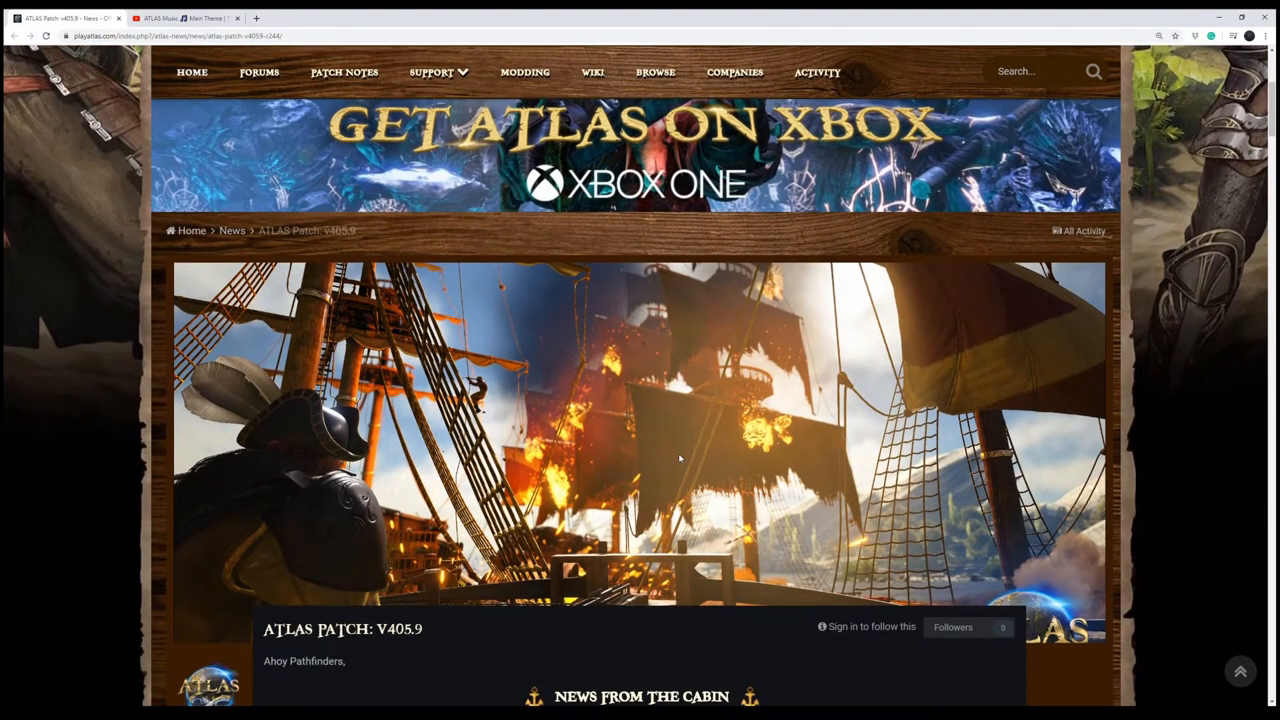
scroll(up, 3)
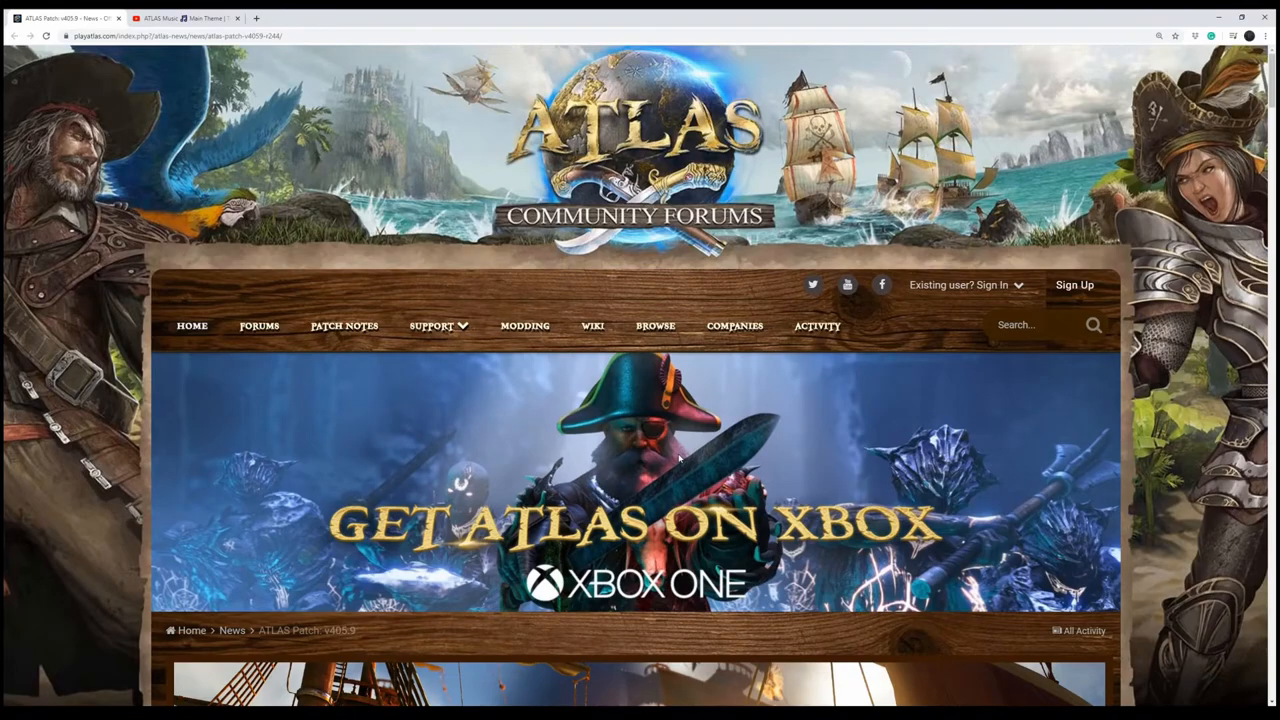
scroll(down, 3)
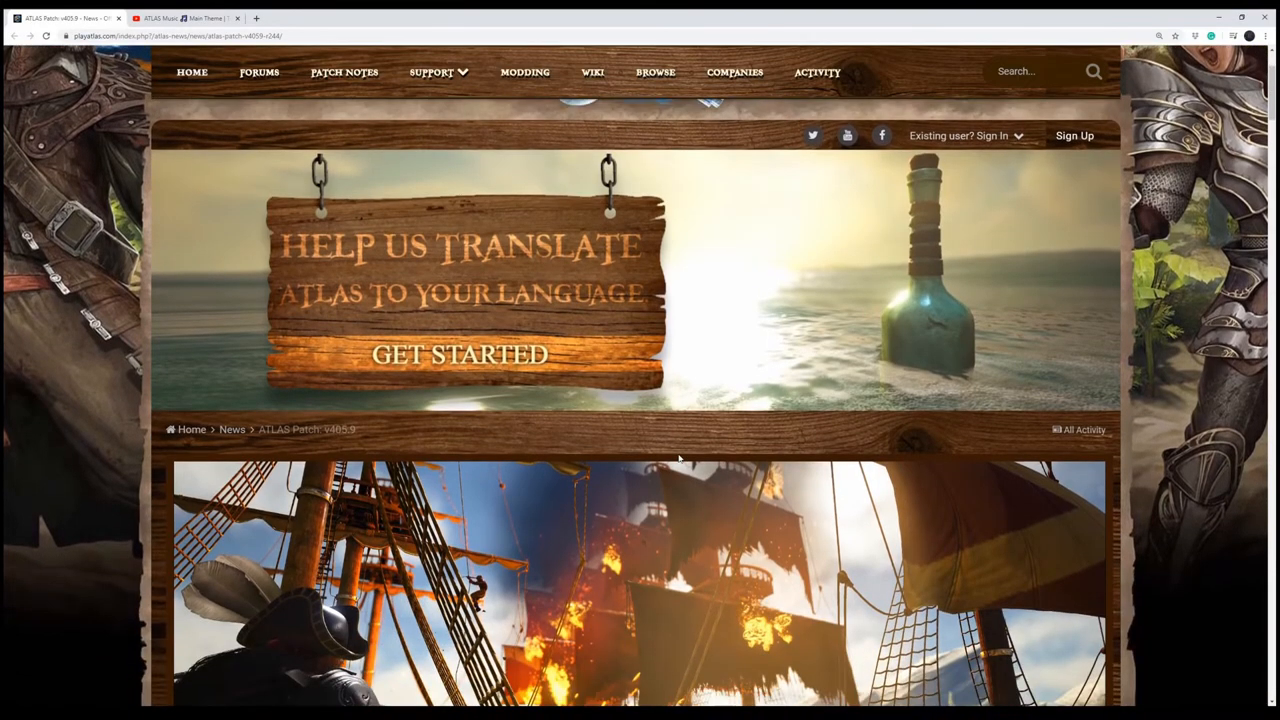
scroll(up, 3)
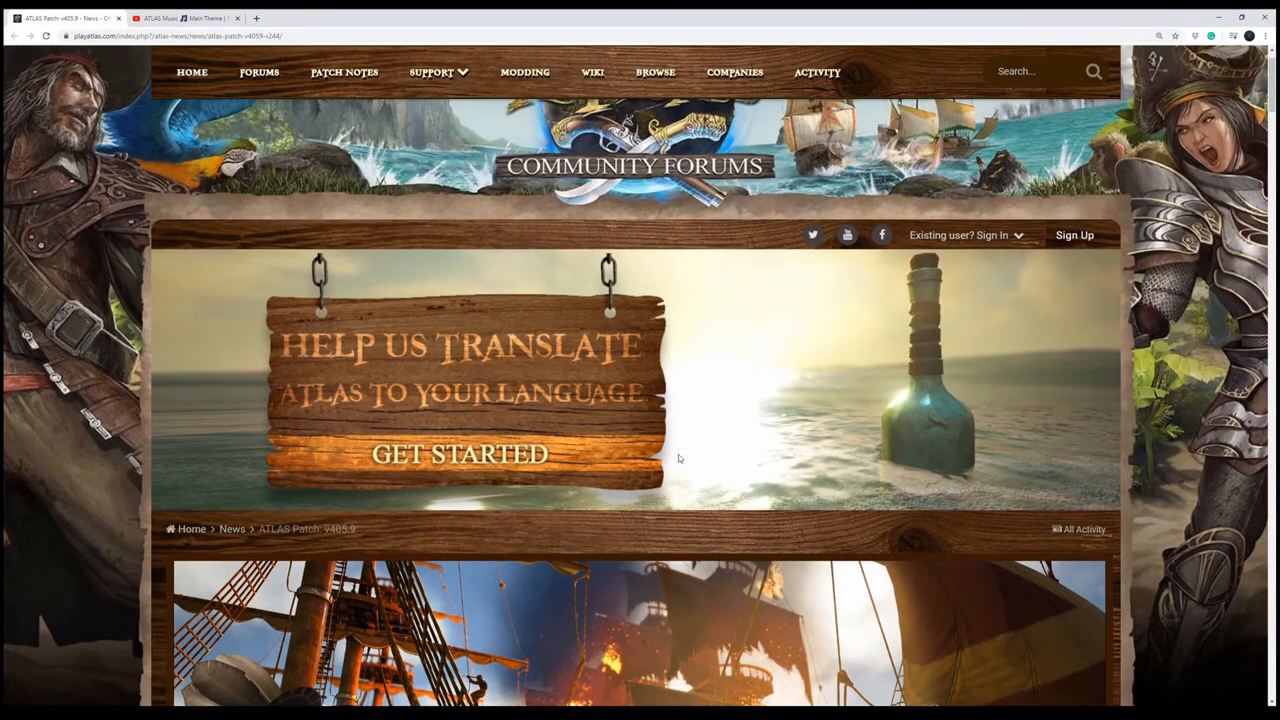
scroll(up, 3)
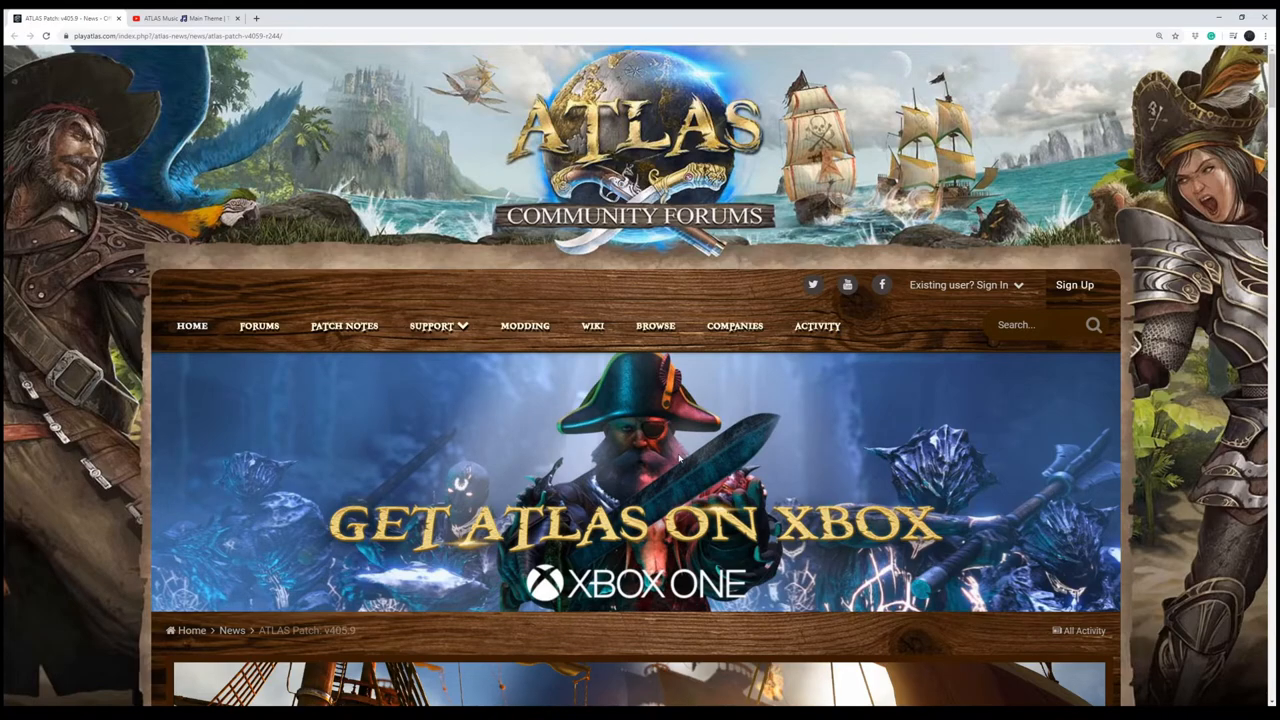
scroll(up, 3)
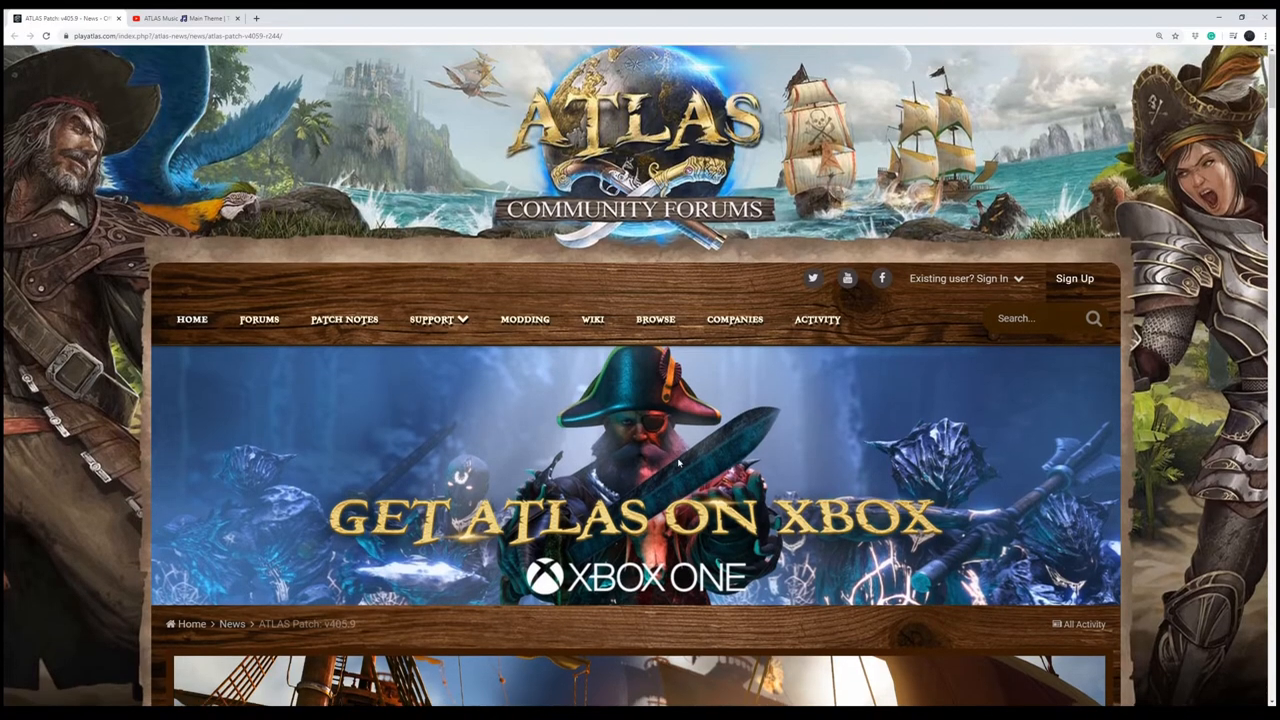
scroll(down, 3)
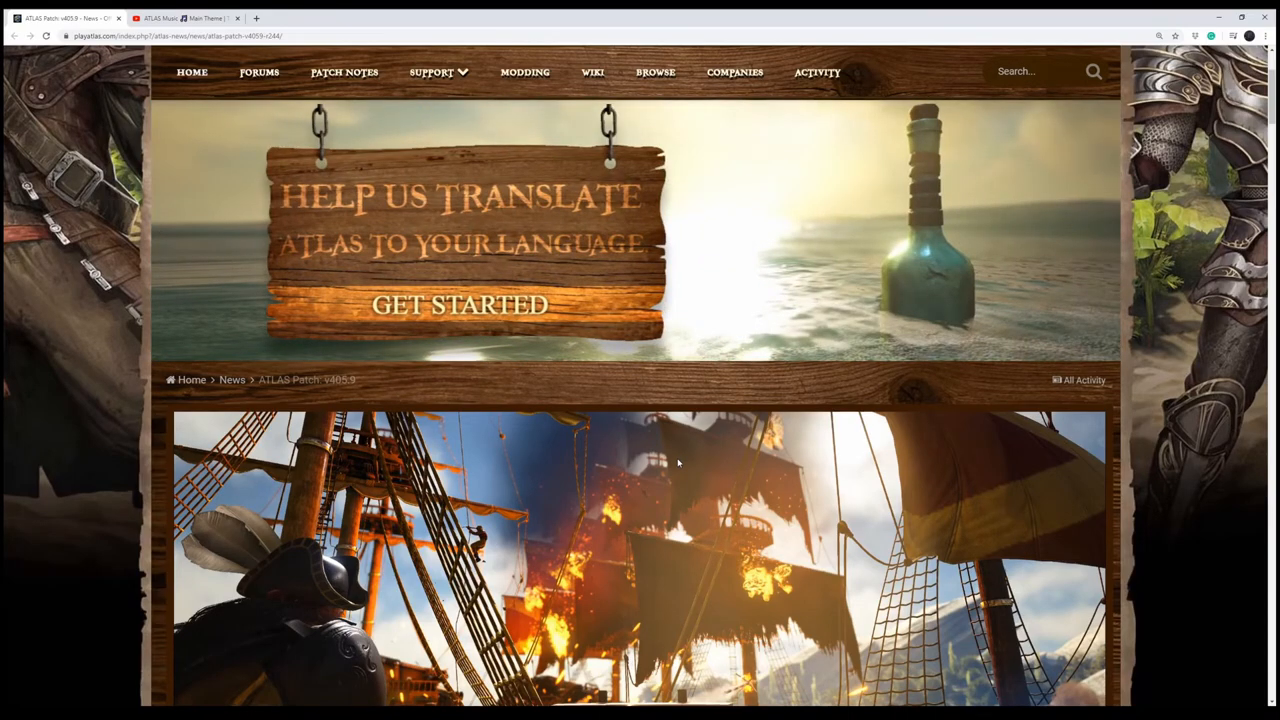
scroll(down, 3)
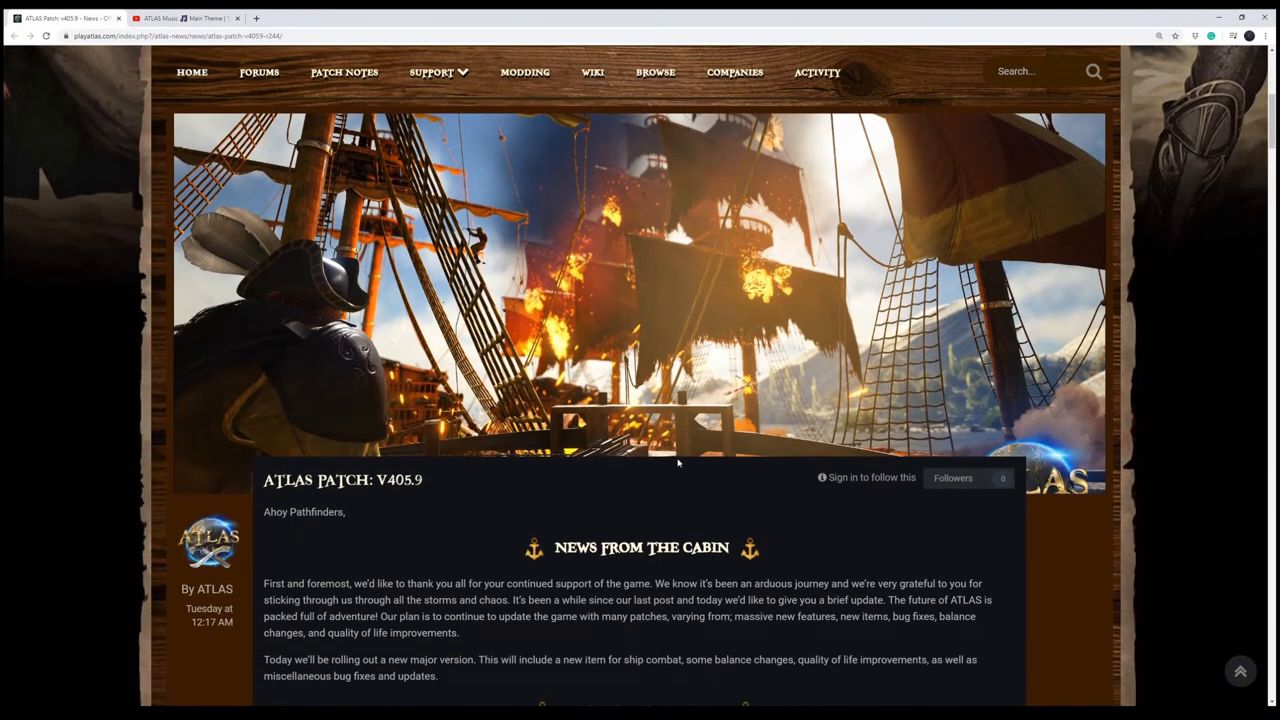
scroll(down, 3)
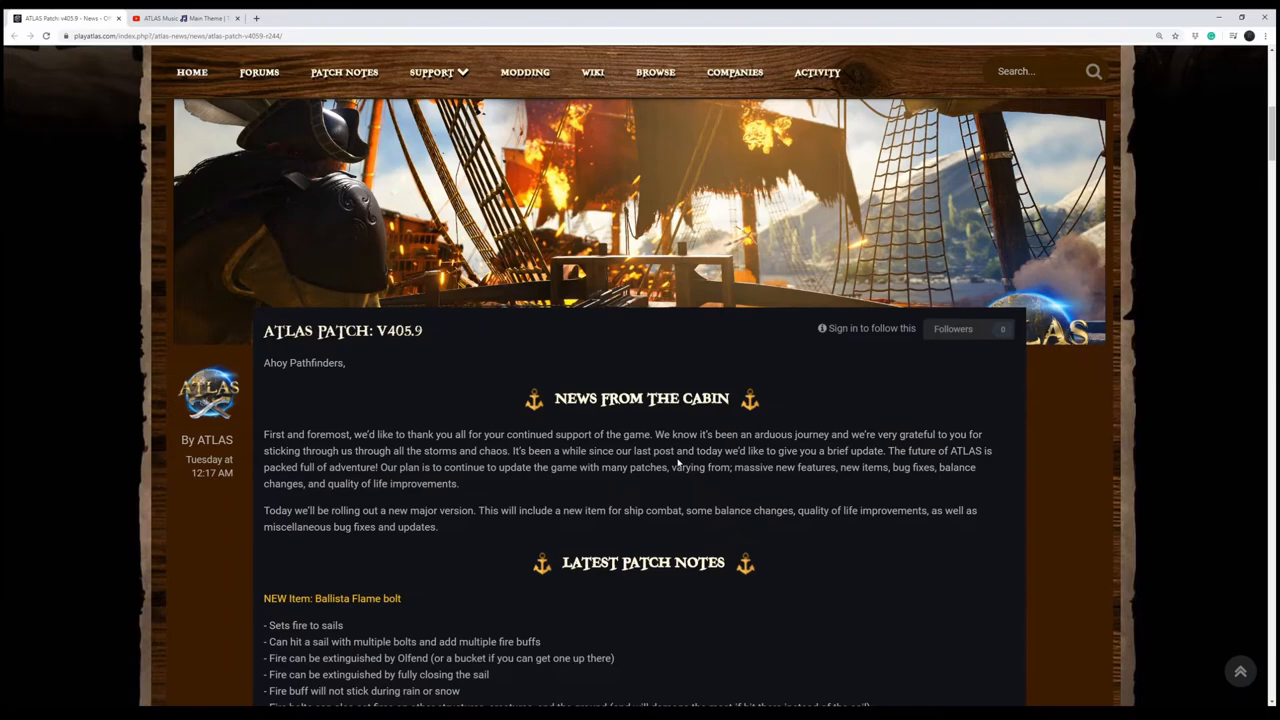
scroll(down, 3)
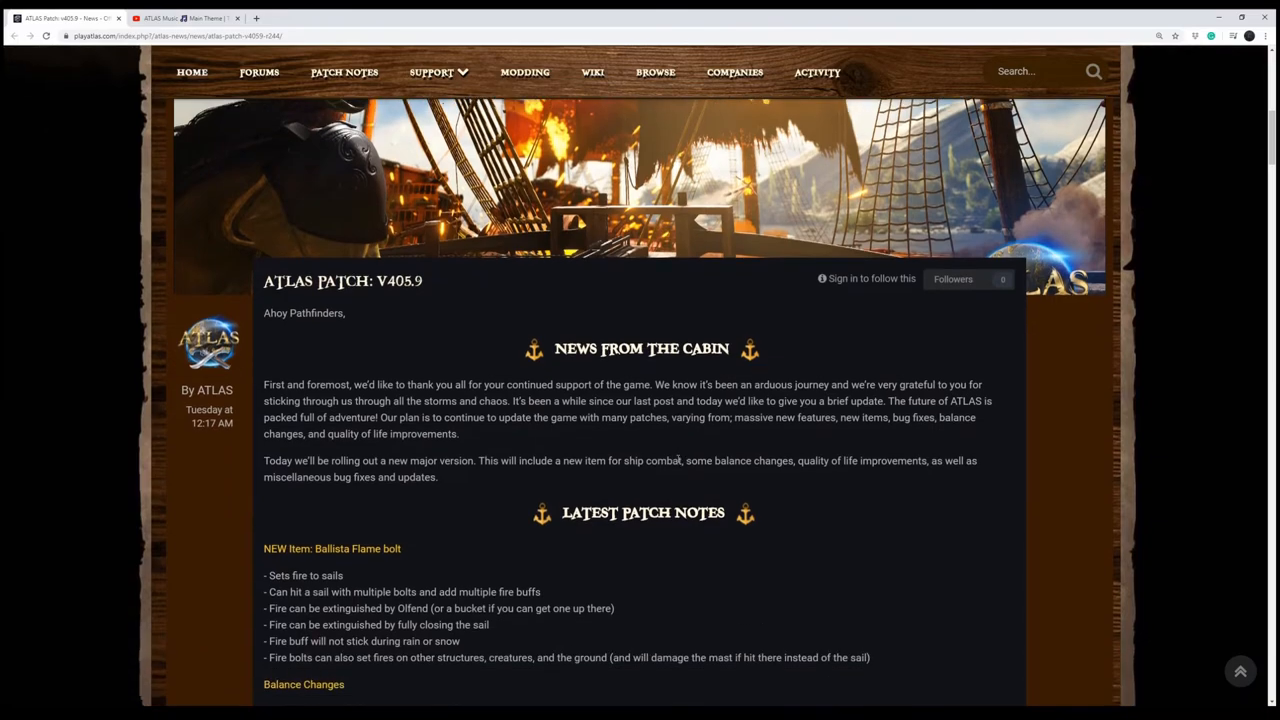
scroll(up, 3)
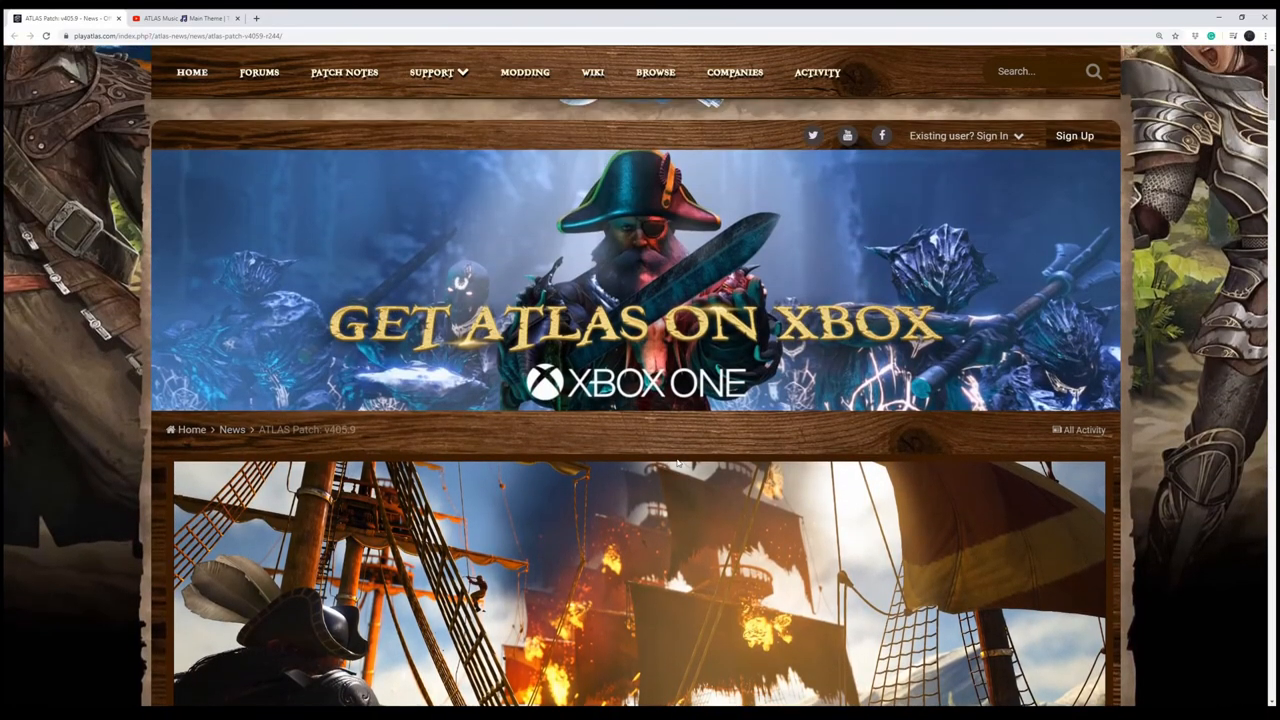